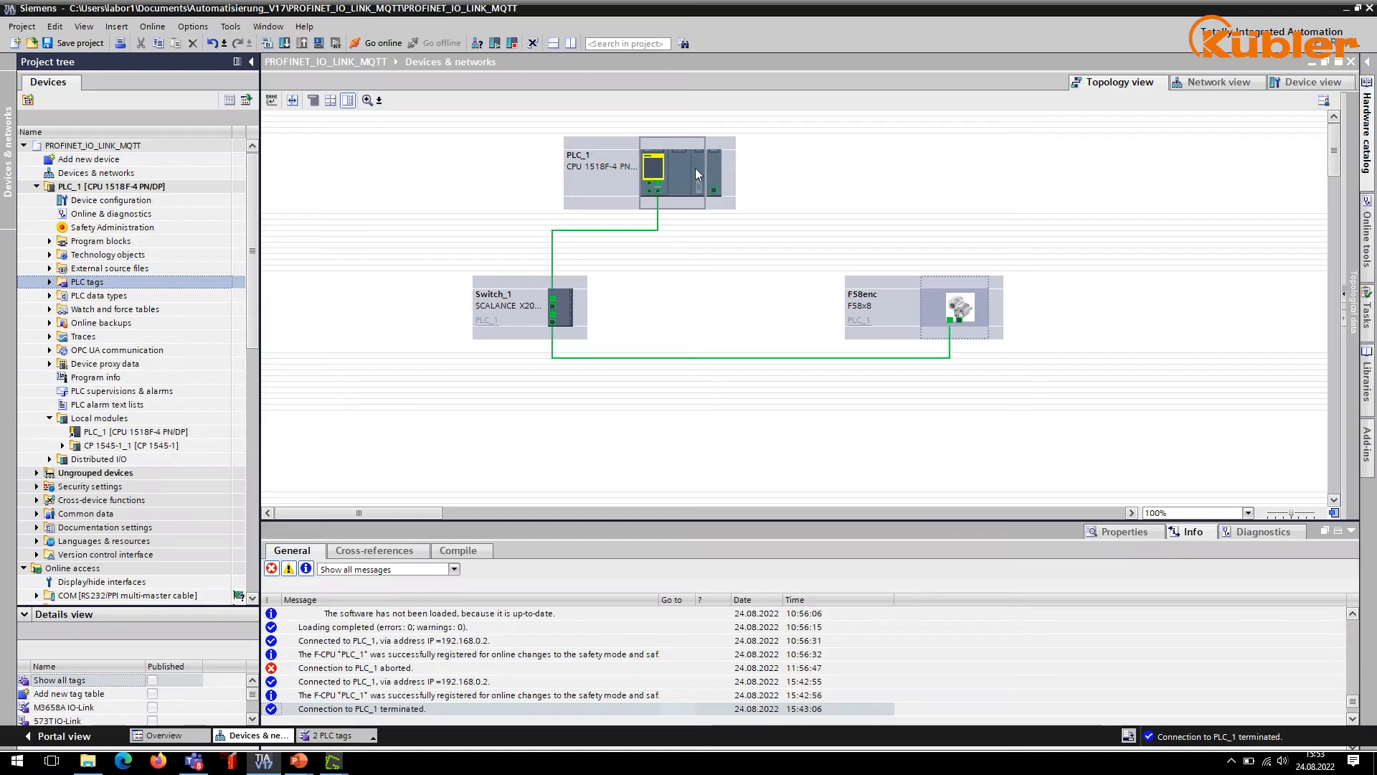
- Save the PROFINET_IO_LINK_MQTT project from the toolbar after looking over the topology
{"action": "left_click", "coordinate": [672, 170]}
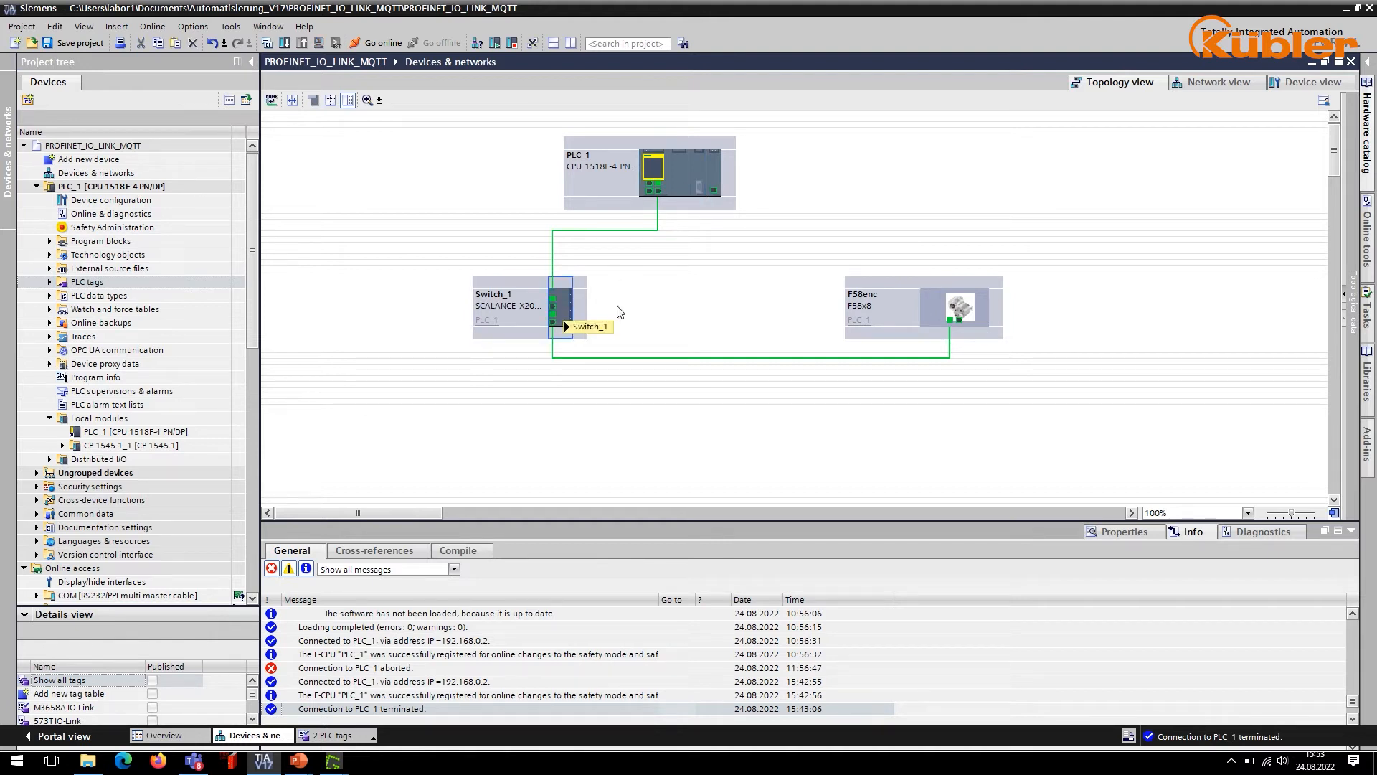
{"action": "left_click", "coordinate": [957, 307]}
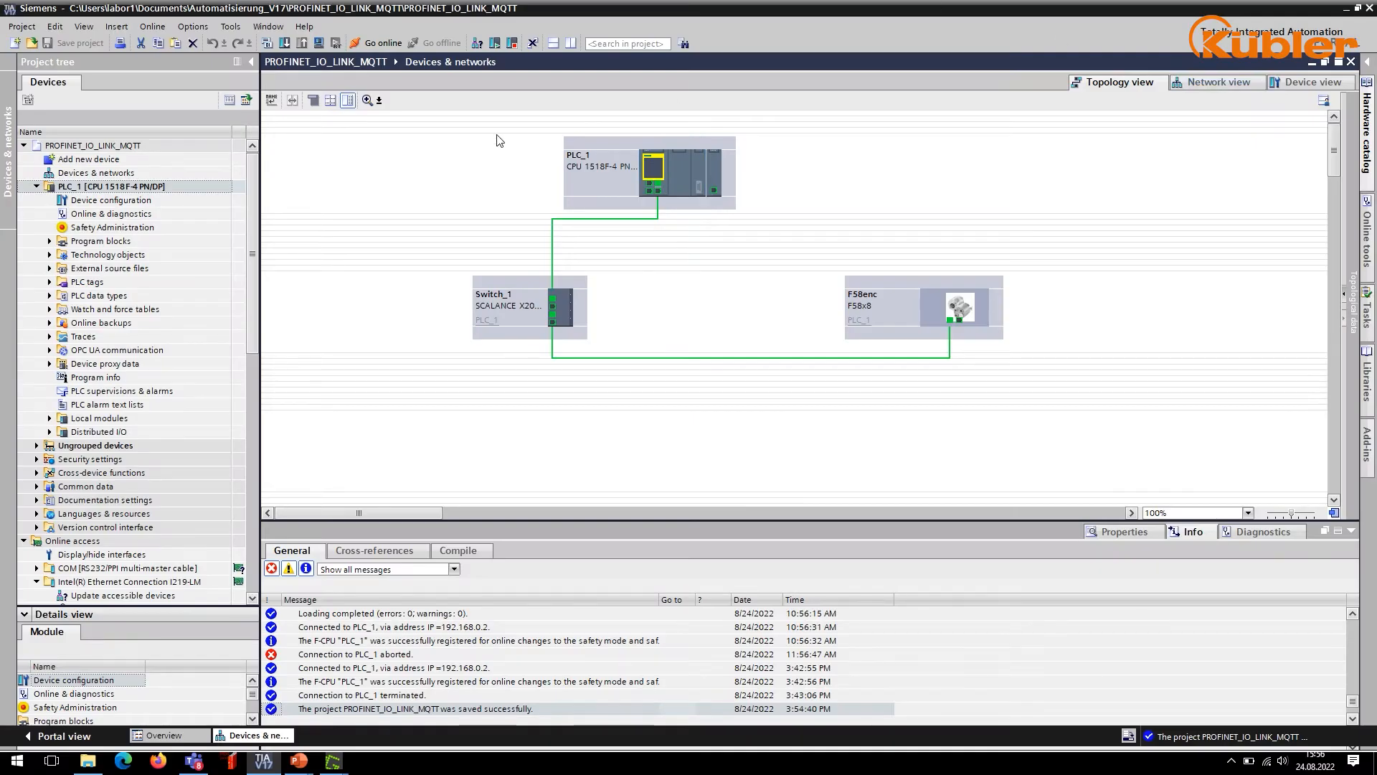
- In Manage GSD files, tick the Turck TBEN GSDML entry and install it
{"action": "left_click", "coordinate": [192, 25]}
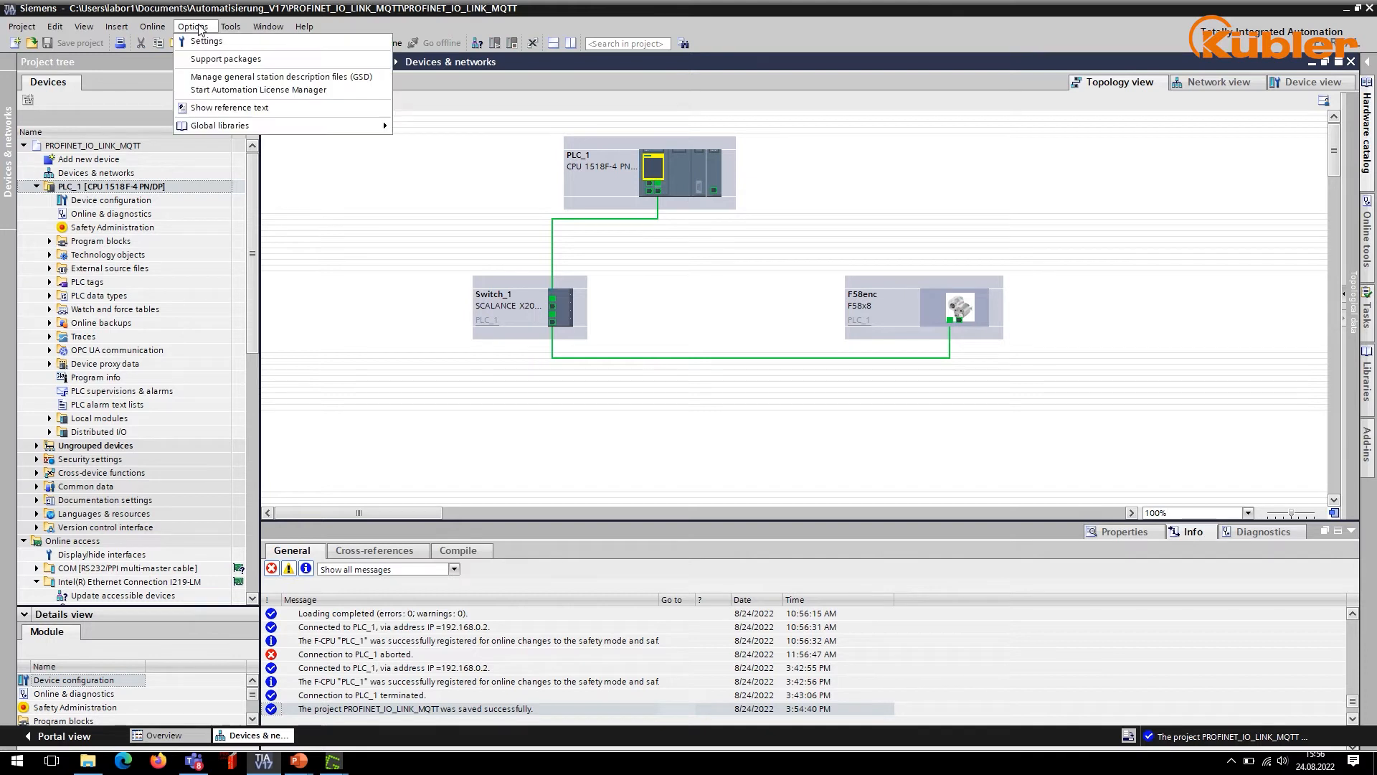
{"action": "mouse_move", "coordinate": [281, 76]}
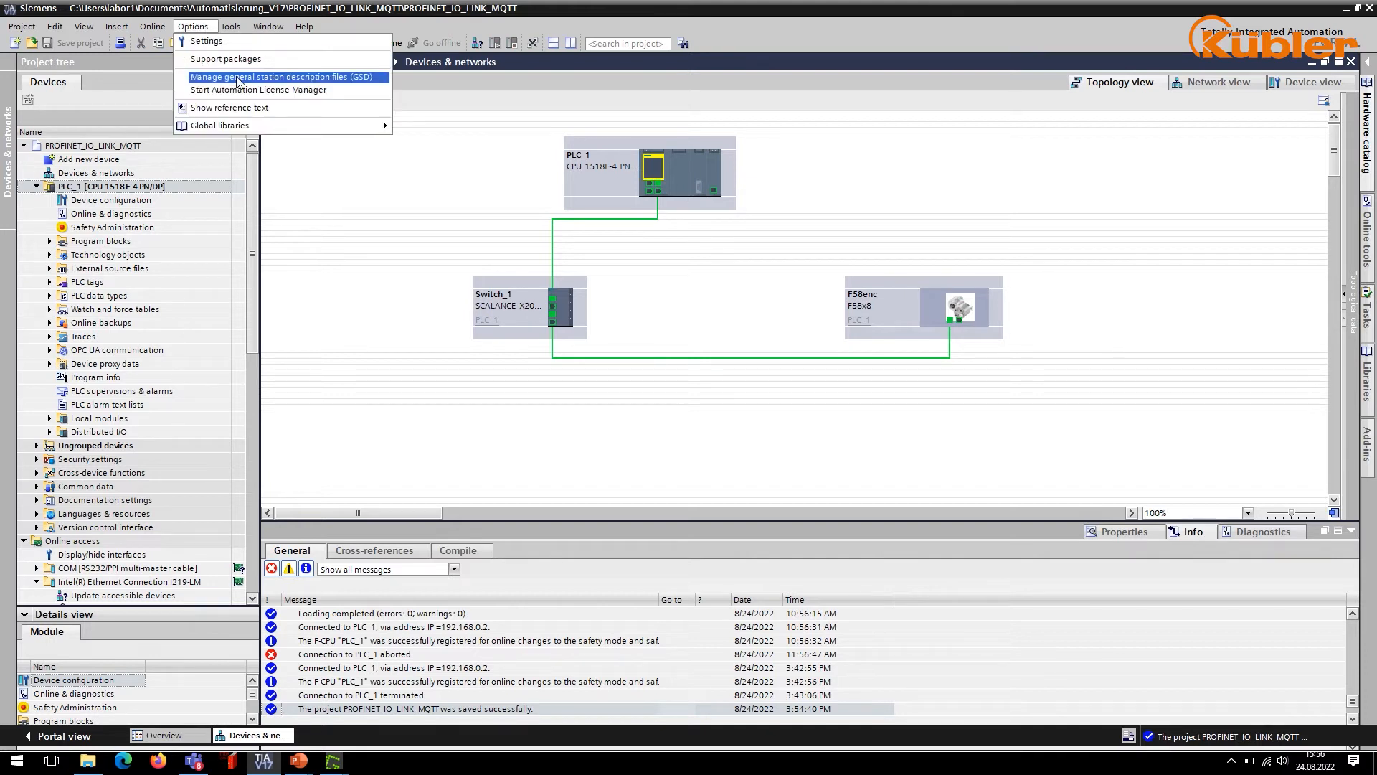
{"action": "left_click", "coordinate": [283, 78]}
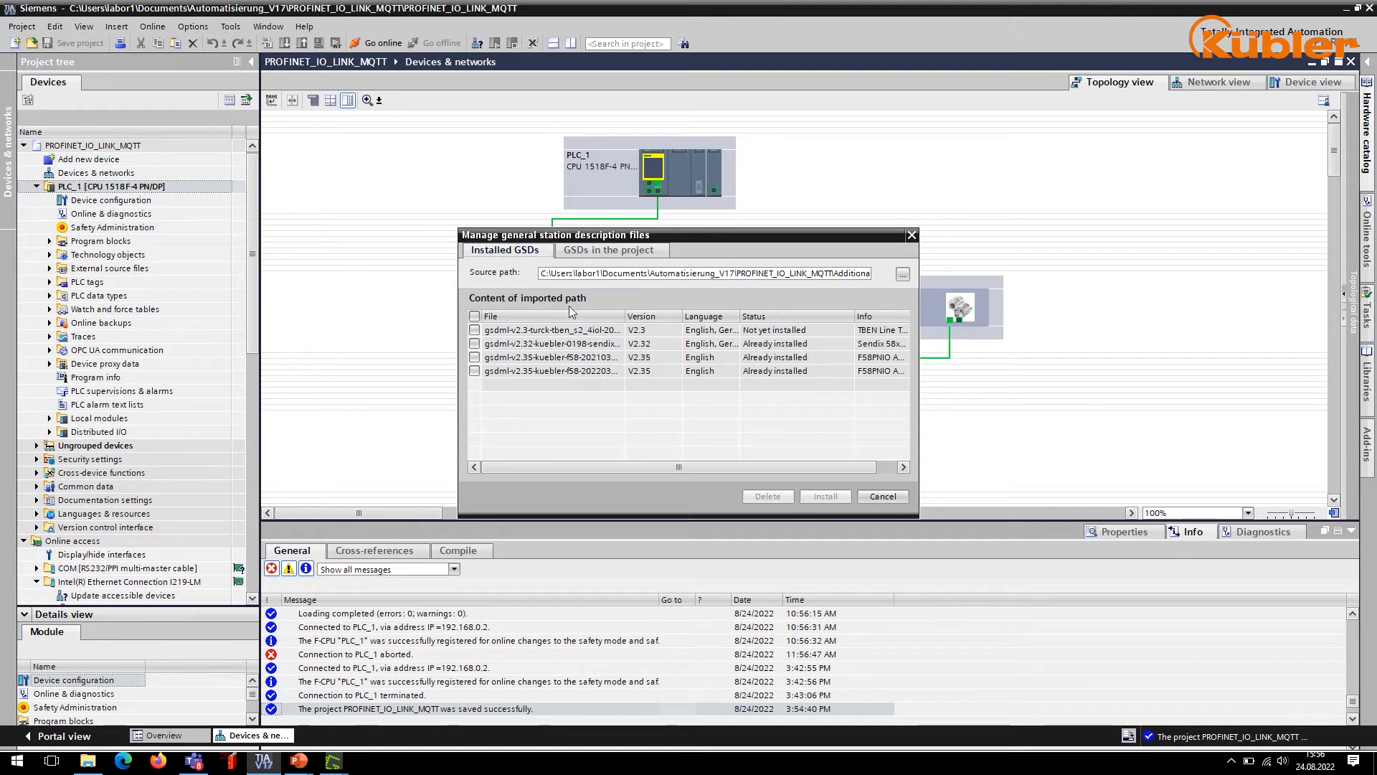
{"action": "mouse_move", "coordinate": [686, 368]}
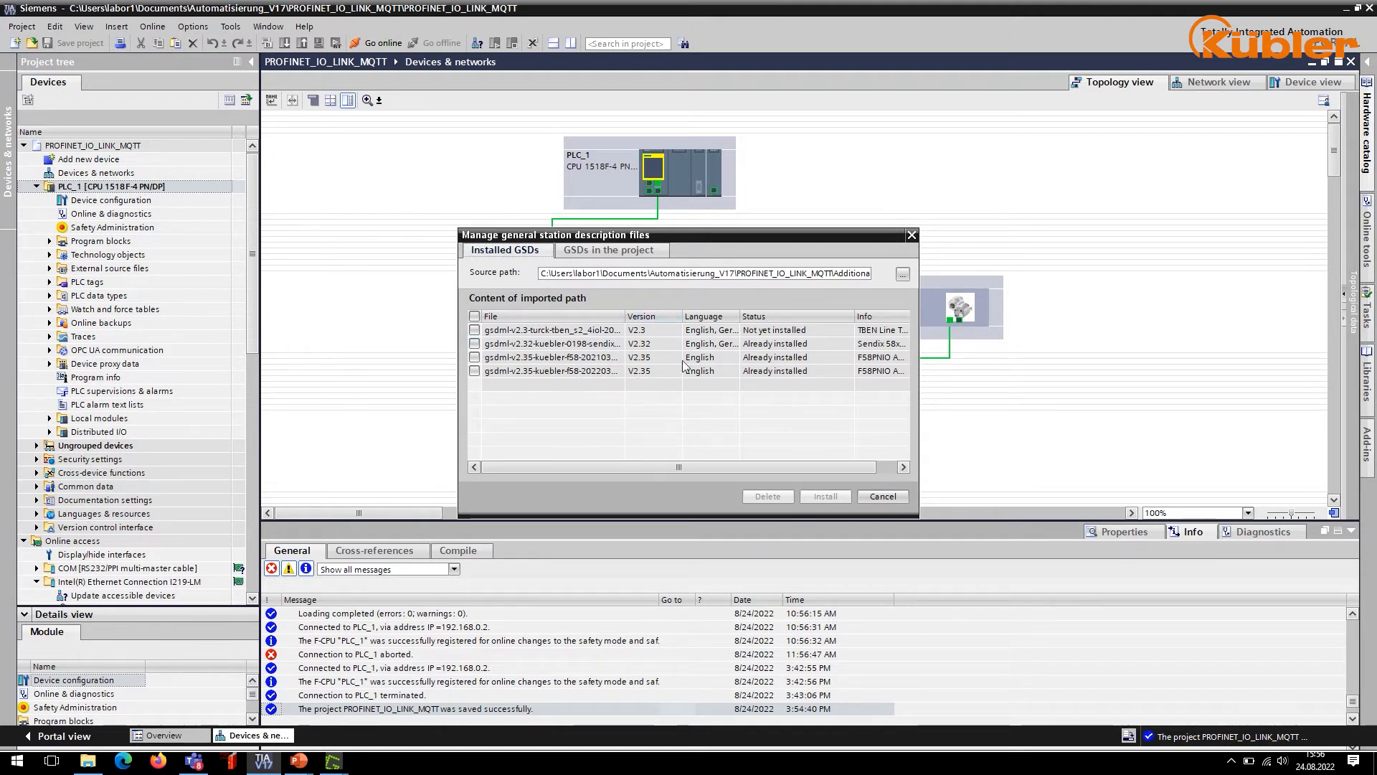
{"action": "left_click", "coordinate": [551, 330]}
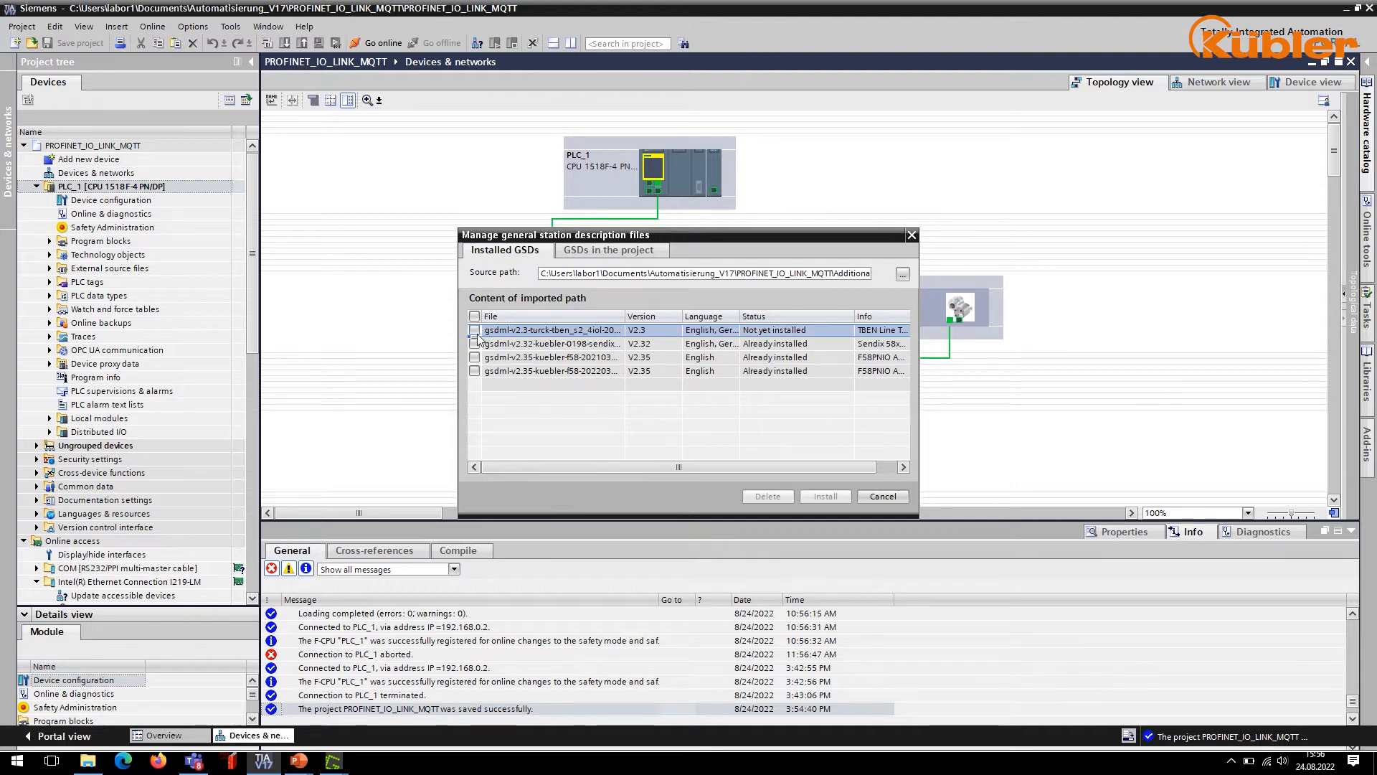
{"action": "left_click", "coordinate": [475, 330]}
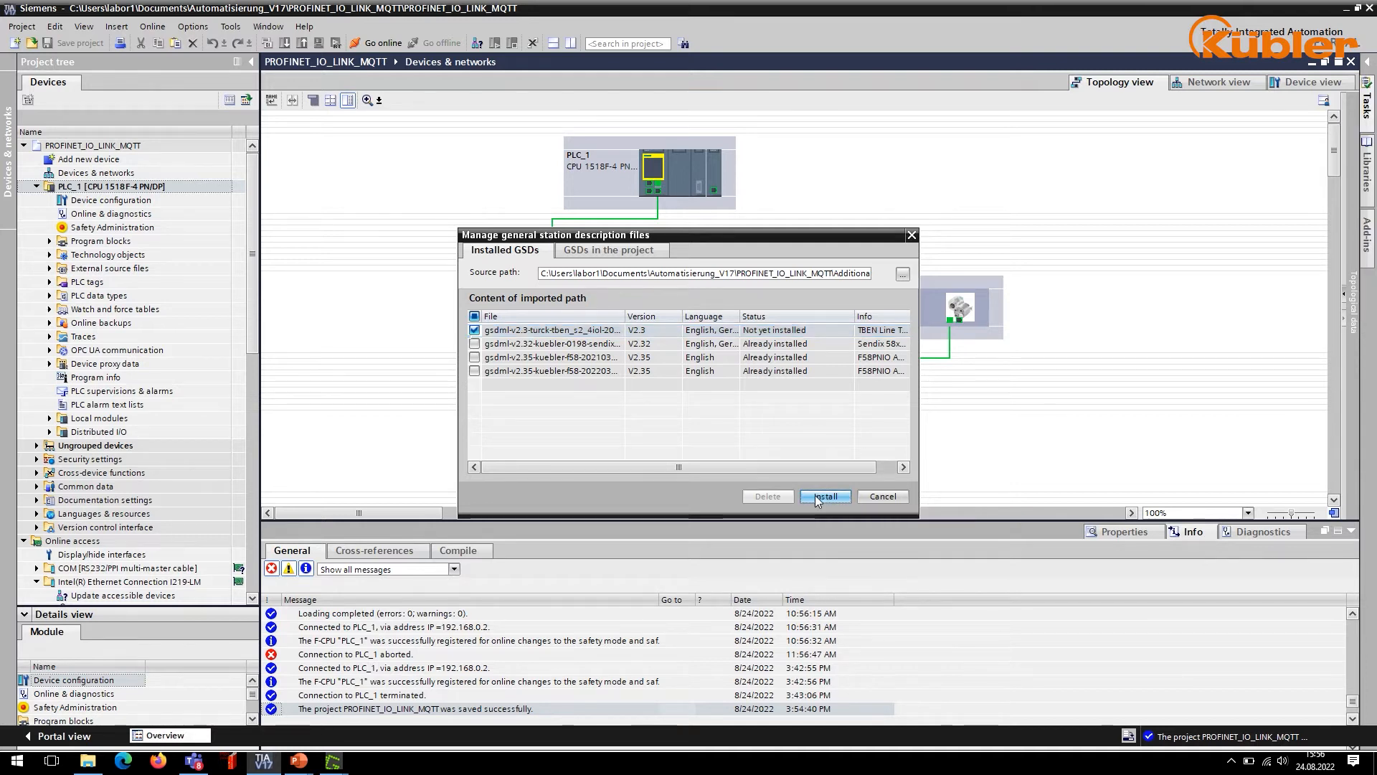
{"action": "left_click", "coordinate": [824, 496]}
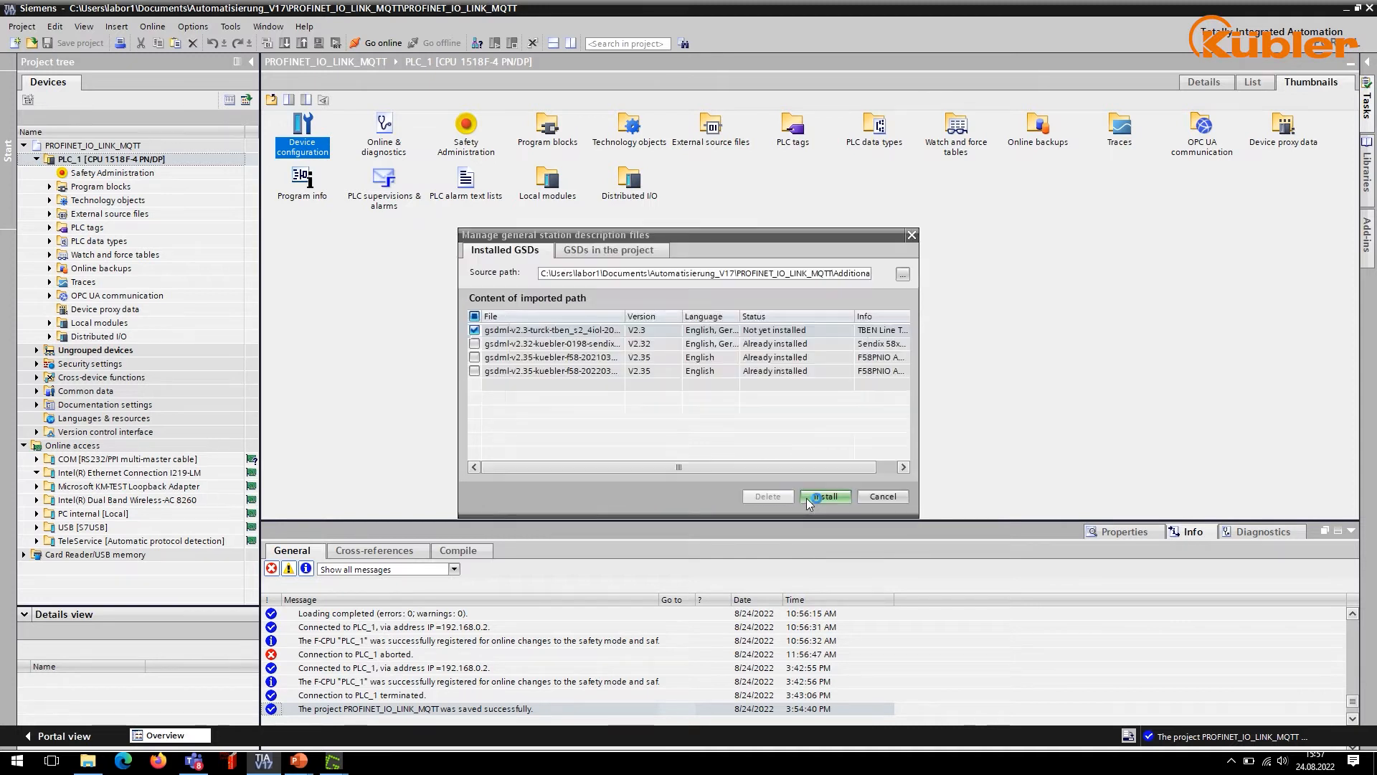
{"action": "left_click", "coordinate": [823, 495]}
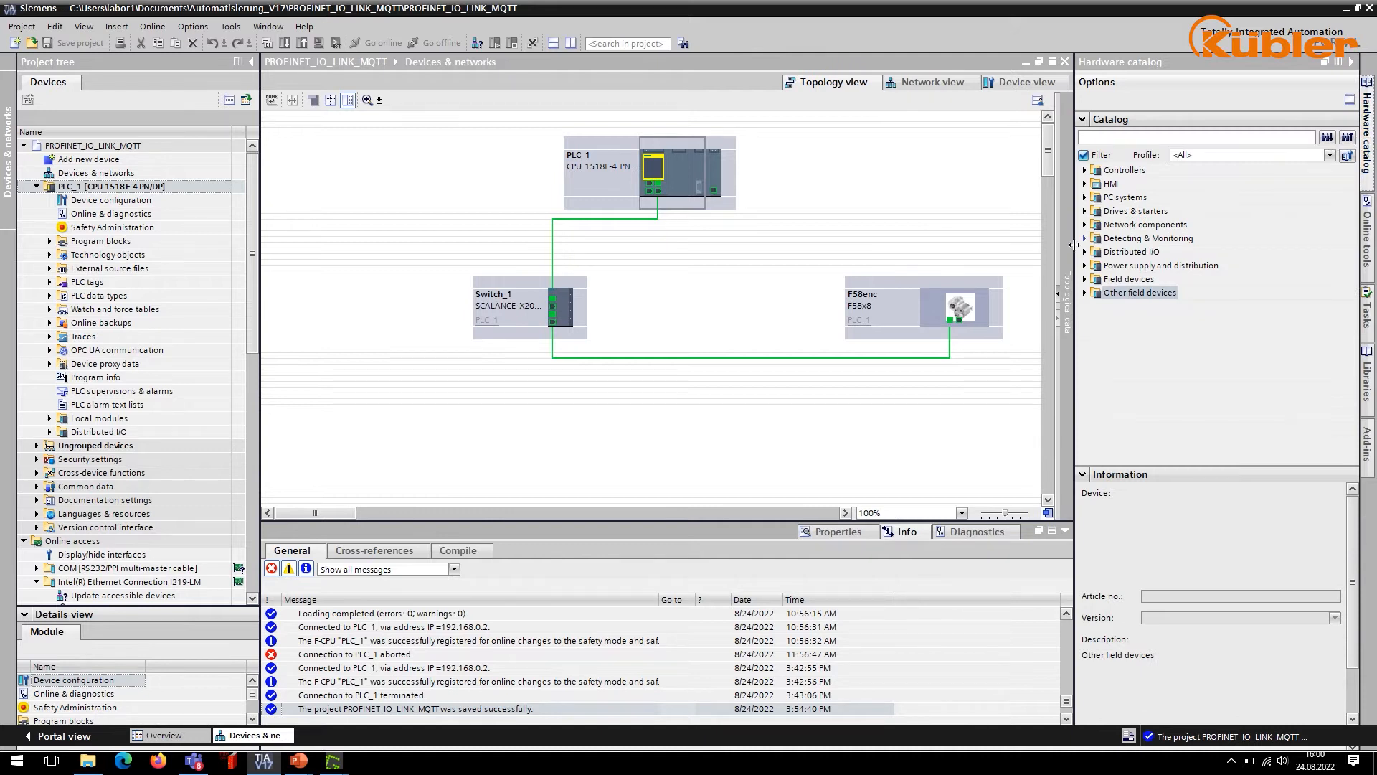
- From Other field devices > PROFINET IO > I/O > Turck > Head module, add TBEN-S2-4IOL to the topology
{"action": "left_click", "coordinate": [1086, 293]}
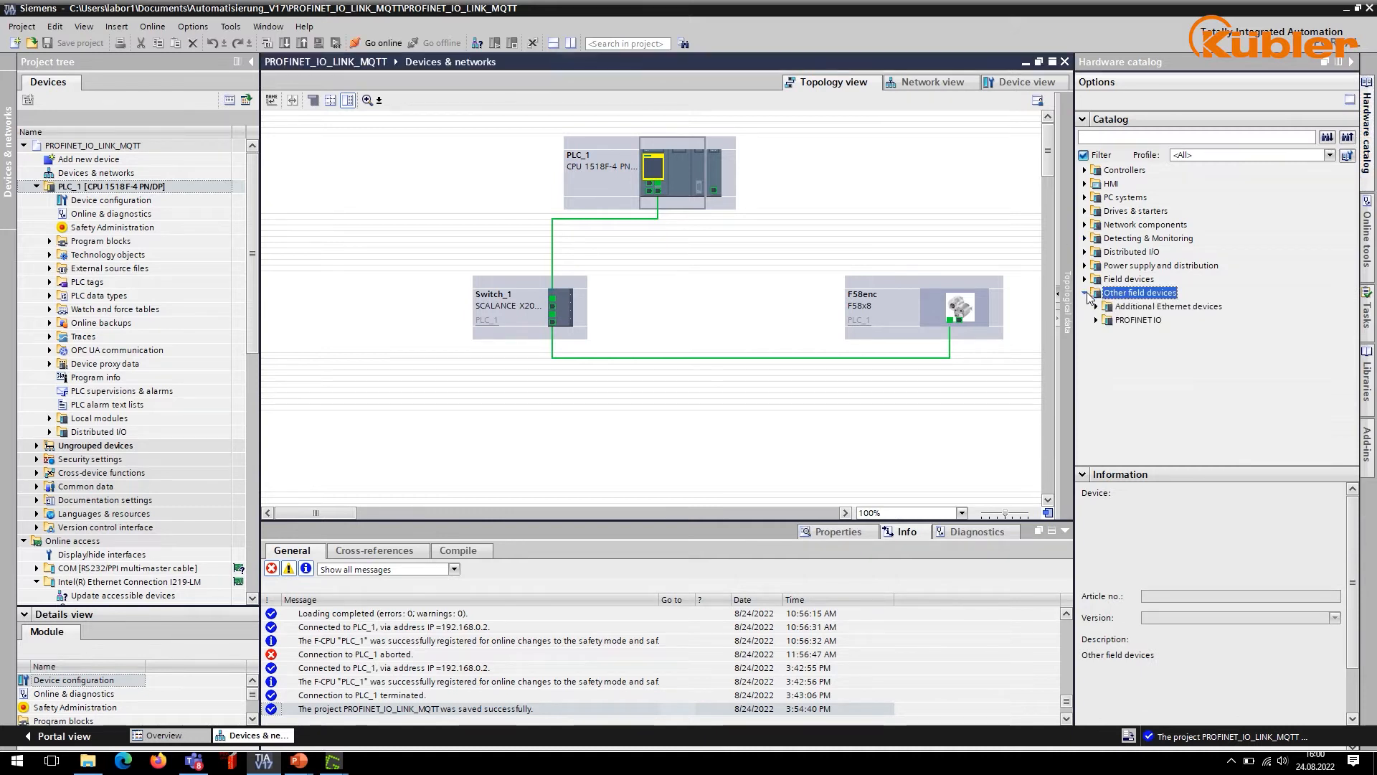
{"action": "left_click", "coordinate": [1101, 320]}
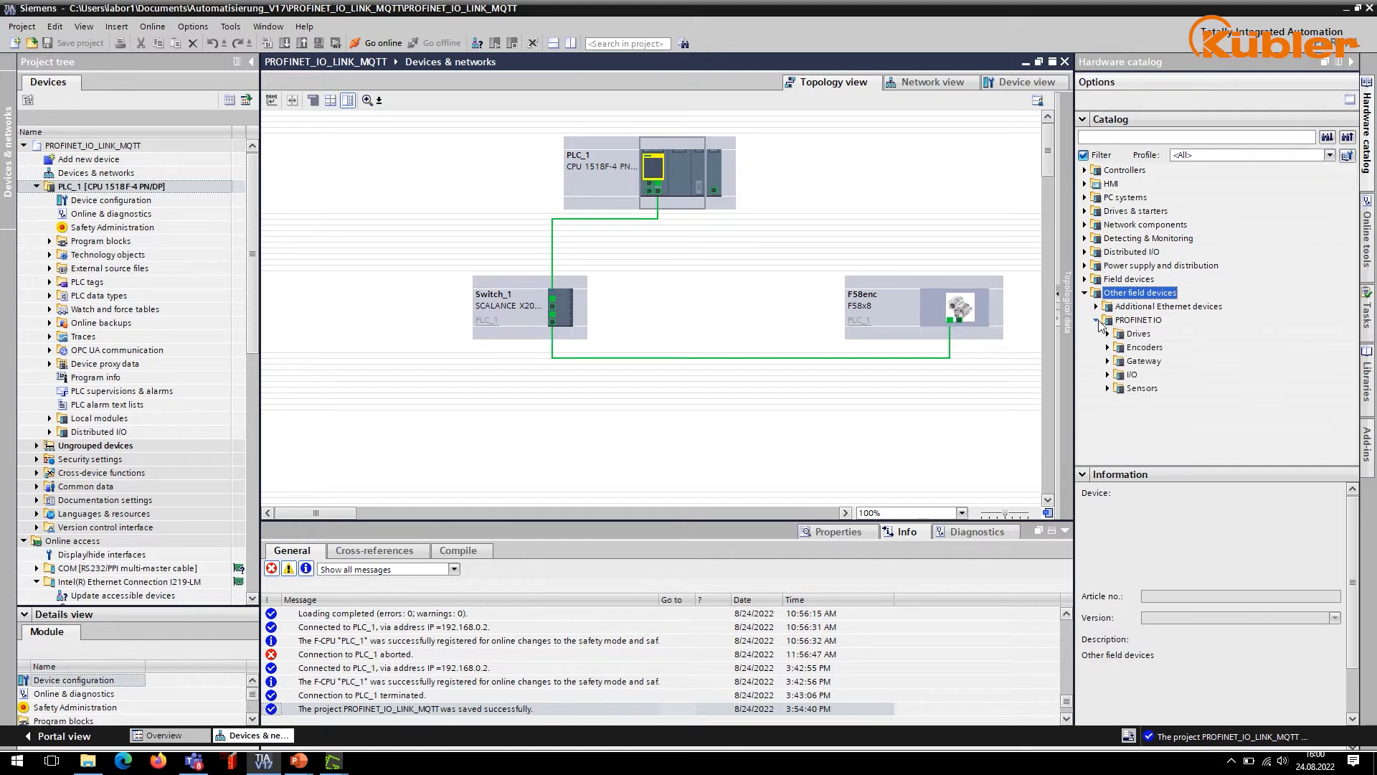
{"action": "left_click", "coordinate": [1108, 375]}
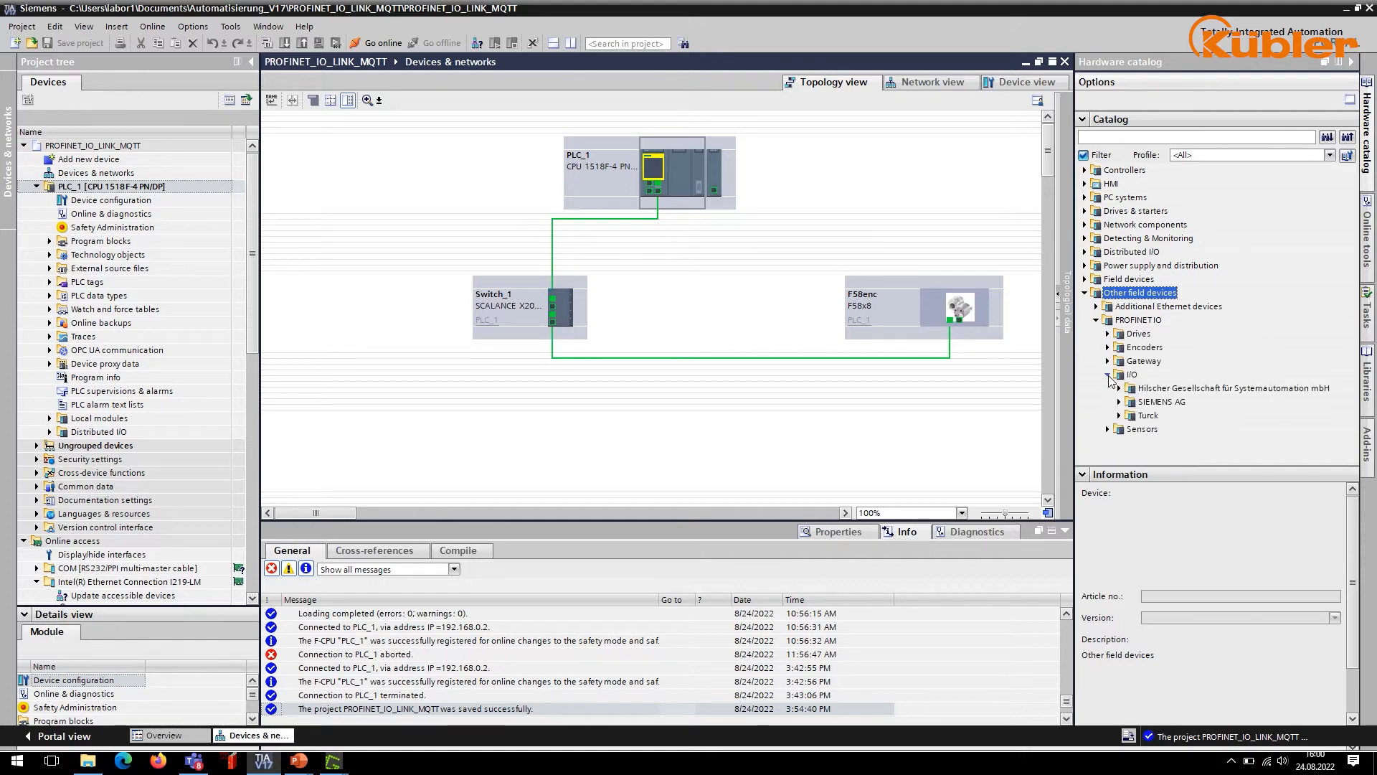
{"action": "left_click", "coordinate": [1108, 416]}
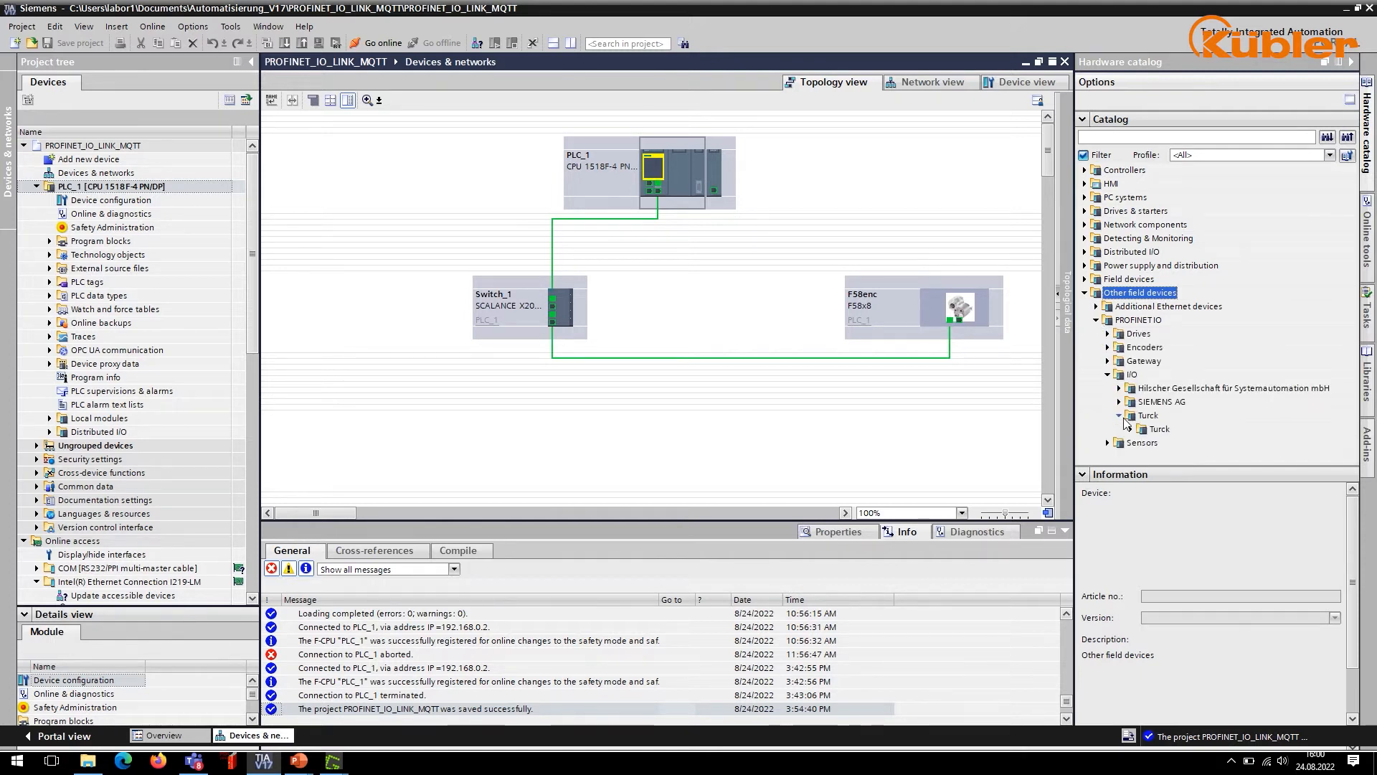
{"action": "left_click", "coordinate": [1121, 427]}
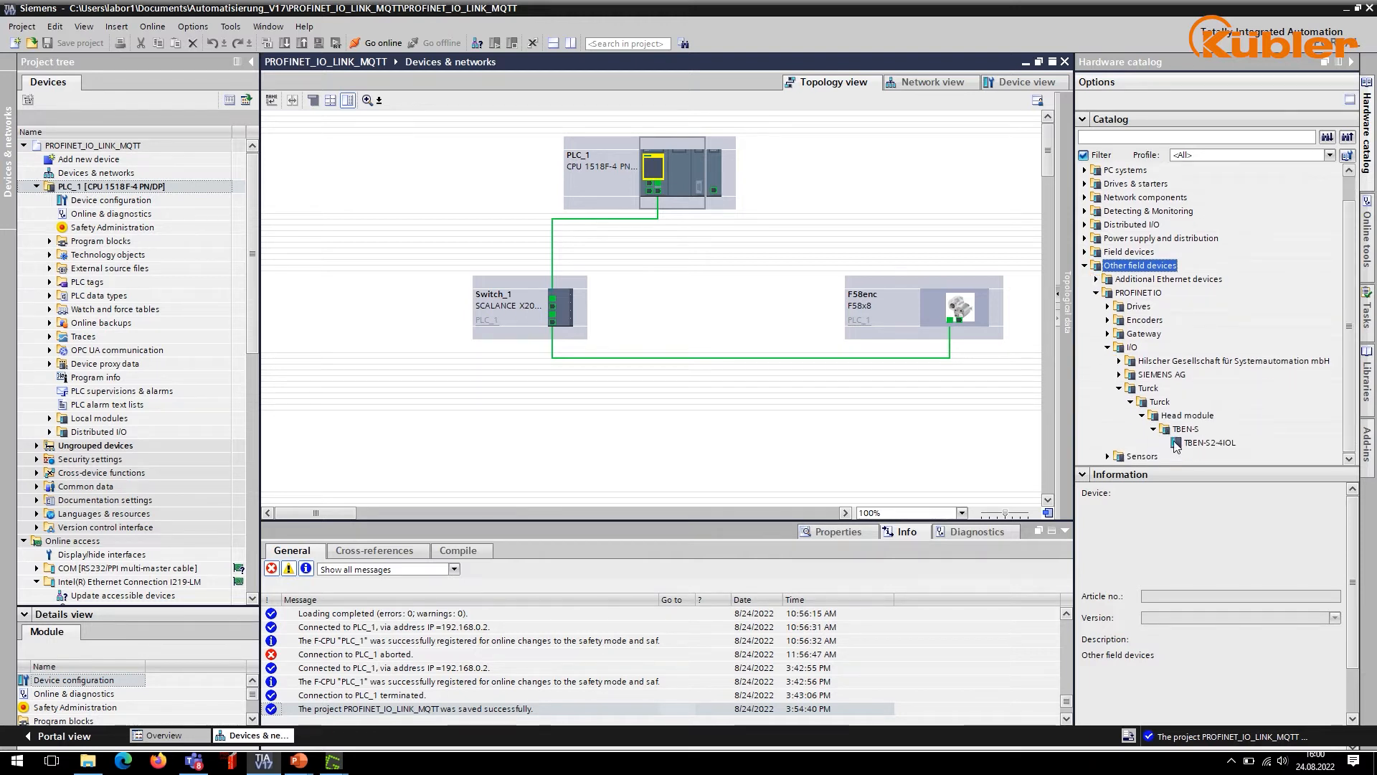
{"action": "left_click", "coordinate": [1207, 443]}
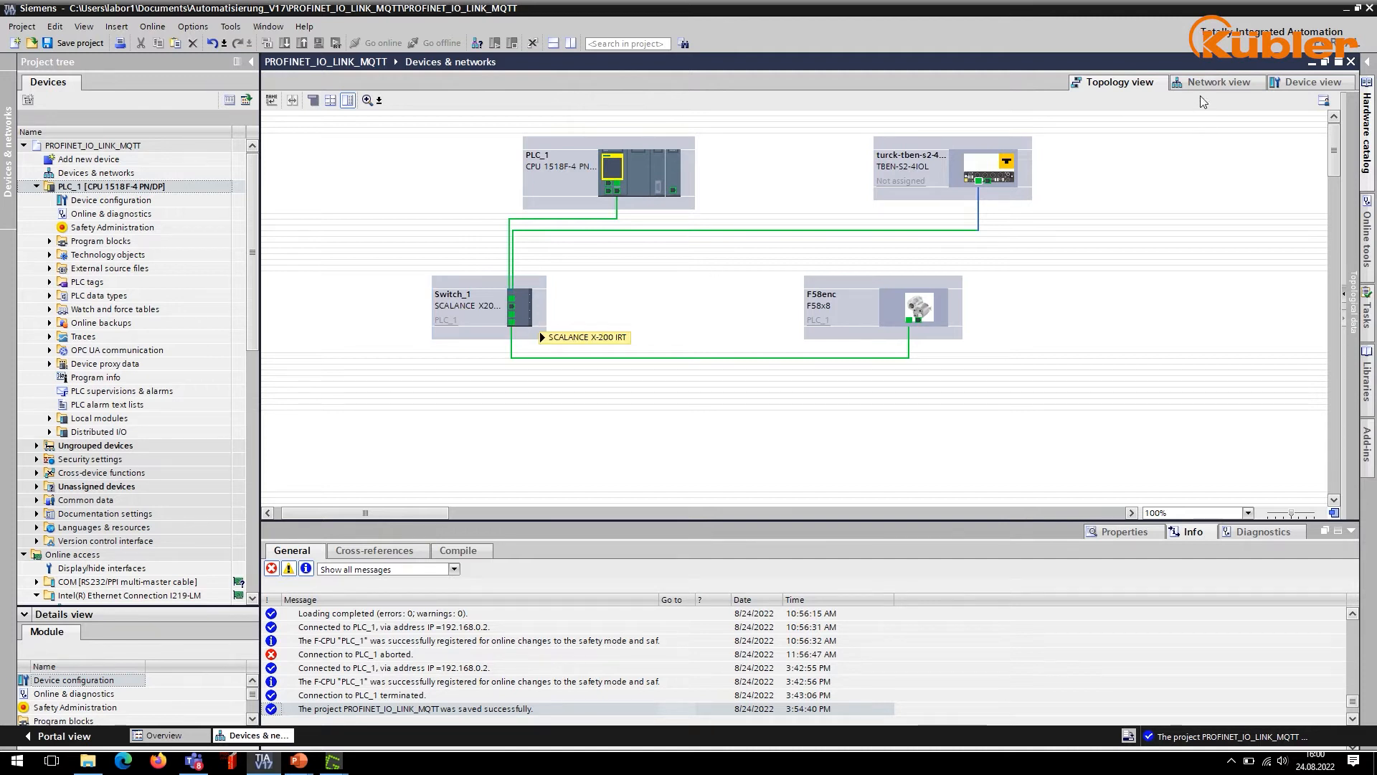
- In Network view assign the Turck block to PLC_1.PROFINET-Schnittstelle_1, then return to topology
{"action": "left_click", "coordinate": [1217, 82]}
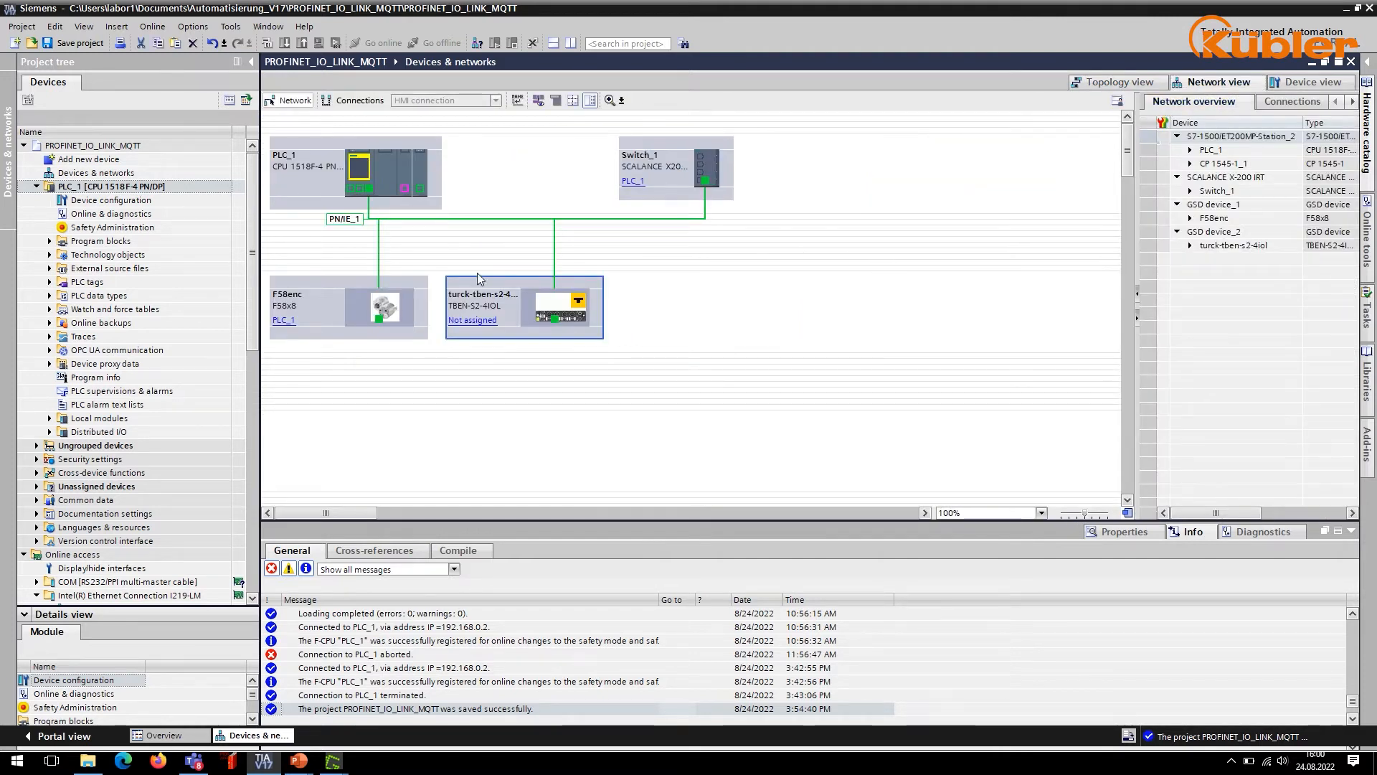
{"action": "left_click", "coordinate": [472, 319]}
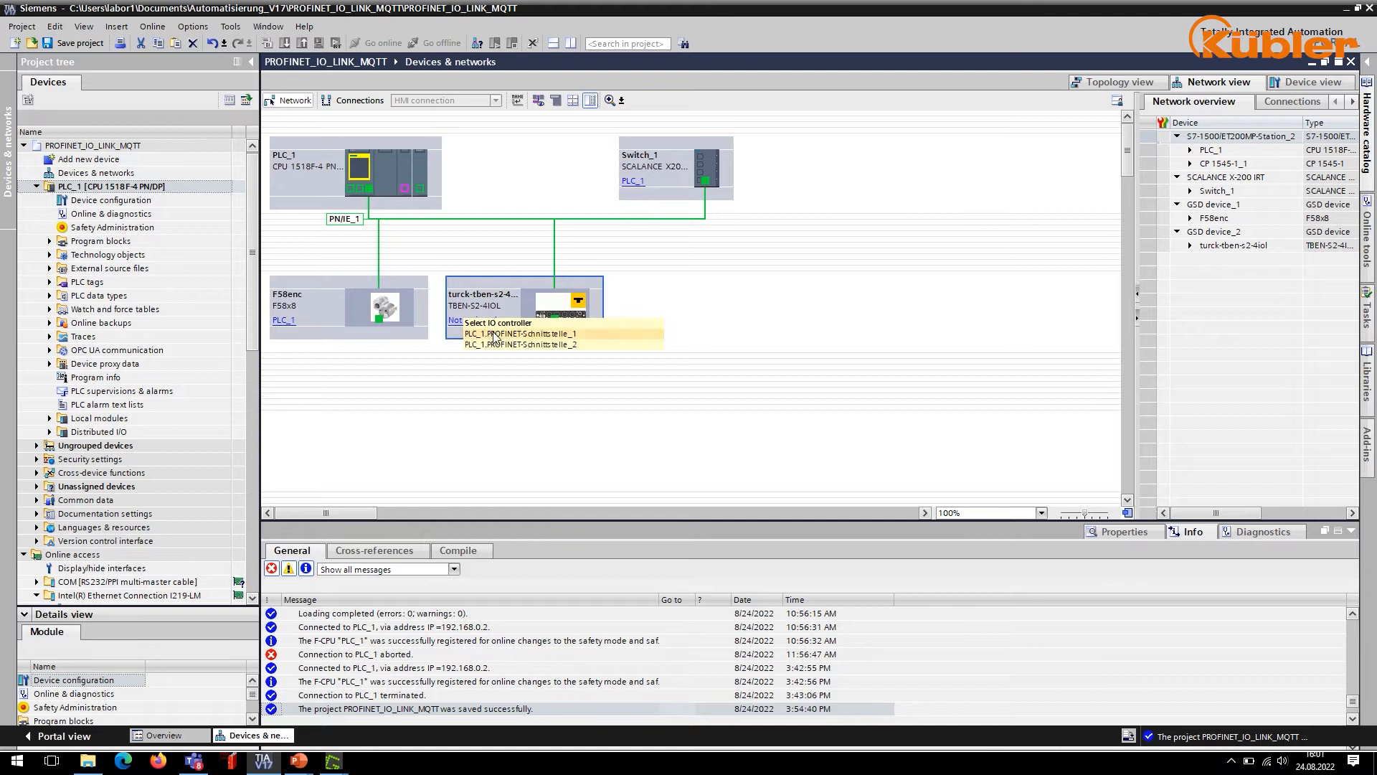
{"action": "left_click", "coordinate": [518, 333]}
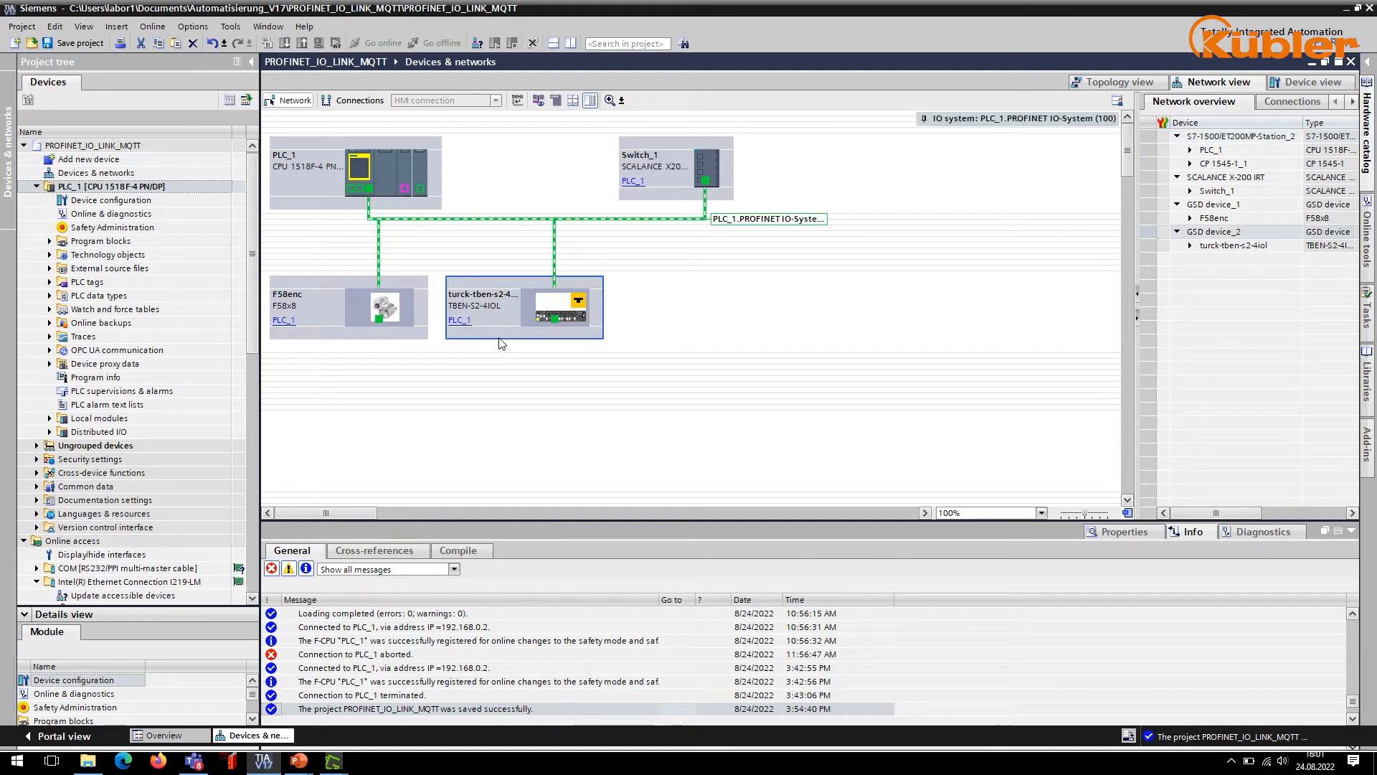
{"action": "mouse_move", "coordinate": [1145, 95]}
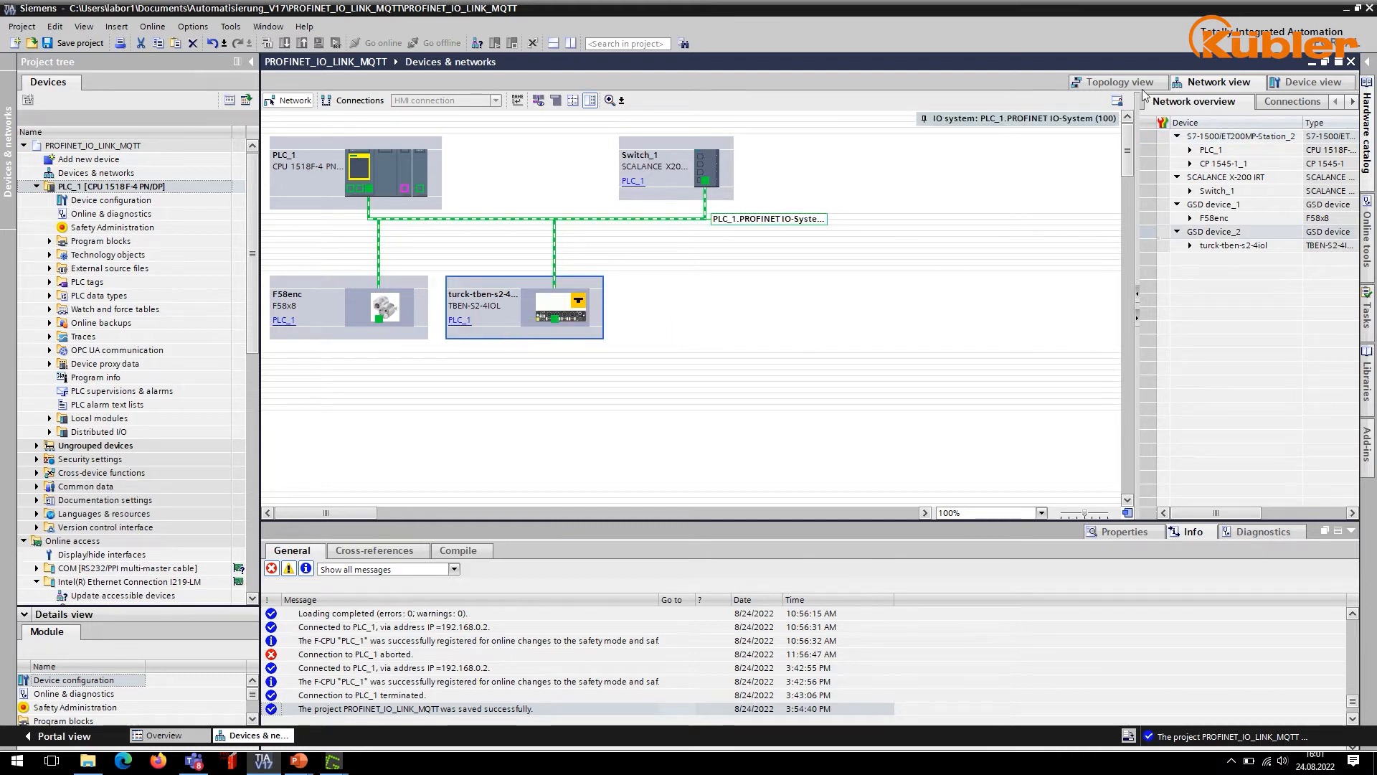
{"action": "left_click", "coordinate": [1116, 81]}
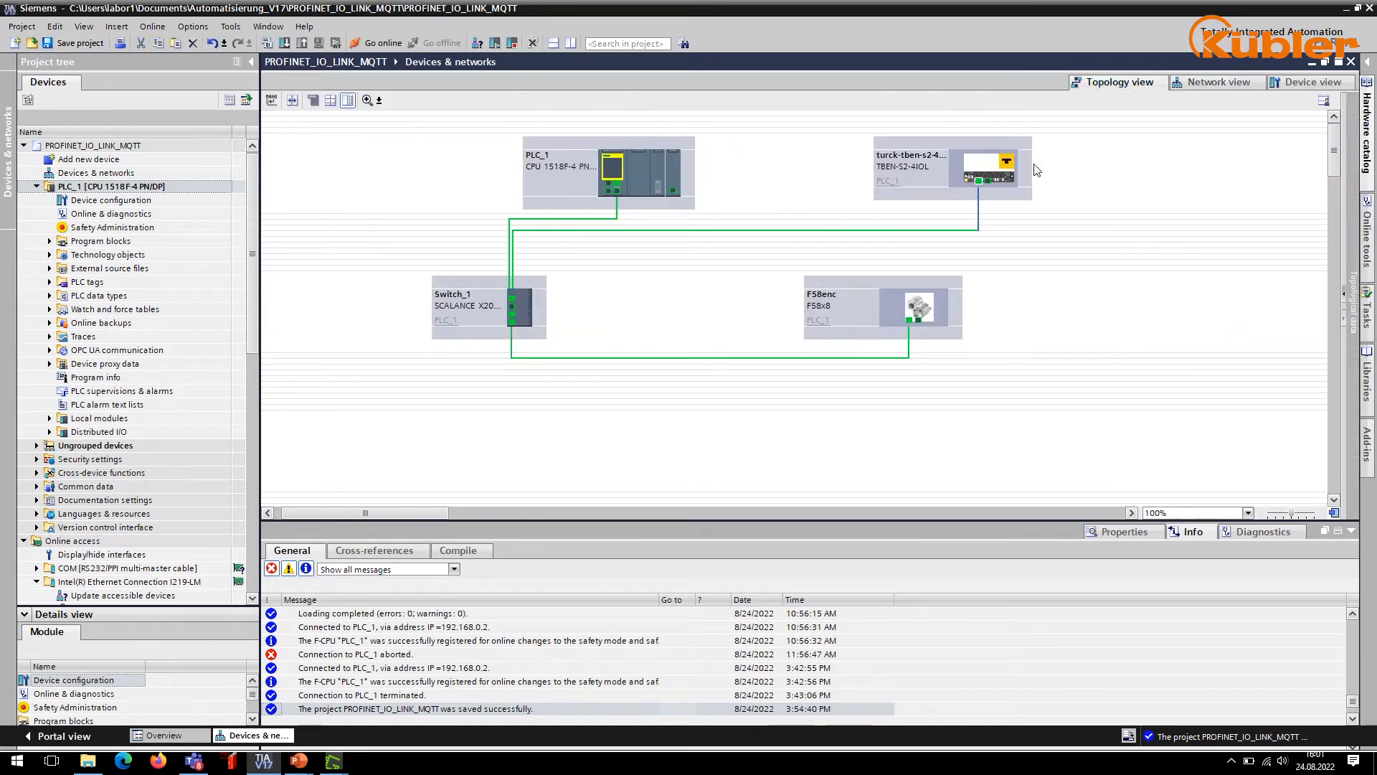
- In the Turck Device view, expand Module > Port configuration generic for the IN 4 WORD modules
{"action": "double_click", "coordinate": [948, 170]}
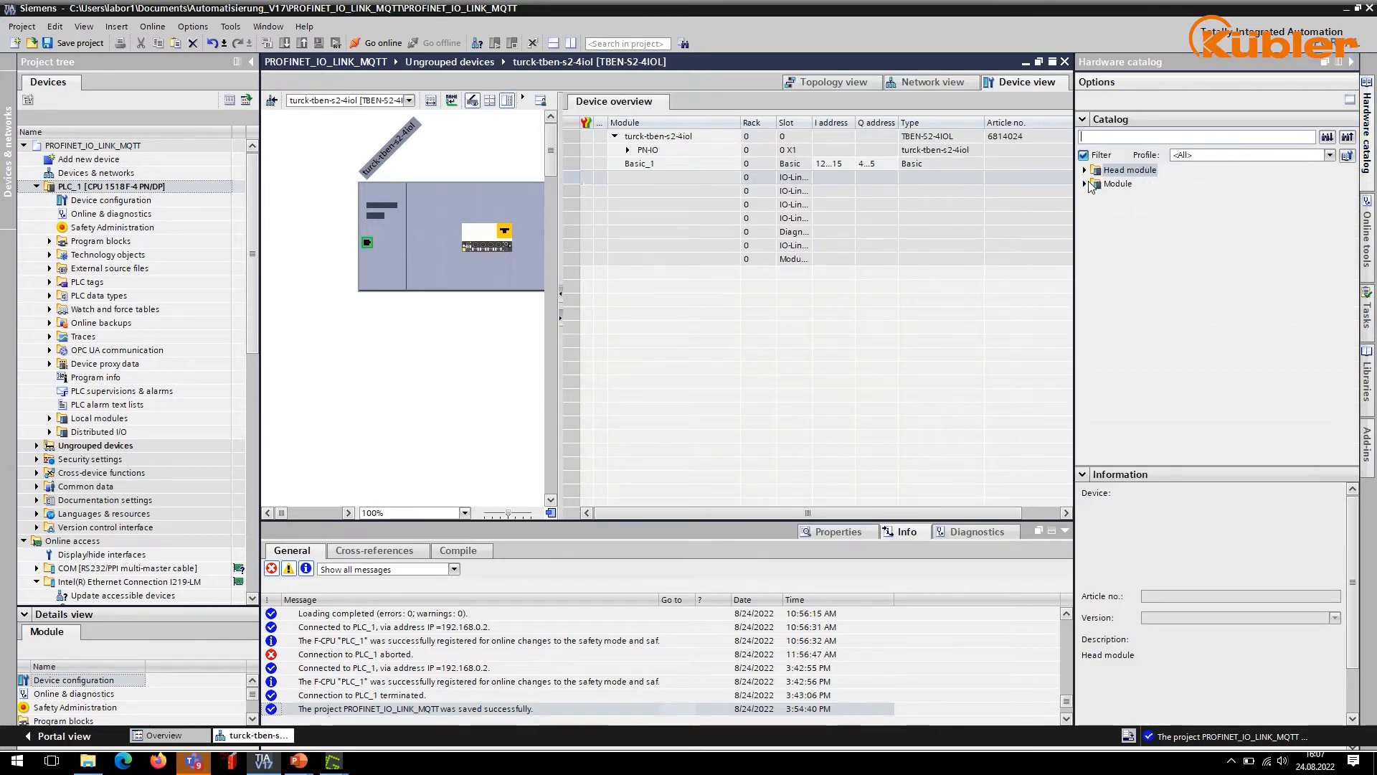
{"action": "left_click", "coordinate": [1088, 184]}
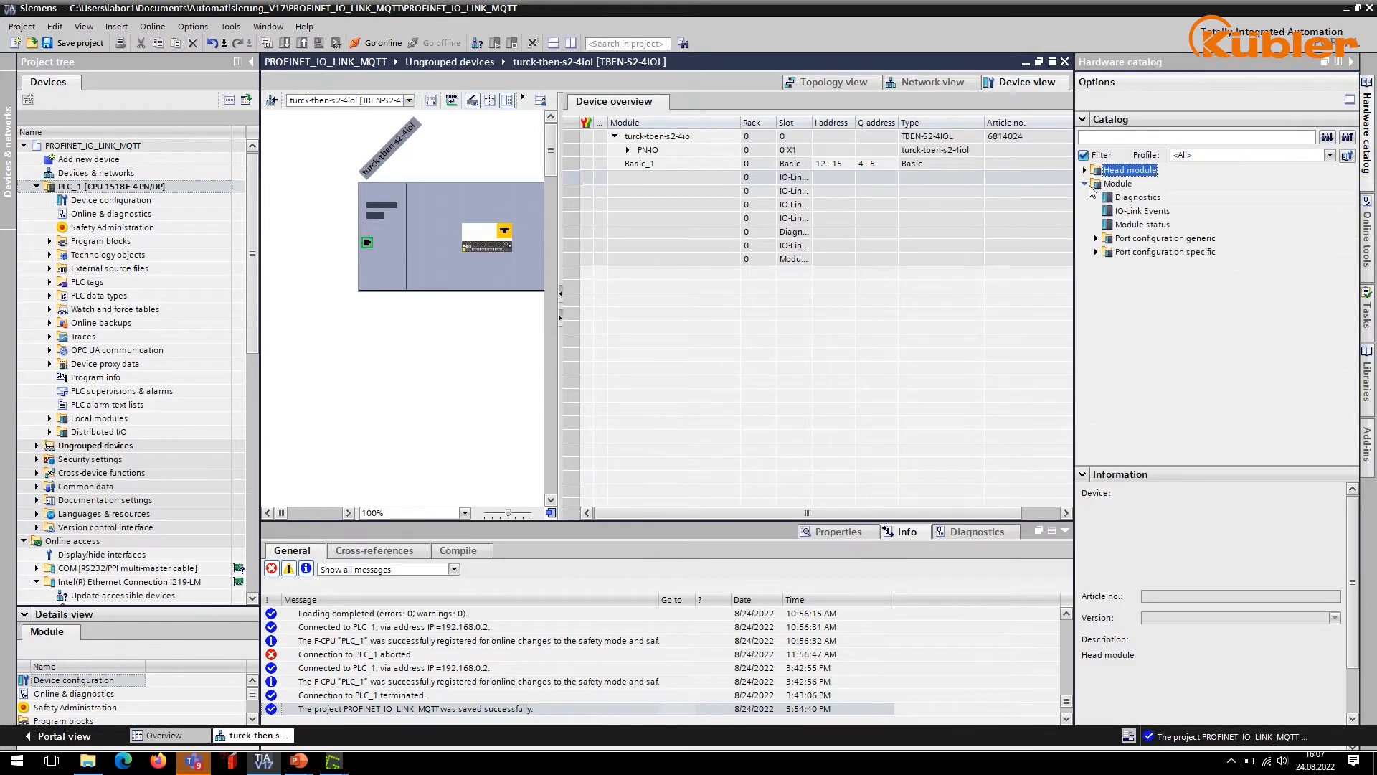
{"action": "left_click", "coordinate": [1163, 238]}
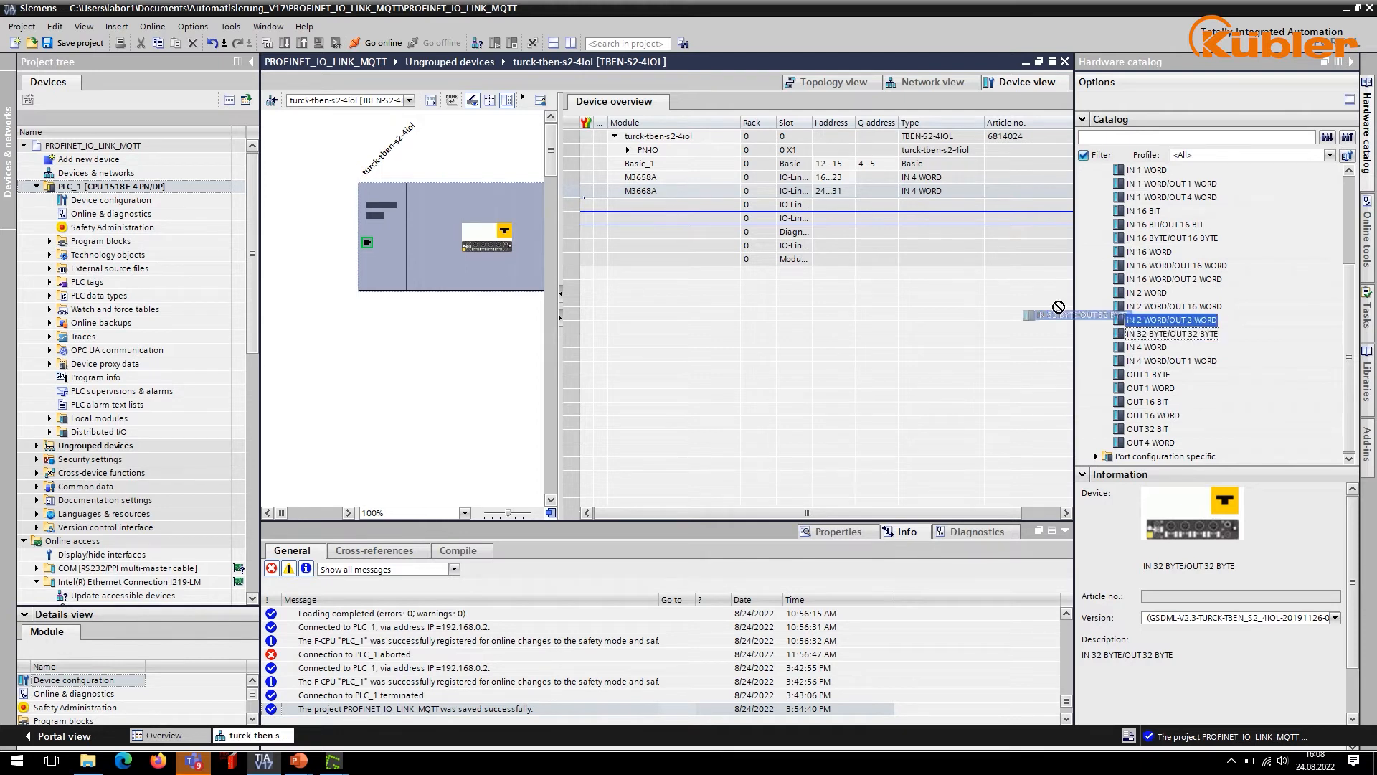
- Place IN 32 BYTE/OUT 32 BYTE on the third IO-Link slot and add the Diagnostics module
{"action": "left_click_drag", "start_coordinate": [1168, 333], "coordinate": [703, 203]}
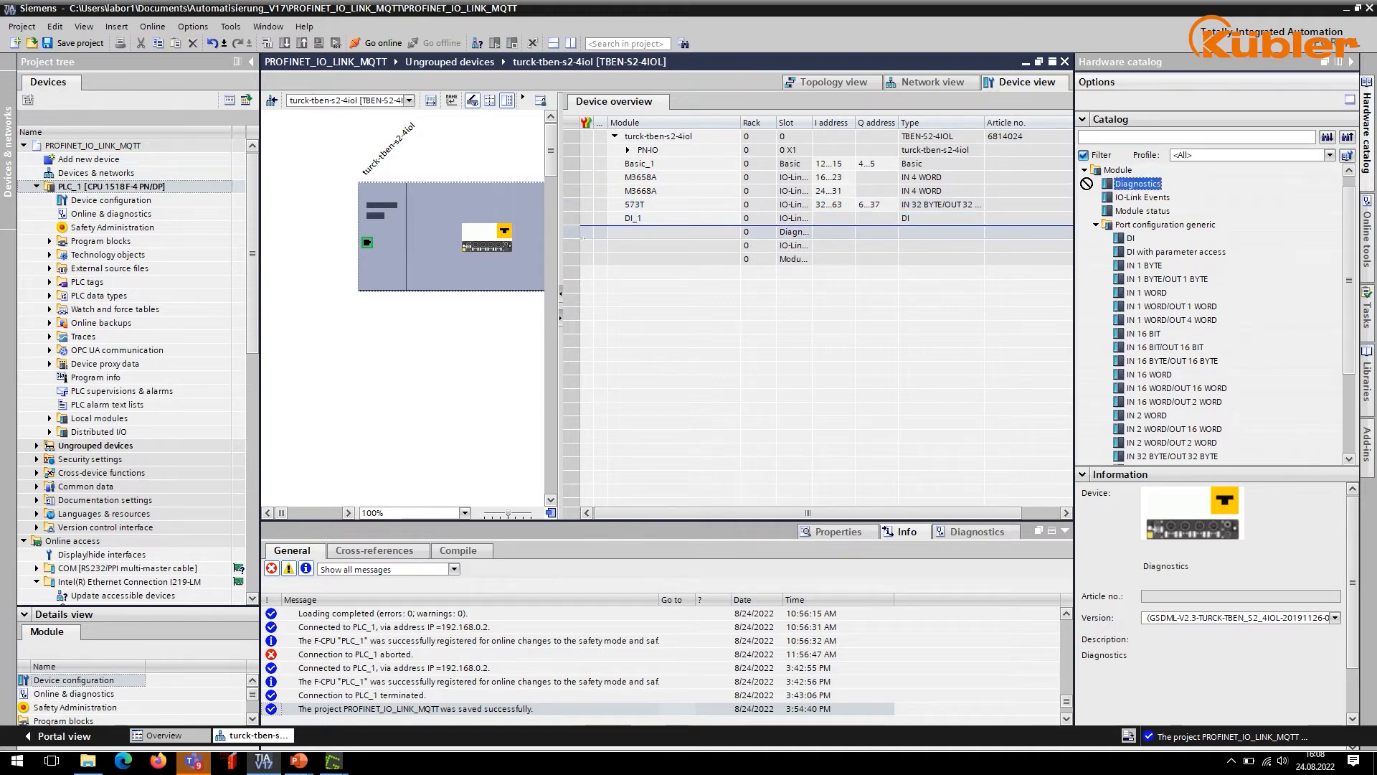
{"action": "left_click", "coordinate": [793, 231]}
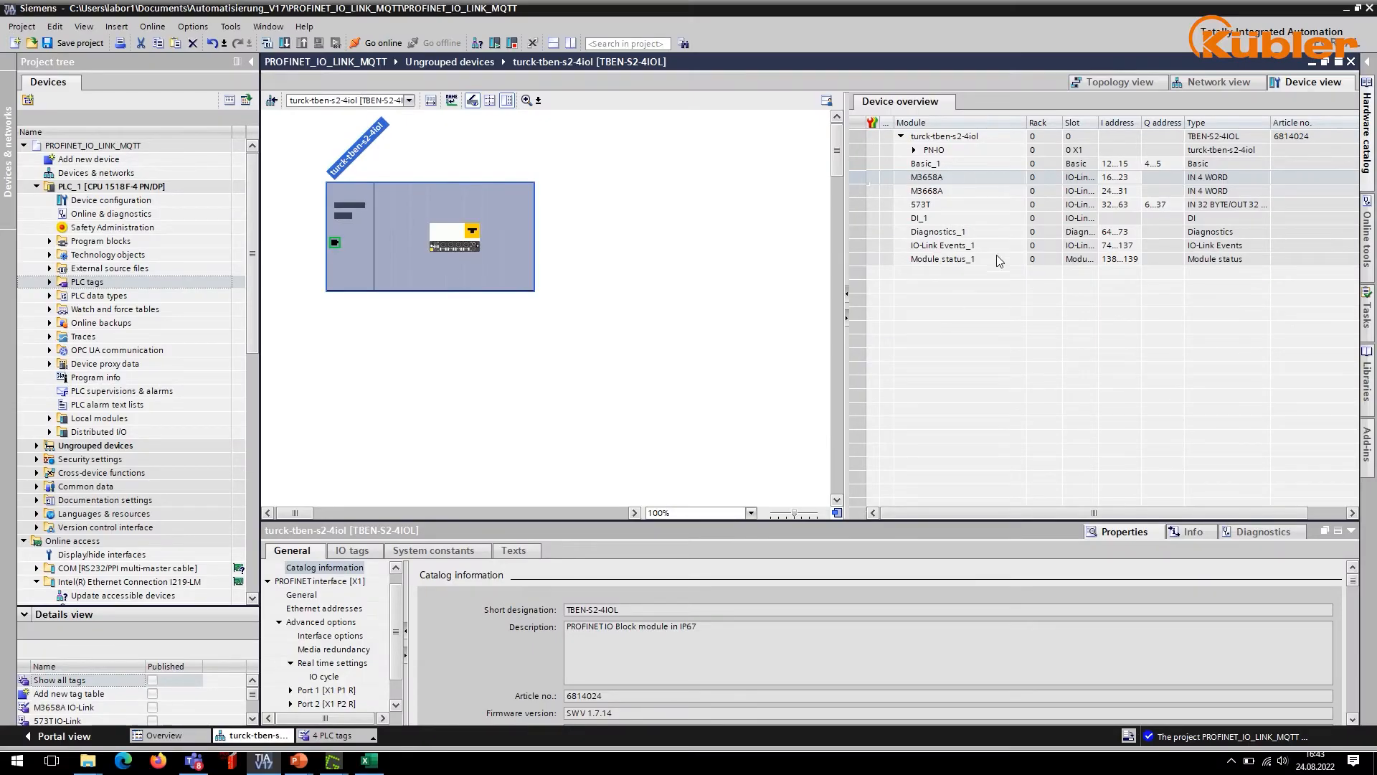
{"action": "mouse_move", "coordinate": [141, 289]}
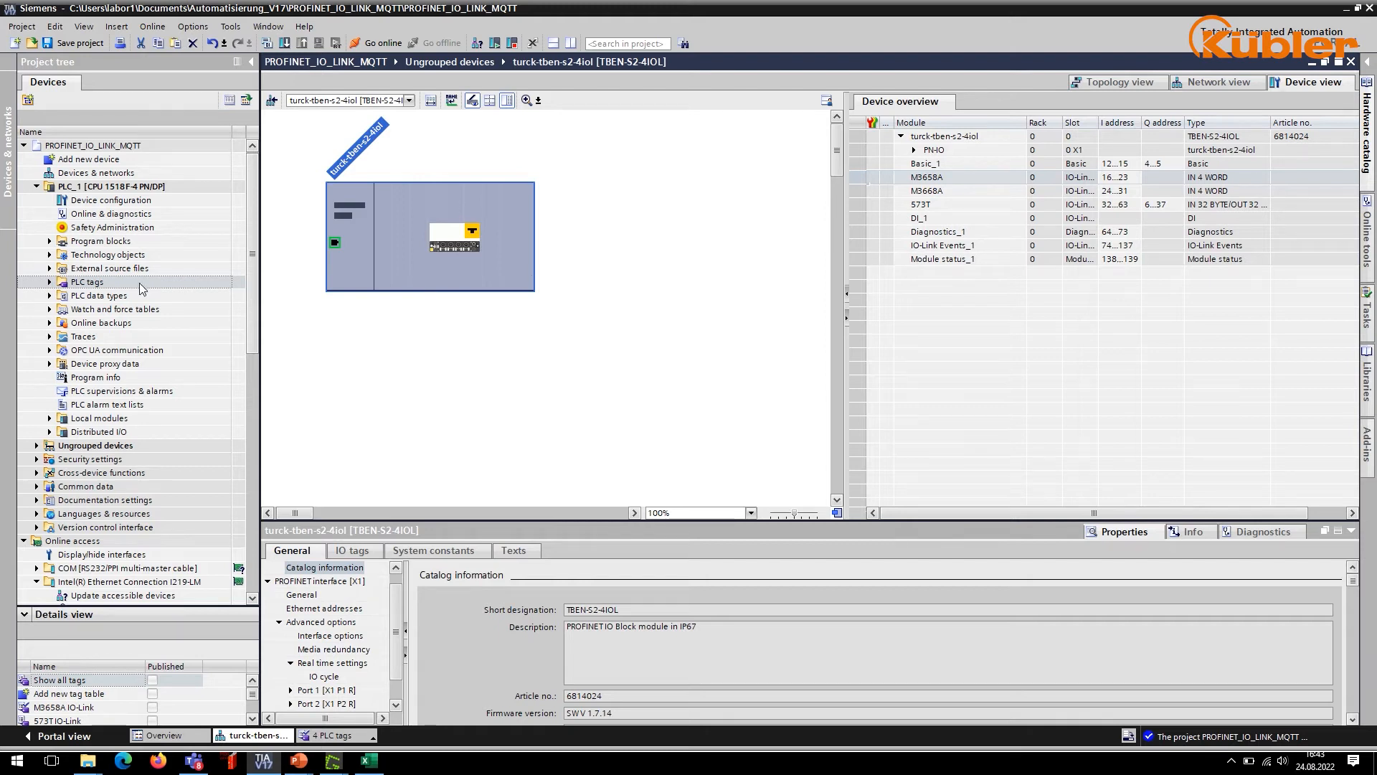
- Compare M3658A IO-Link tags (%ID20 position, %ID16 speed) with the module's 16–23 input addresses
{"action": "left_click", "coordinate": [51, 281]}
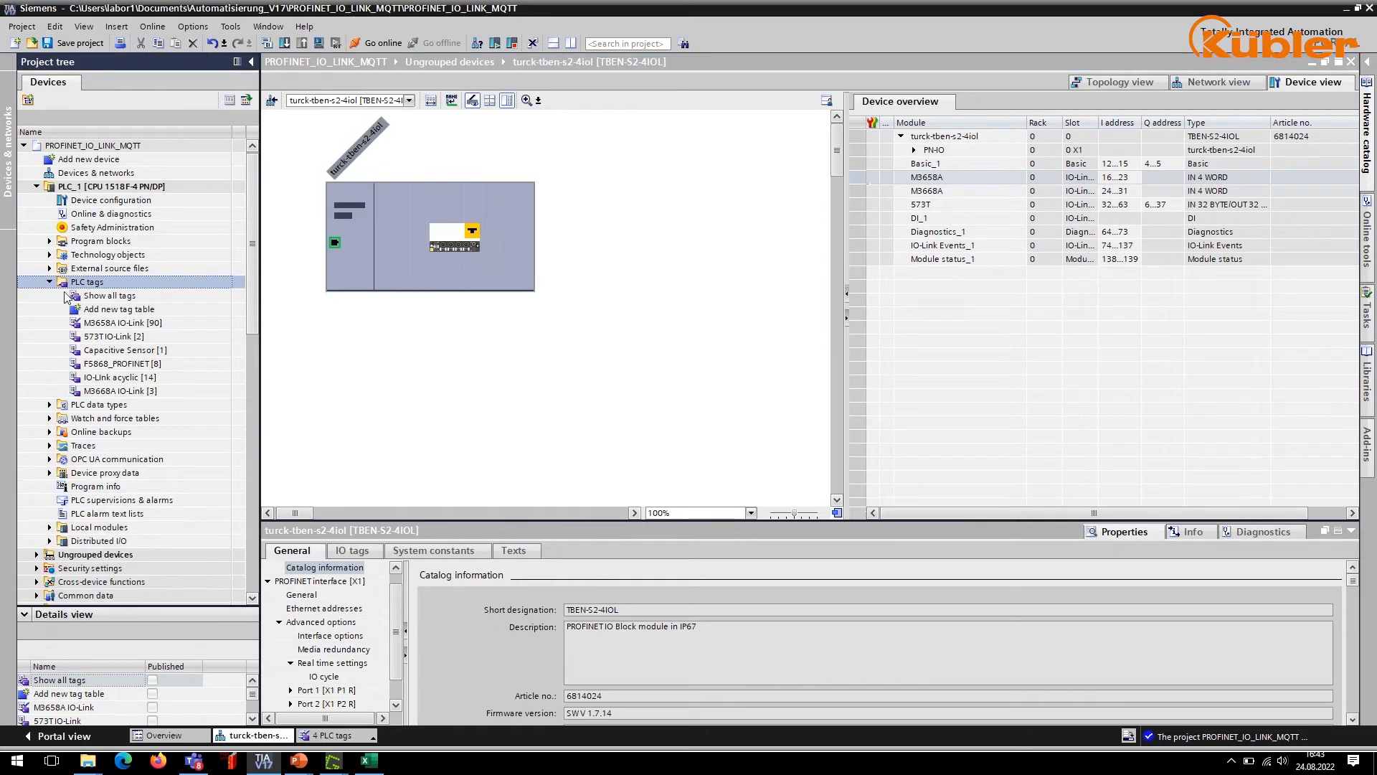
{"action": "left_click", "coordinate": [124, 322]}
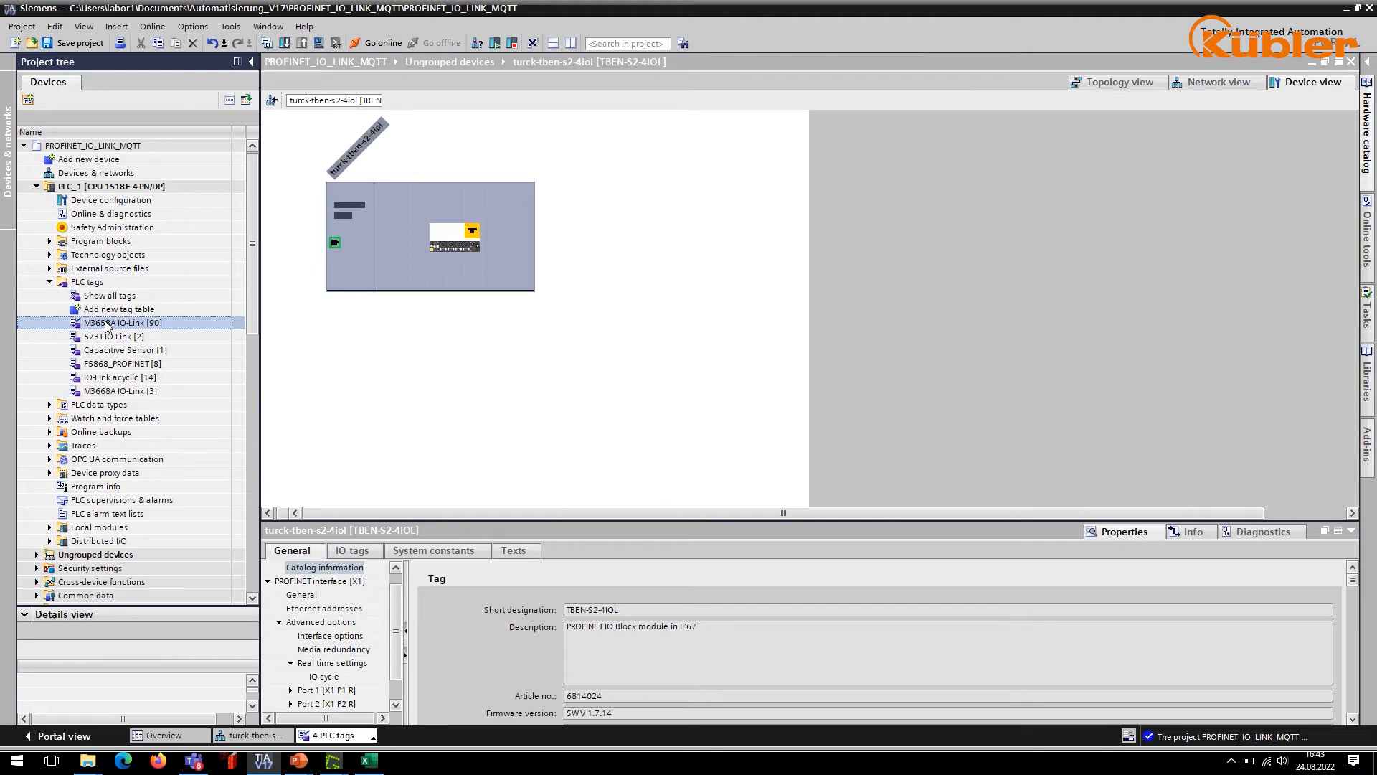
{"action": "double_click", "coordinate": [123, 323]}
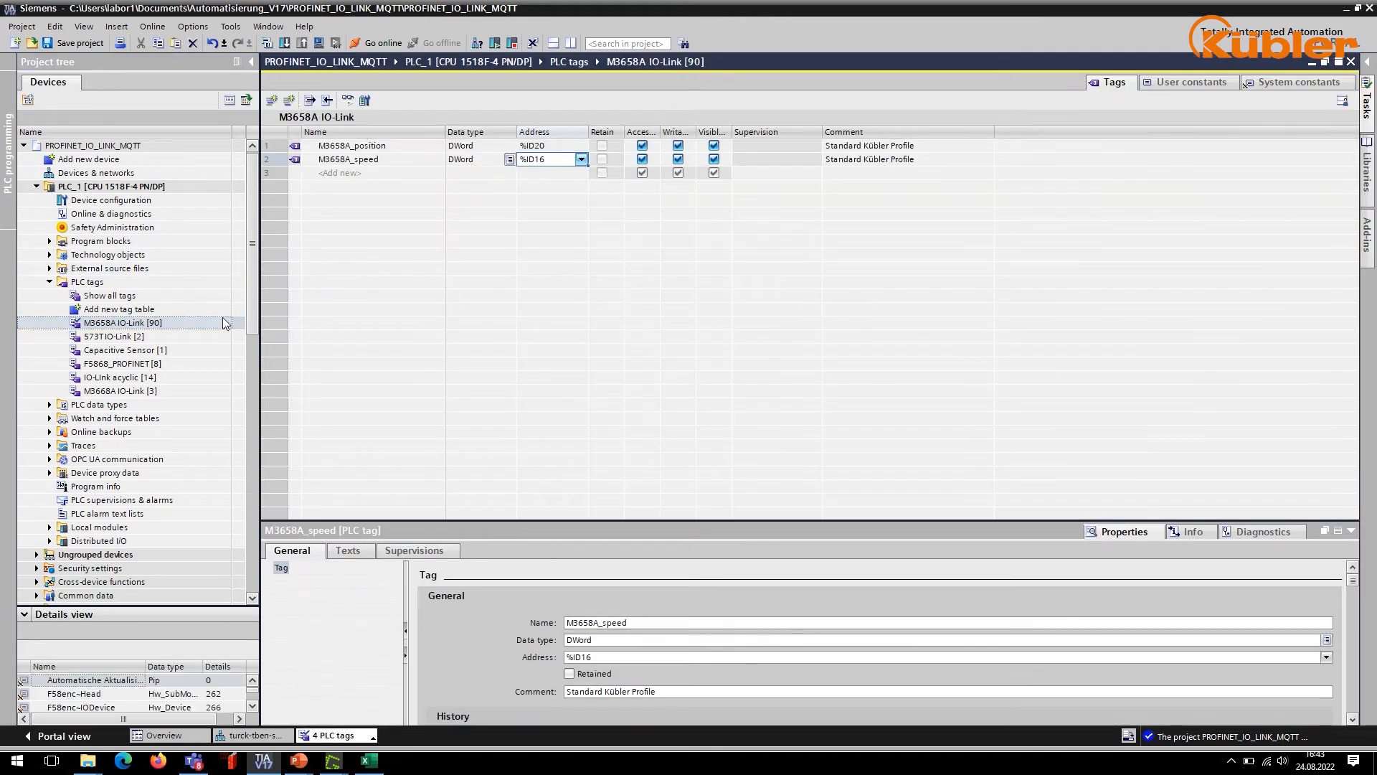
{"action": "left_click", "coordinate": [369, 145]}
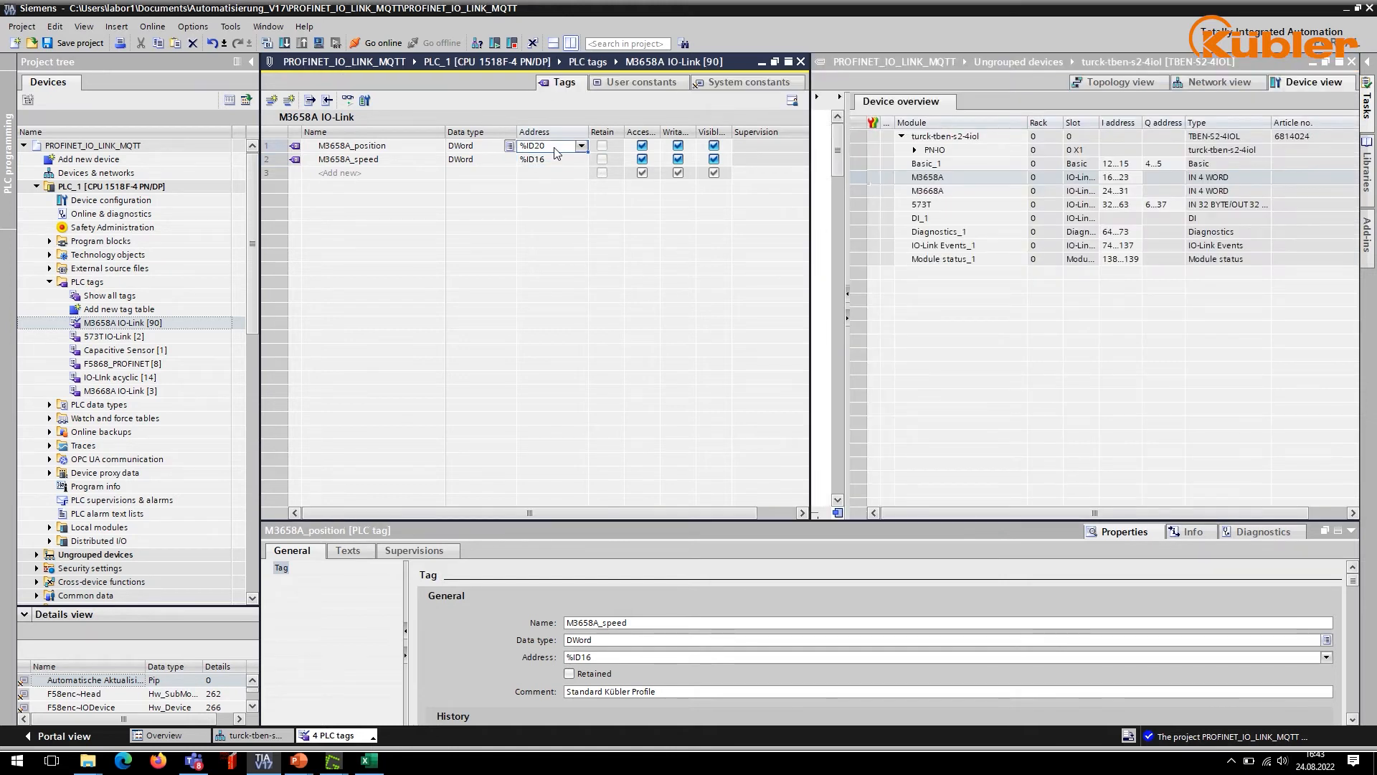
{"action": "left_click", "coordinate": [351, 145]}
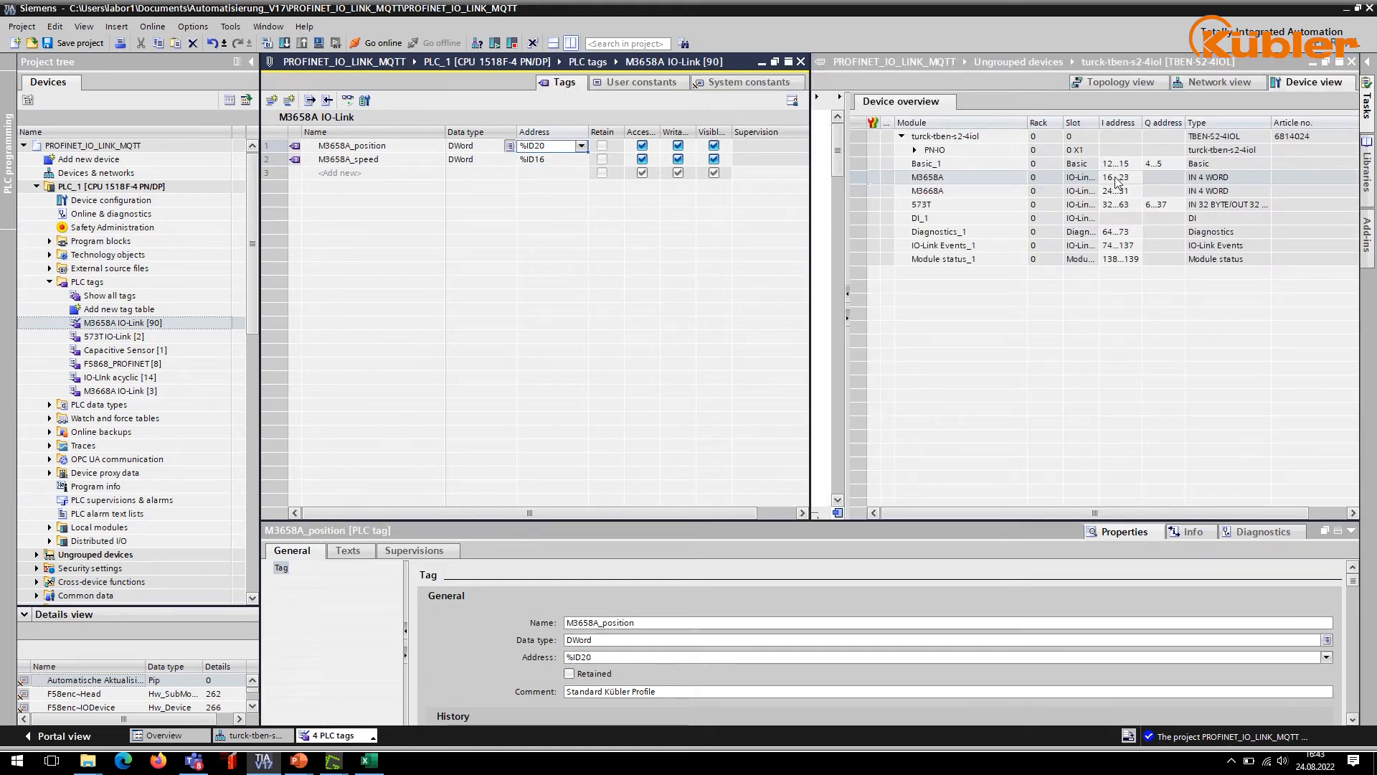
{"action": "left_click", "coordinate": [926, 177]}
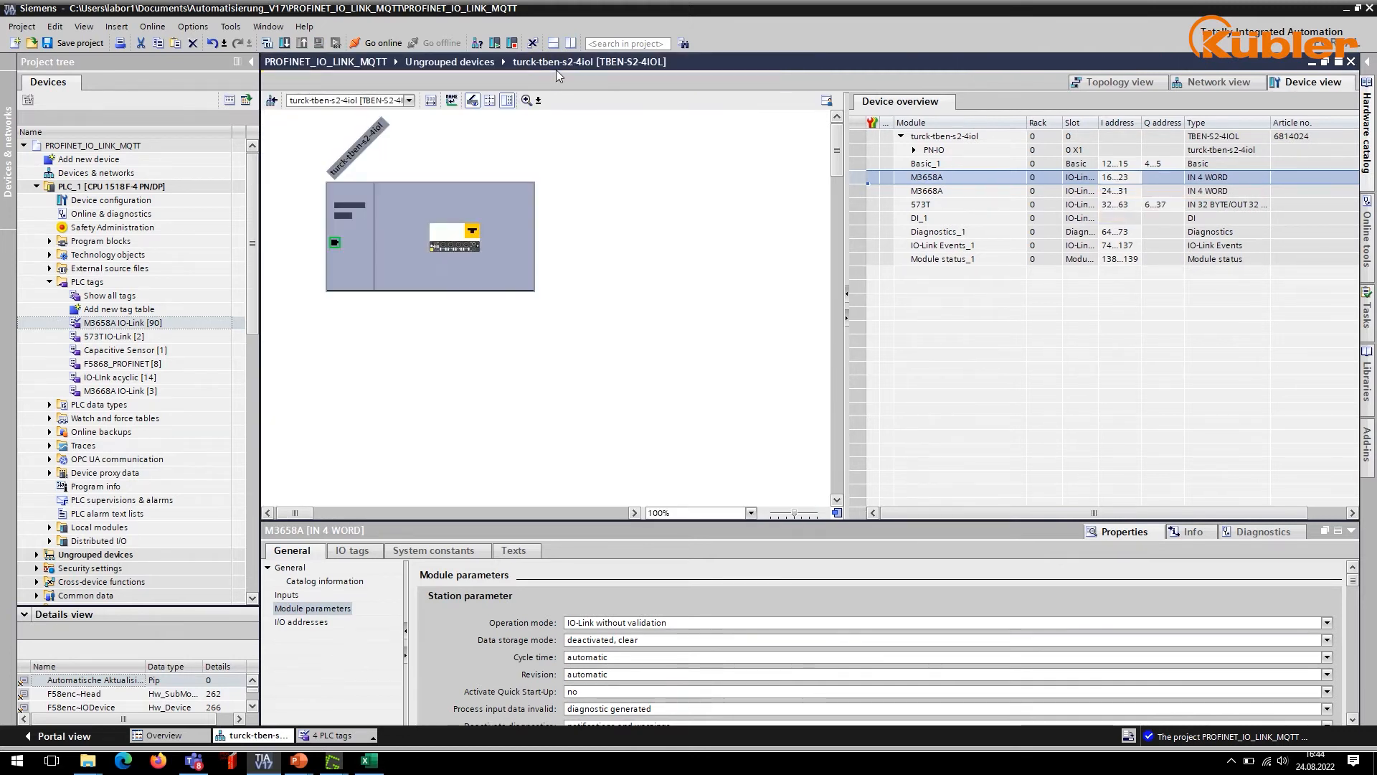
- Review the M3668A IO-Link tag table's position_scaled and scaling tags
{"action": "left_click", "coordinate": [119, 390]}
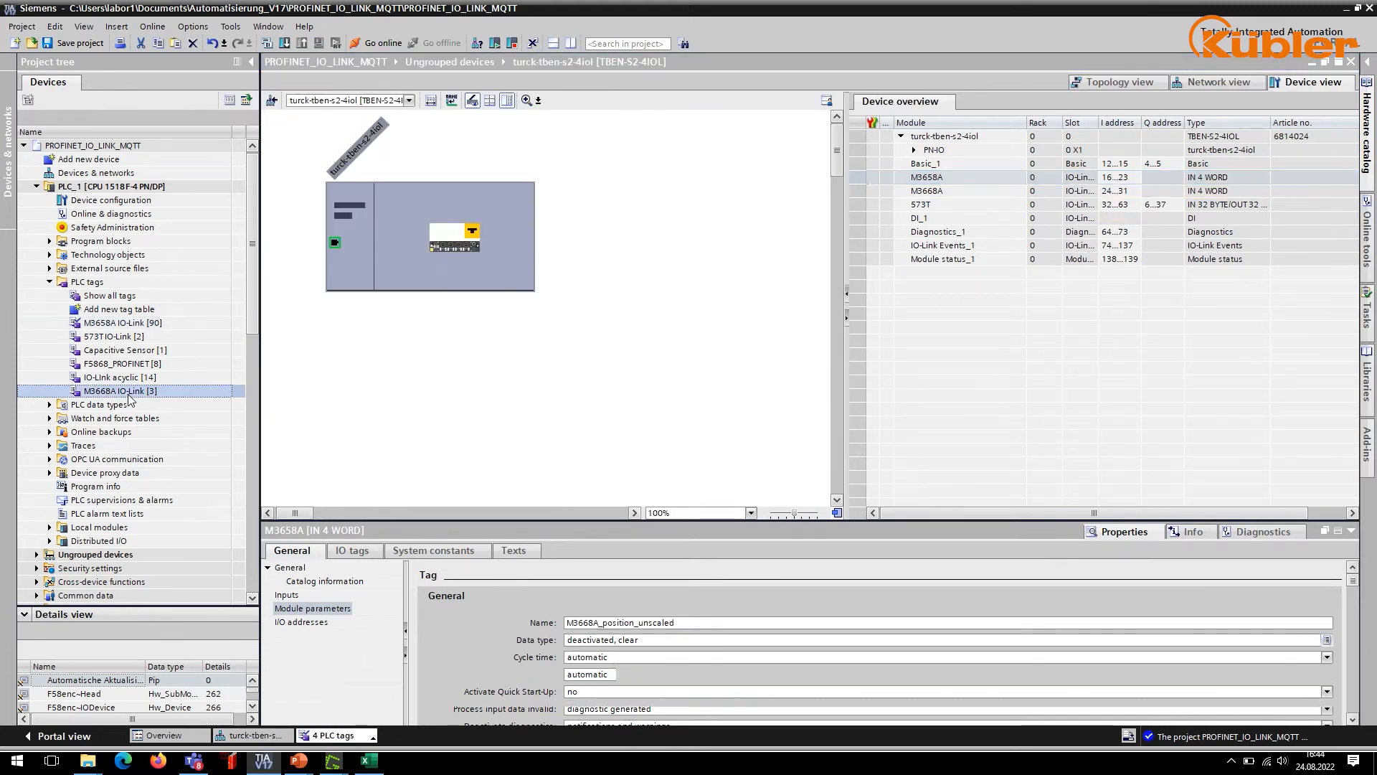
{"action": "double_click", "coordinate": [119, 390]}
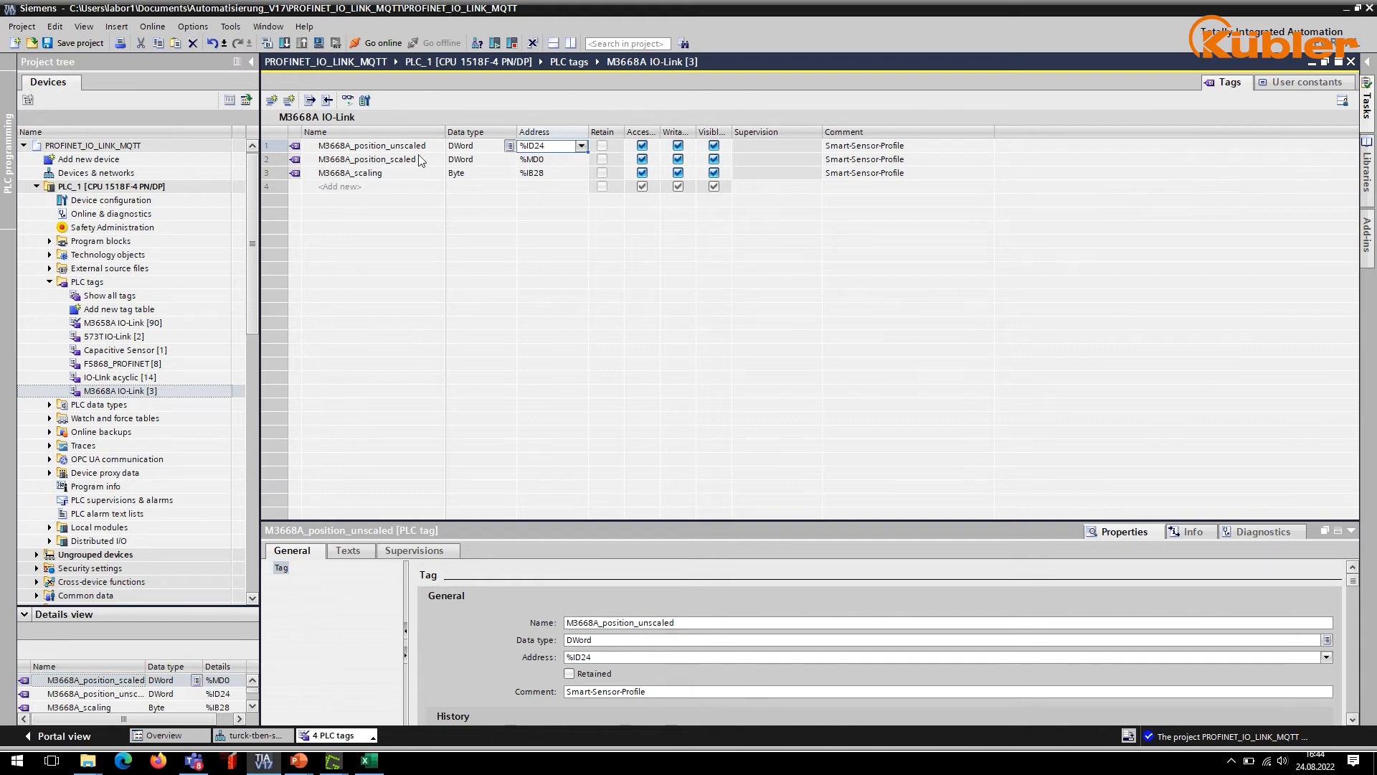
{"action": "left_click", "coordinate": [367, 160]}
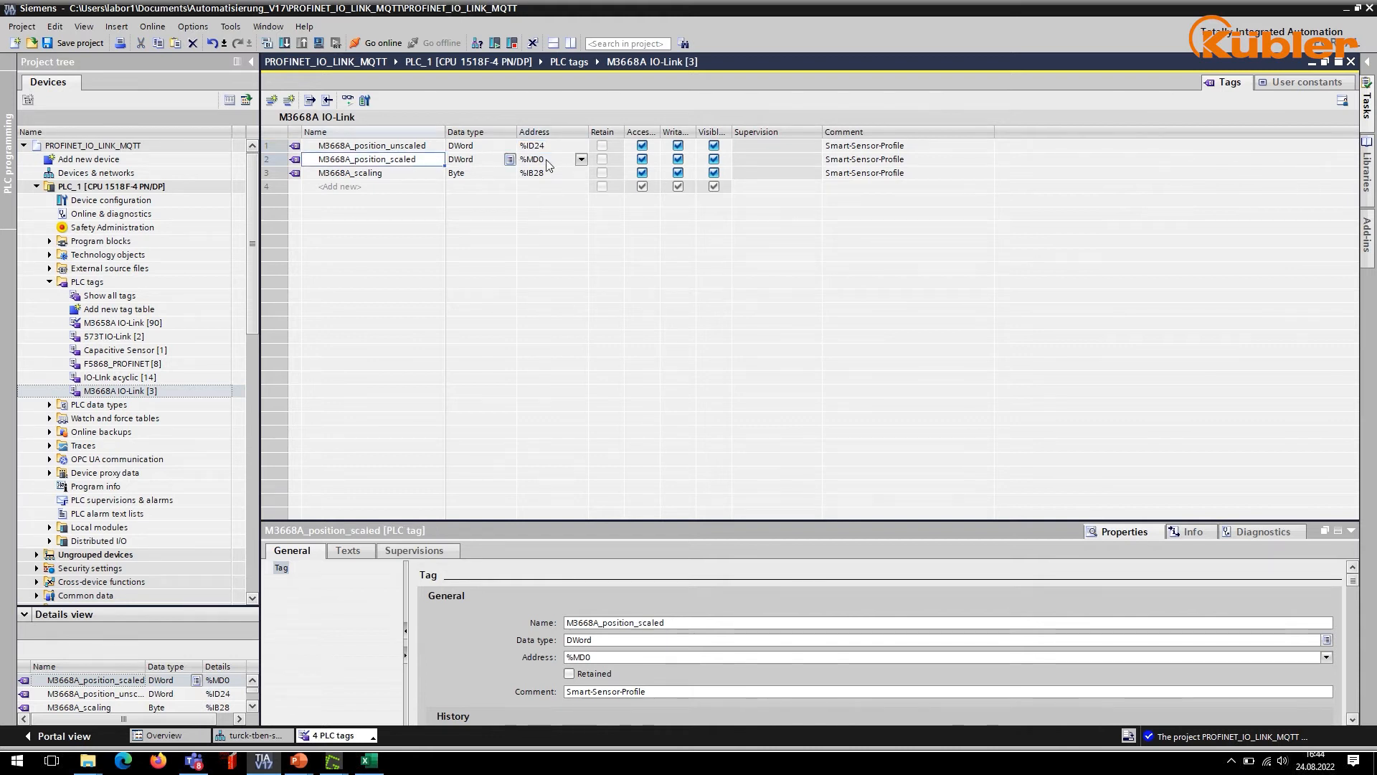
{"action": "left_click", "coordinate": [549, 159]}
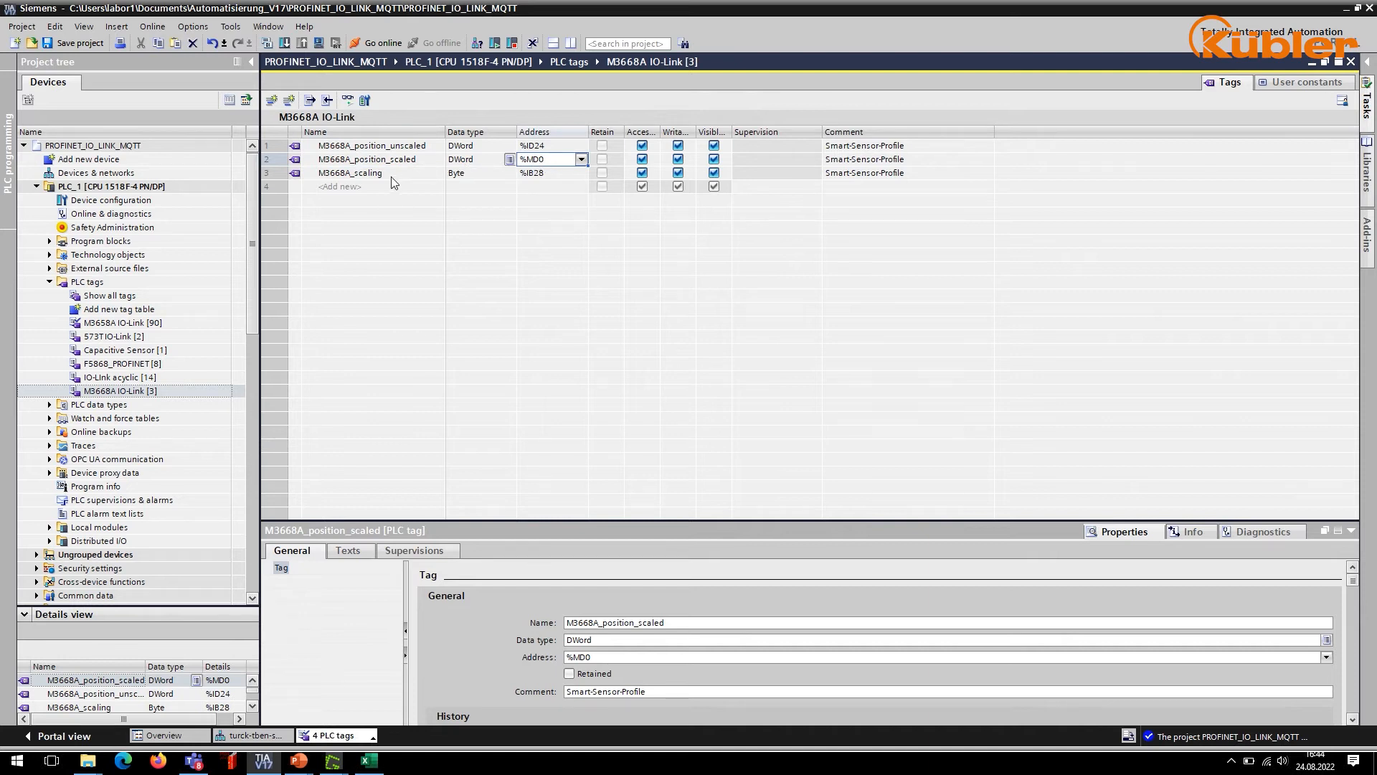
{"action": "left_click", "coordinate": [369, 173]}
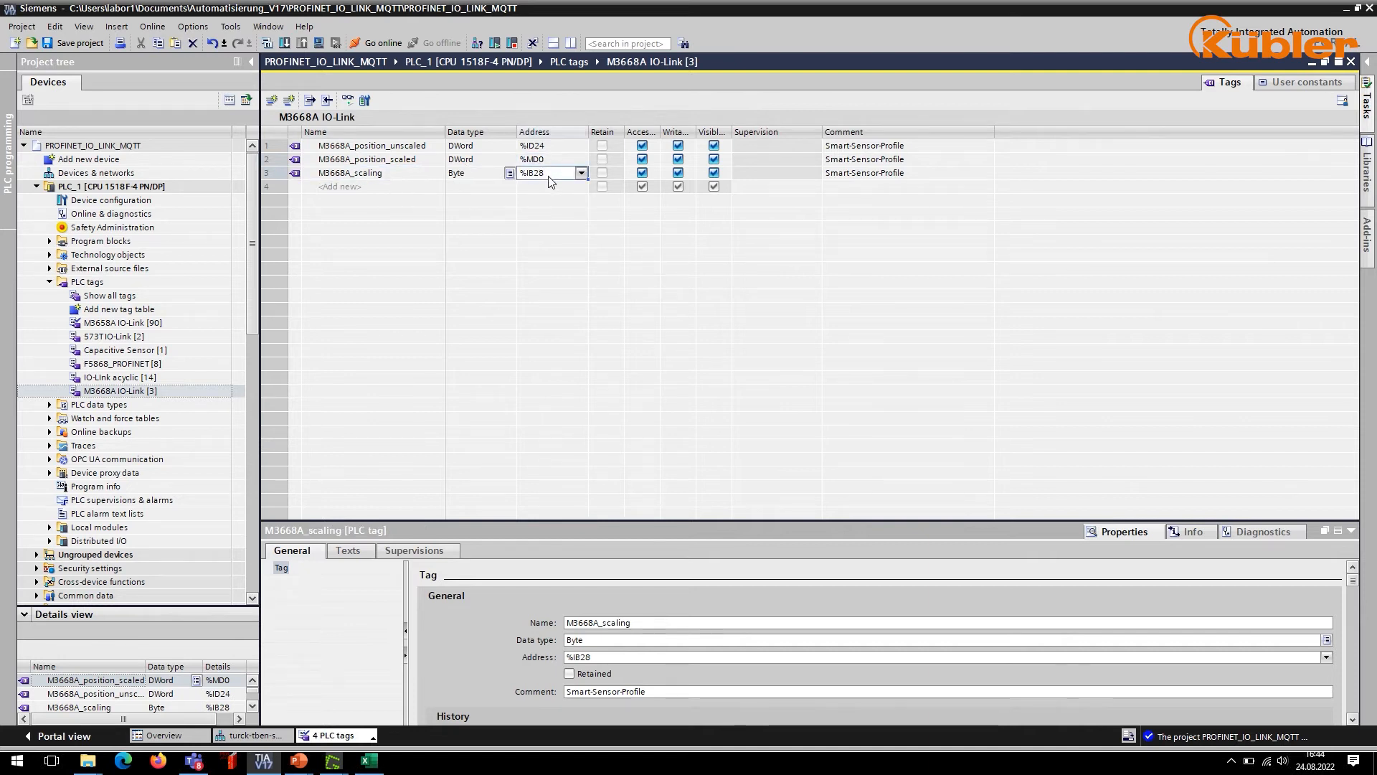
- Review the Capacitive Sensor and 573T IO-Link tables, inspecting the Display_Top and Display_Bottom tags
{"action": "left_click", "coordinate": [125, 350]}
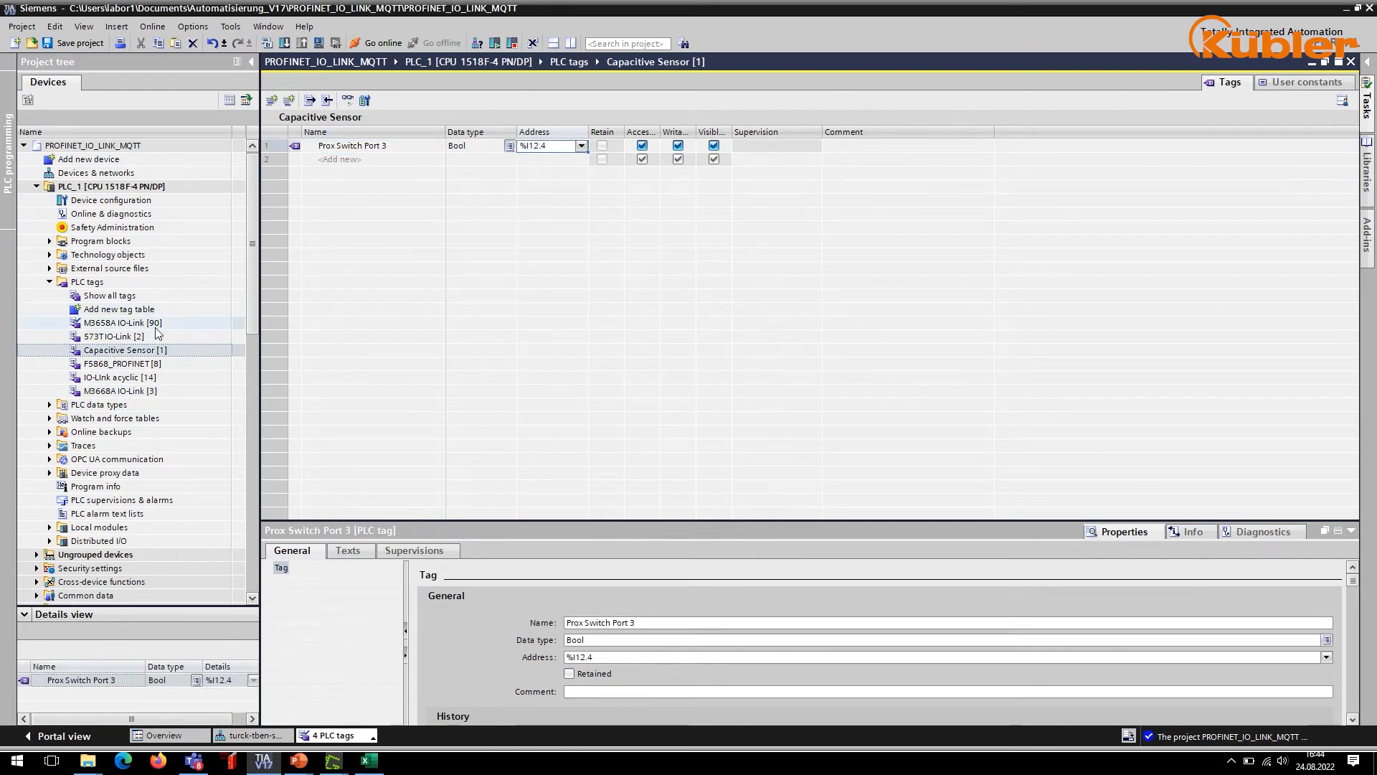
{"action": "left_click", "coordinate": [112, 335]}
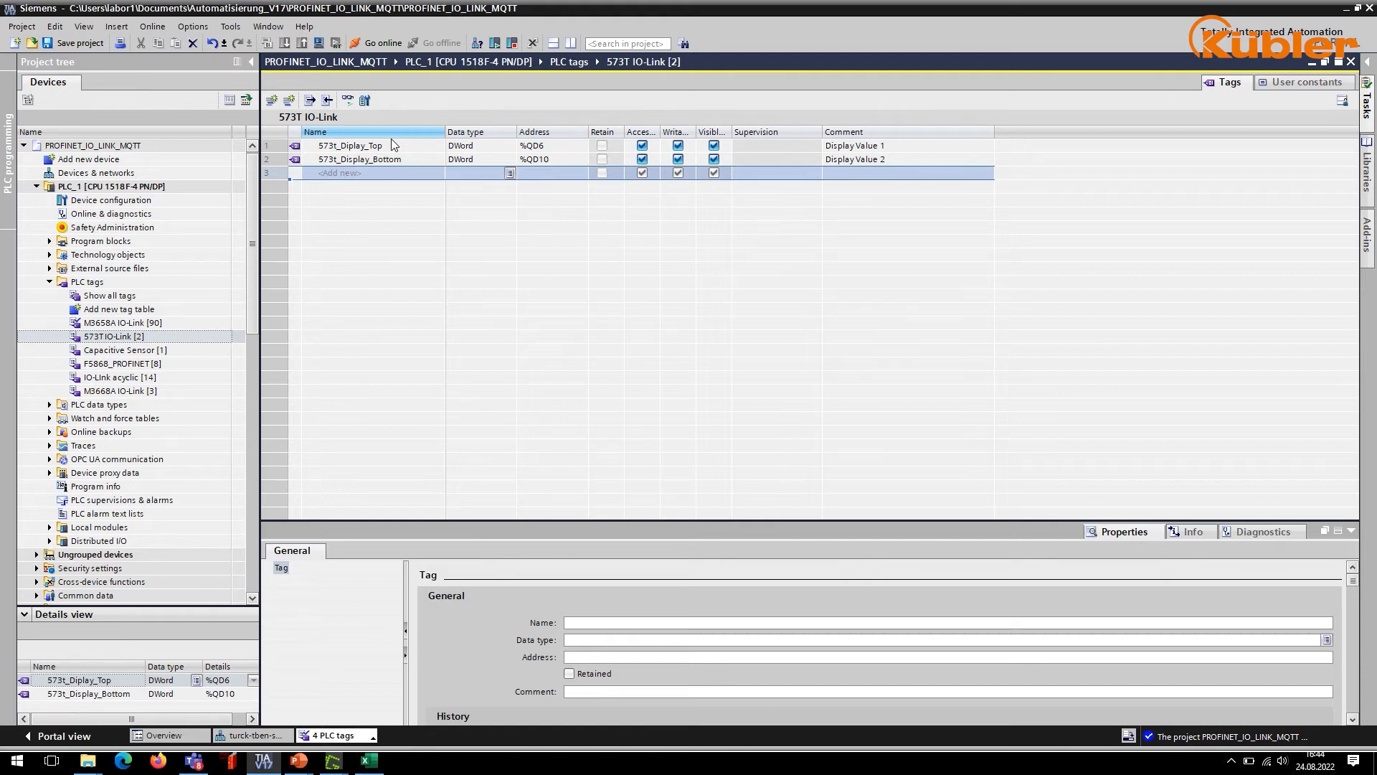
{"action": "left_click", "coordinate": [350, 145]}
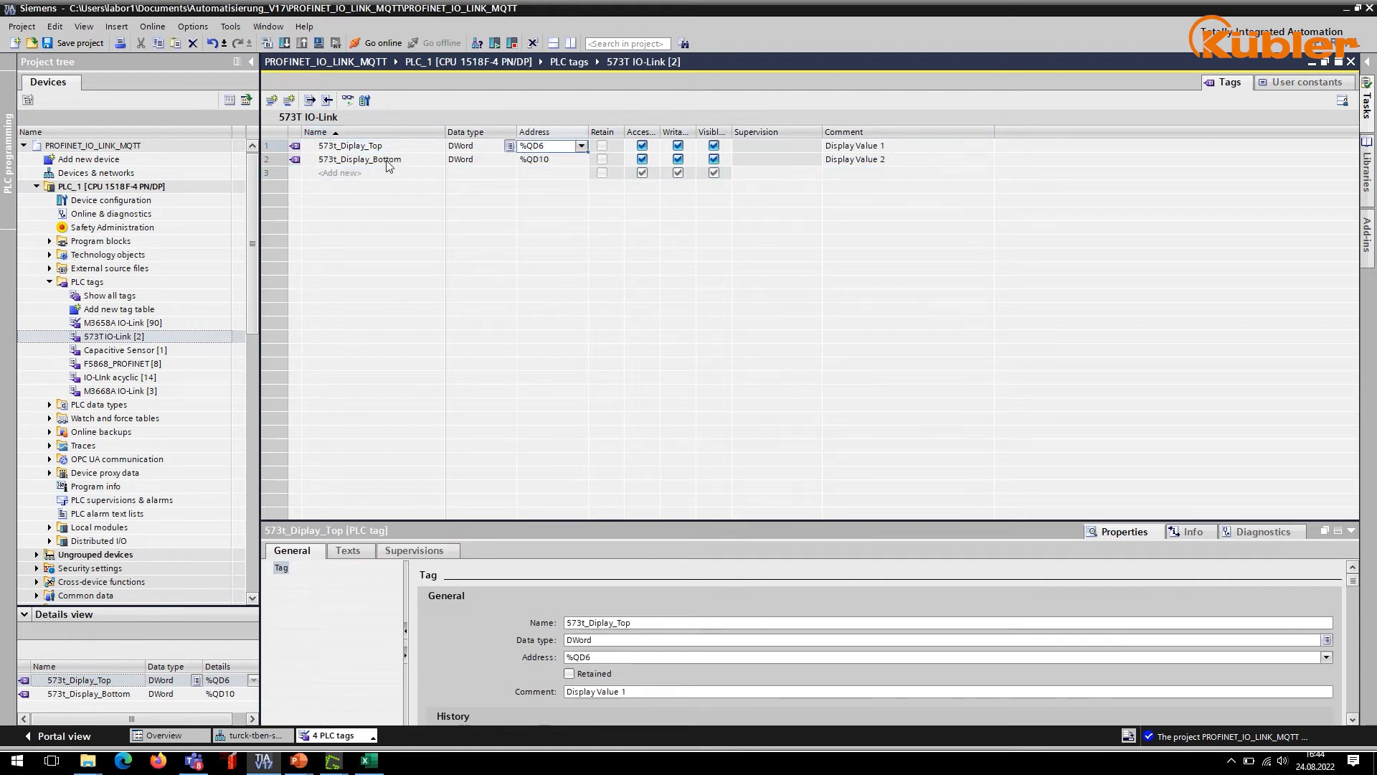
{"action": "left_click", "coordinate": [358, 159]}
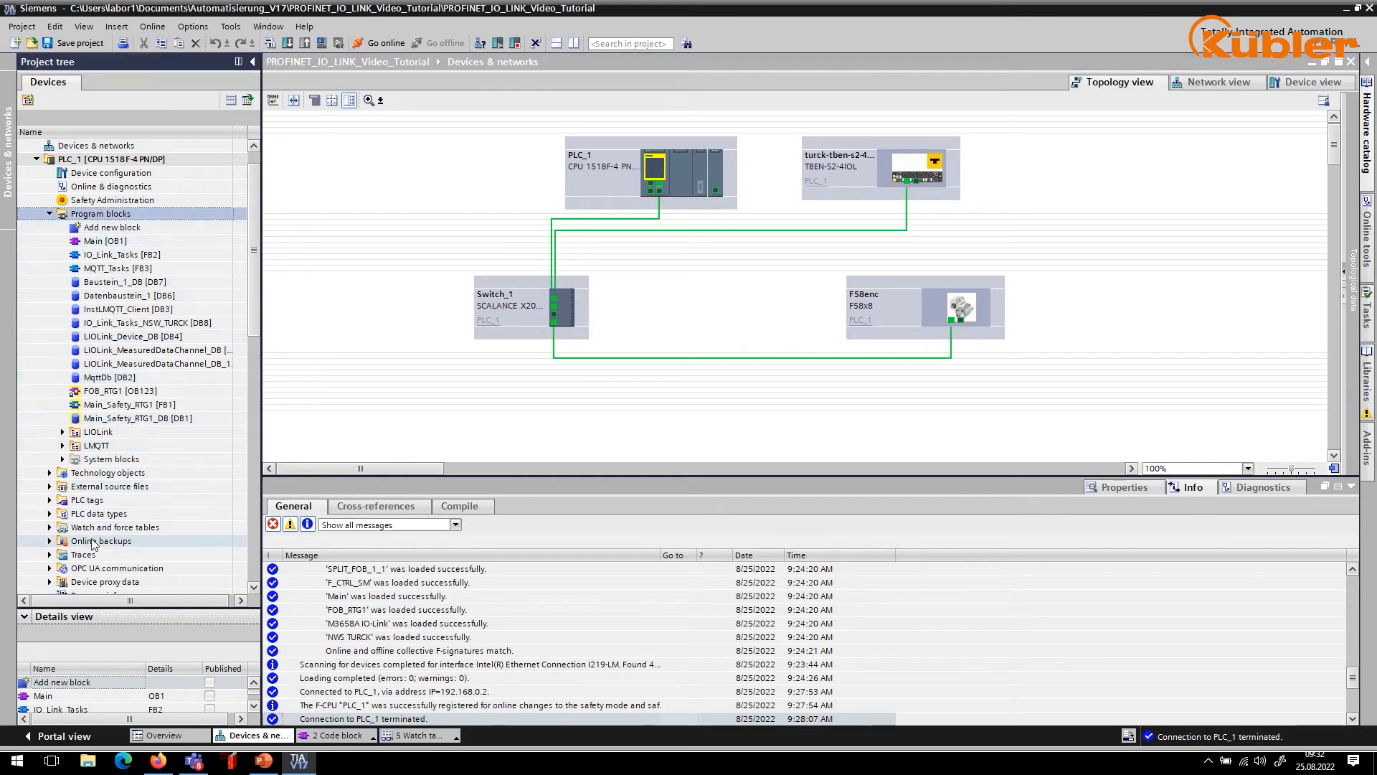
- Expand Watch and force tables and view the 573T Display watch table
{"action": "left_click", "coordinate": [50, 527]}
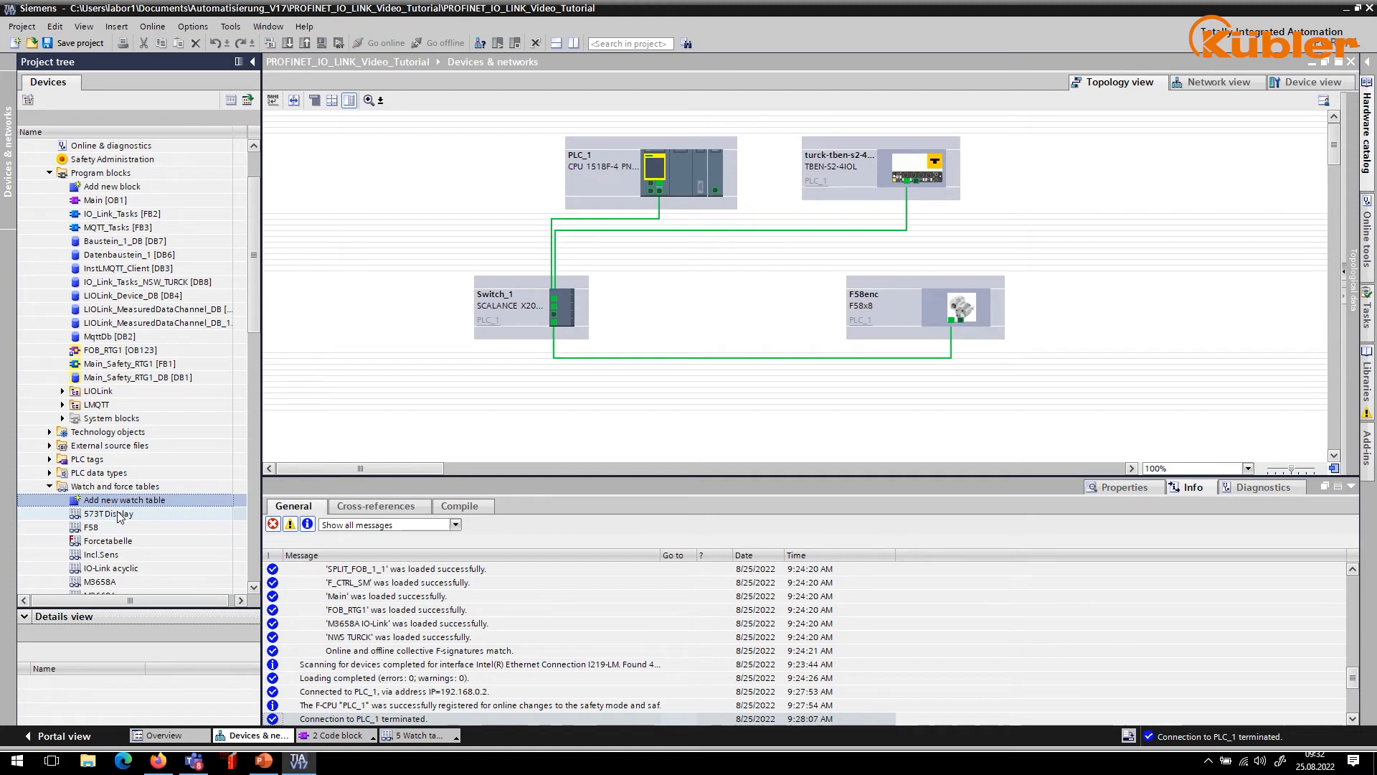
{"action": "double_click", "coordinate": [108, 513]}
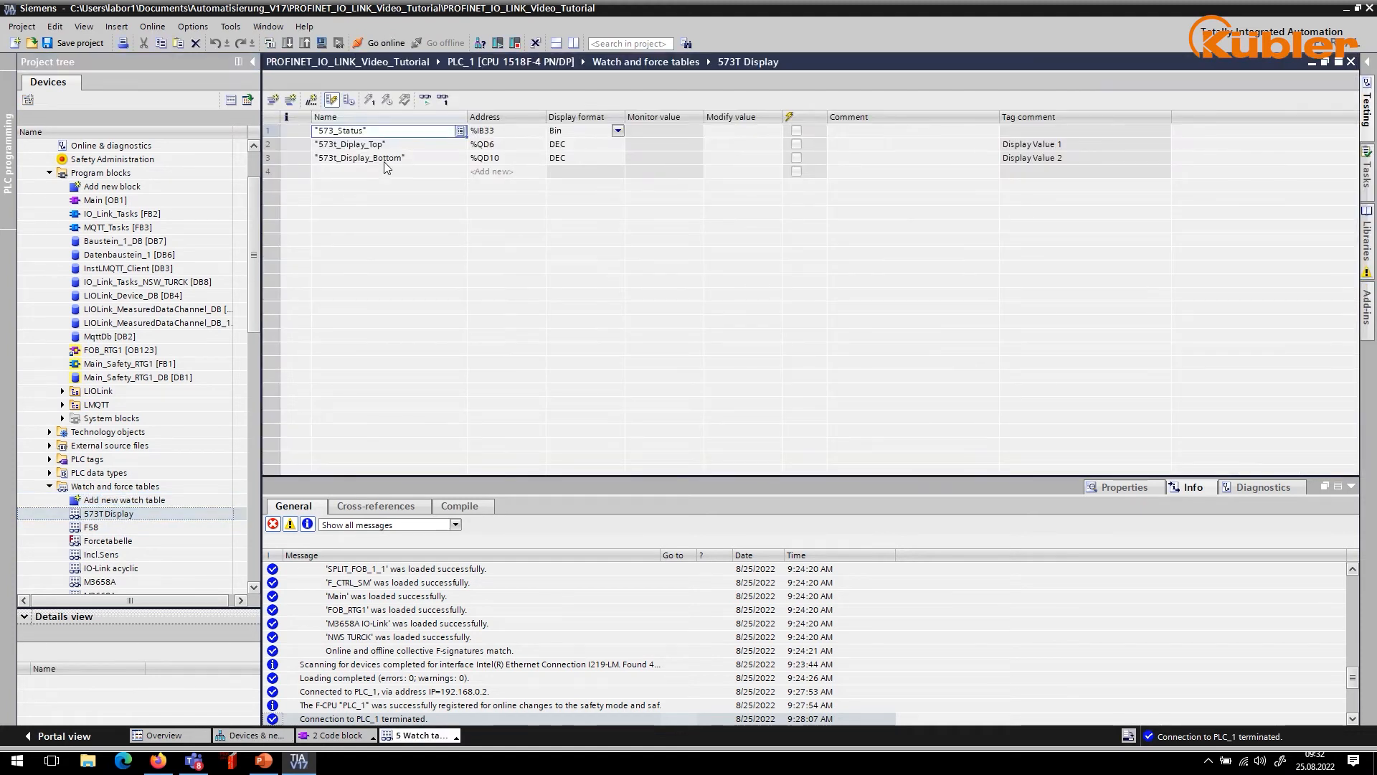
{"action": "double_click", "coordinate": [382, 131]}
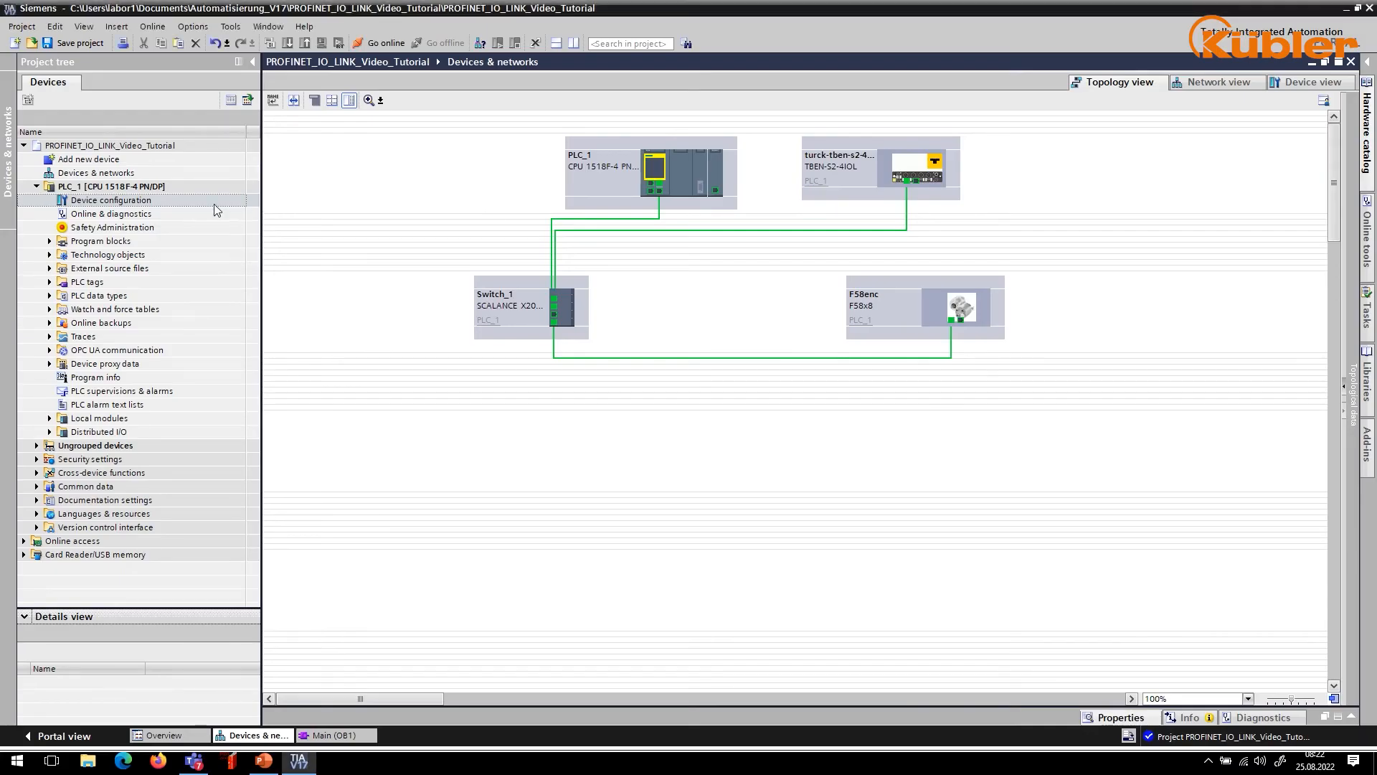
- Under Program blocks, add a new LAD function block named IO_Link_Tasks
{"action": "left_click", "coordinate": [100, 241]}
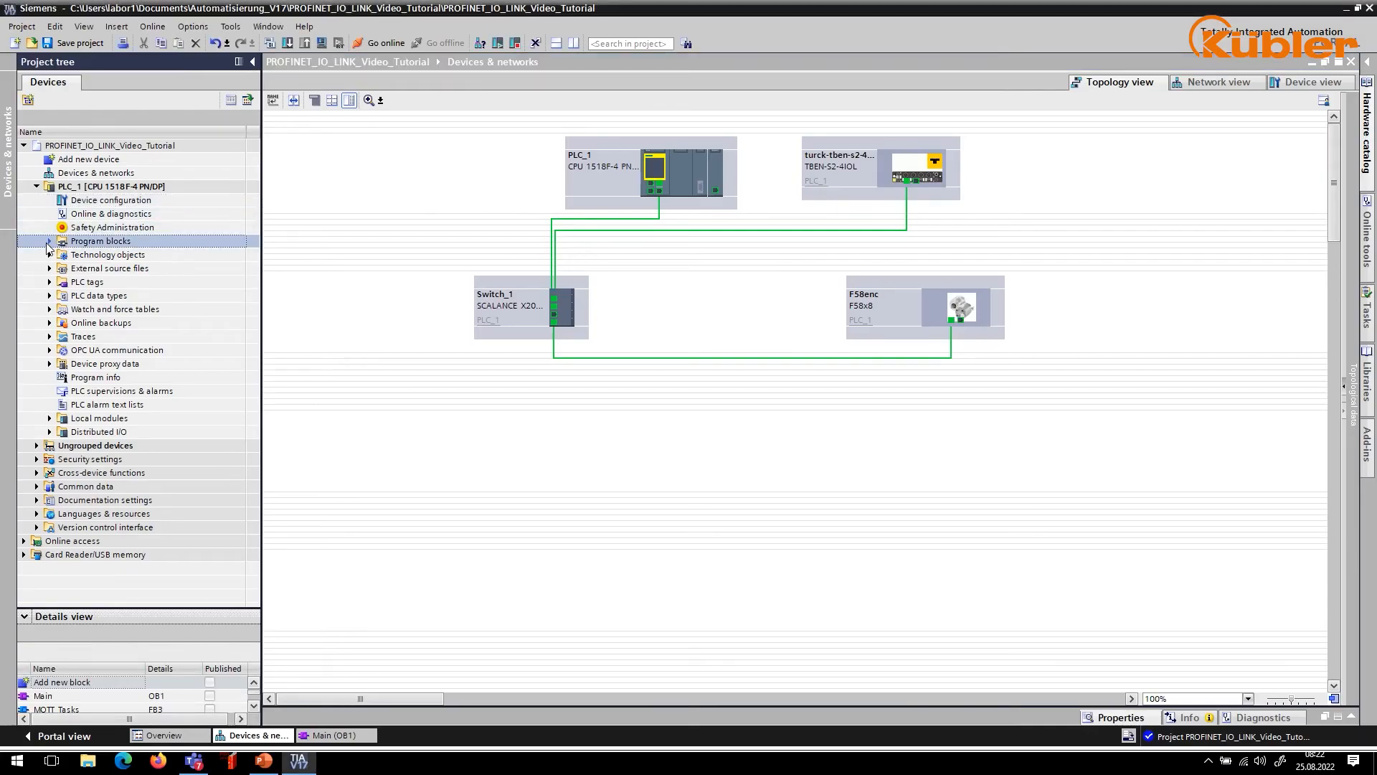
{"action": "left_click", "coordinate": [50, 241]}
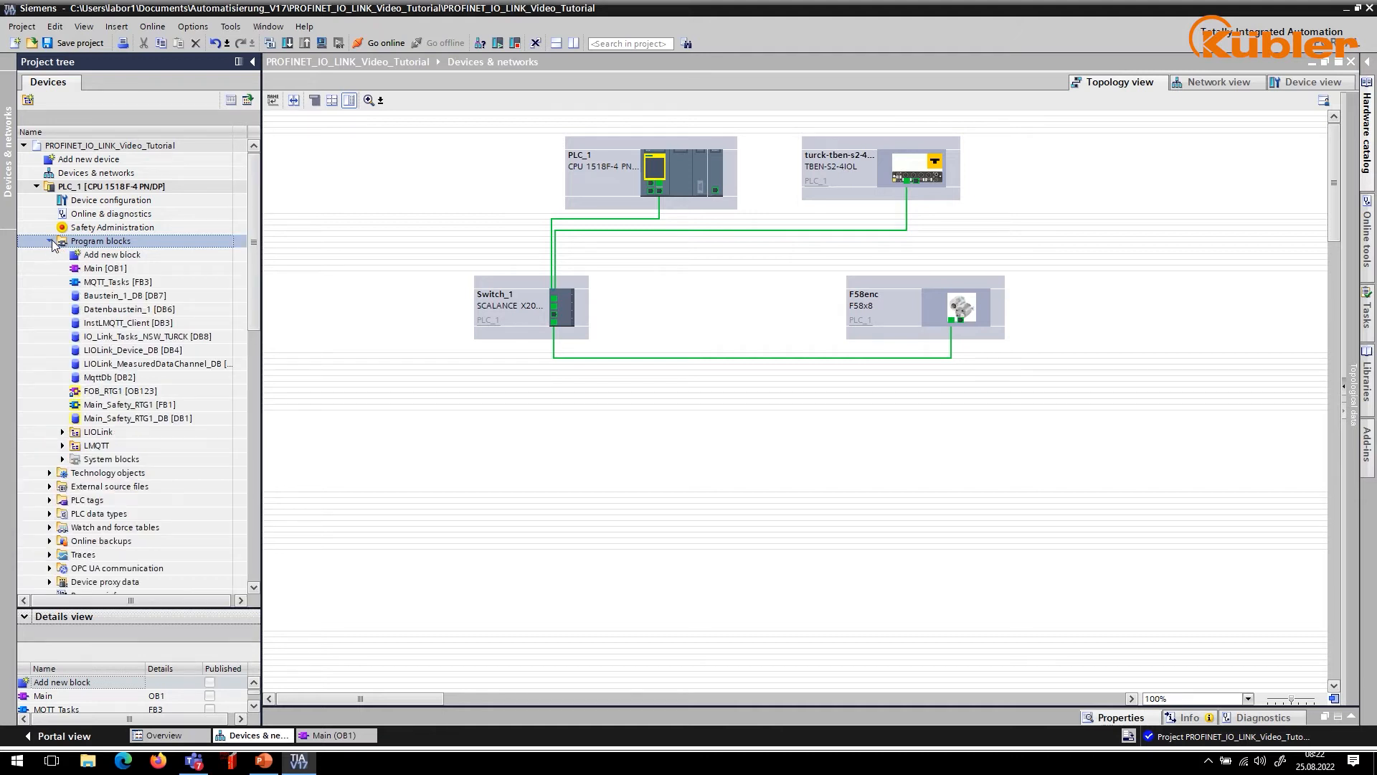
{"action": "left_click", "coordinate": [112, 255]}
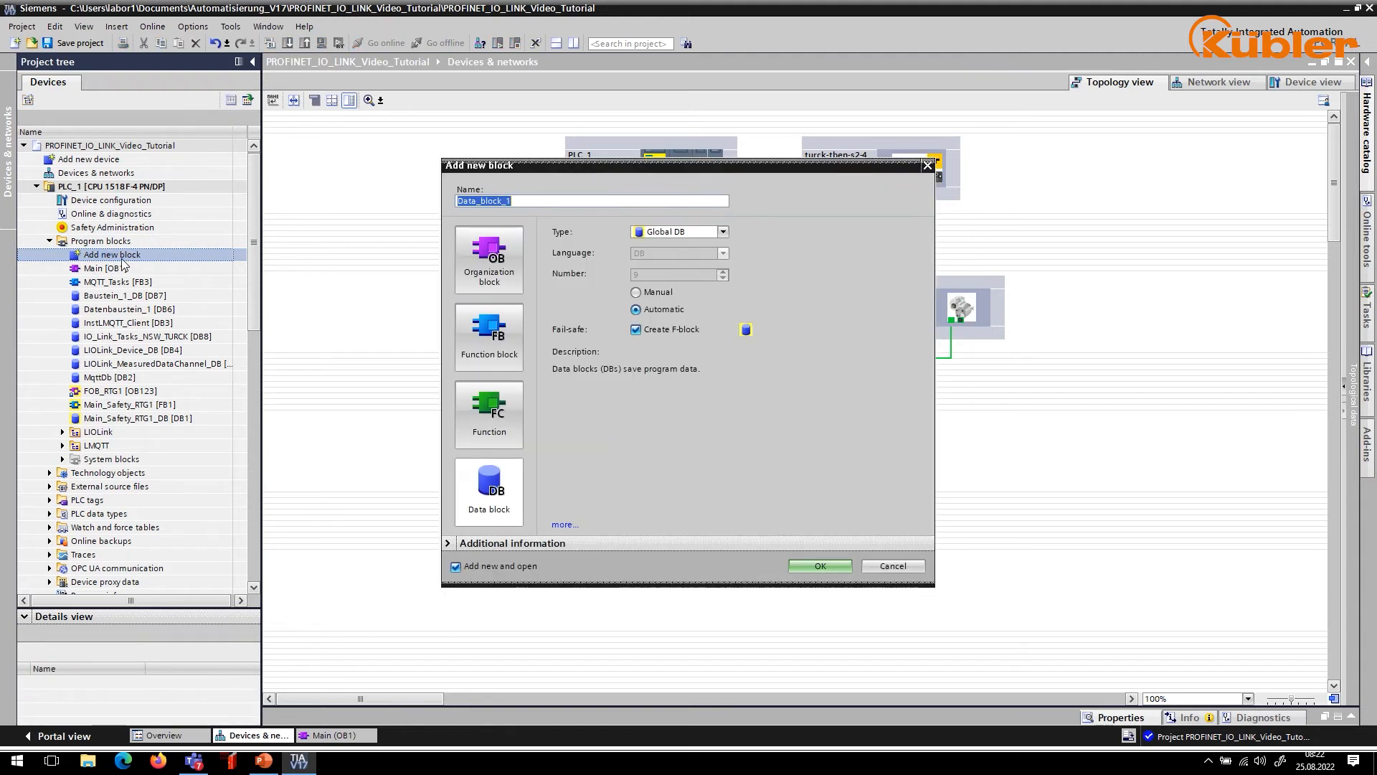
{"action": "left_click", "coordinate": [487, 335]}
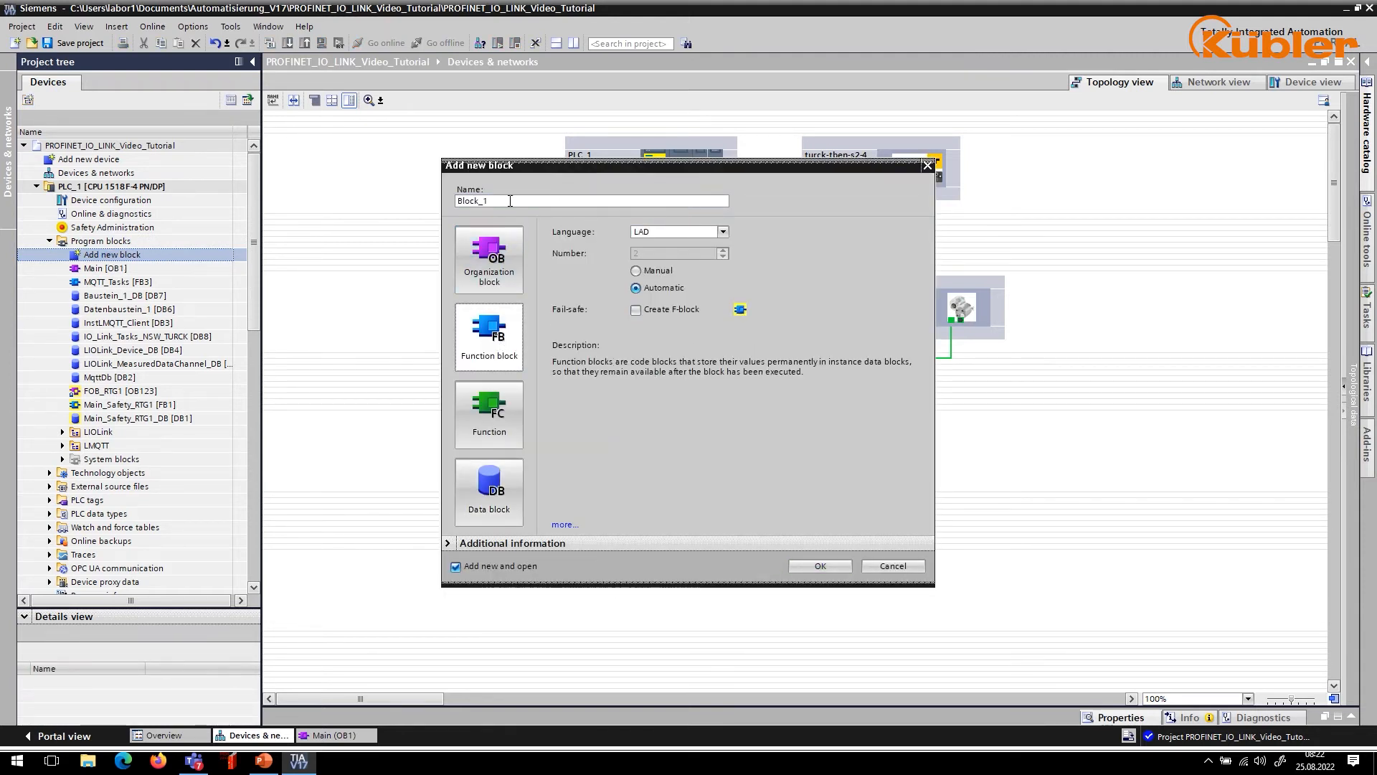
{"action": "type", "text": "IO_Link_Tasks"}
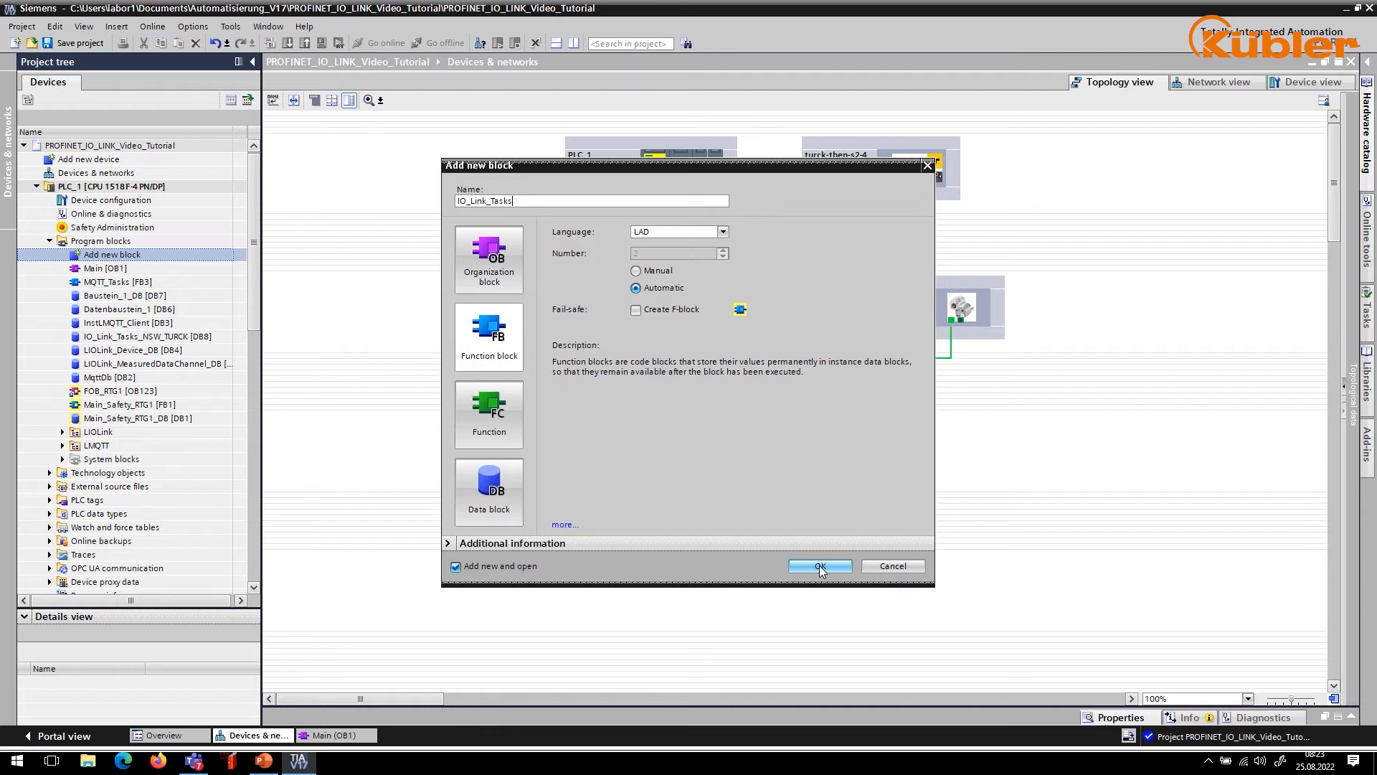
{"action": "left_click", "coordinate": [818, 565]}
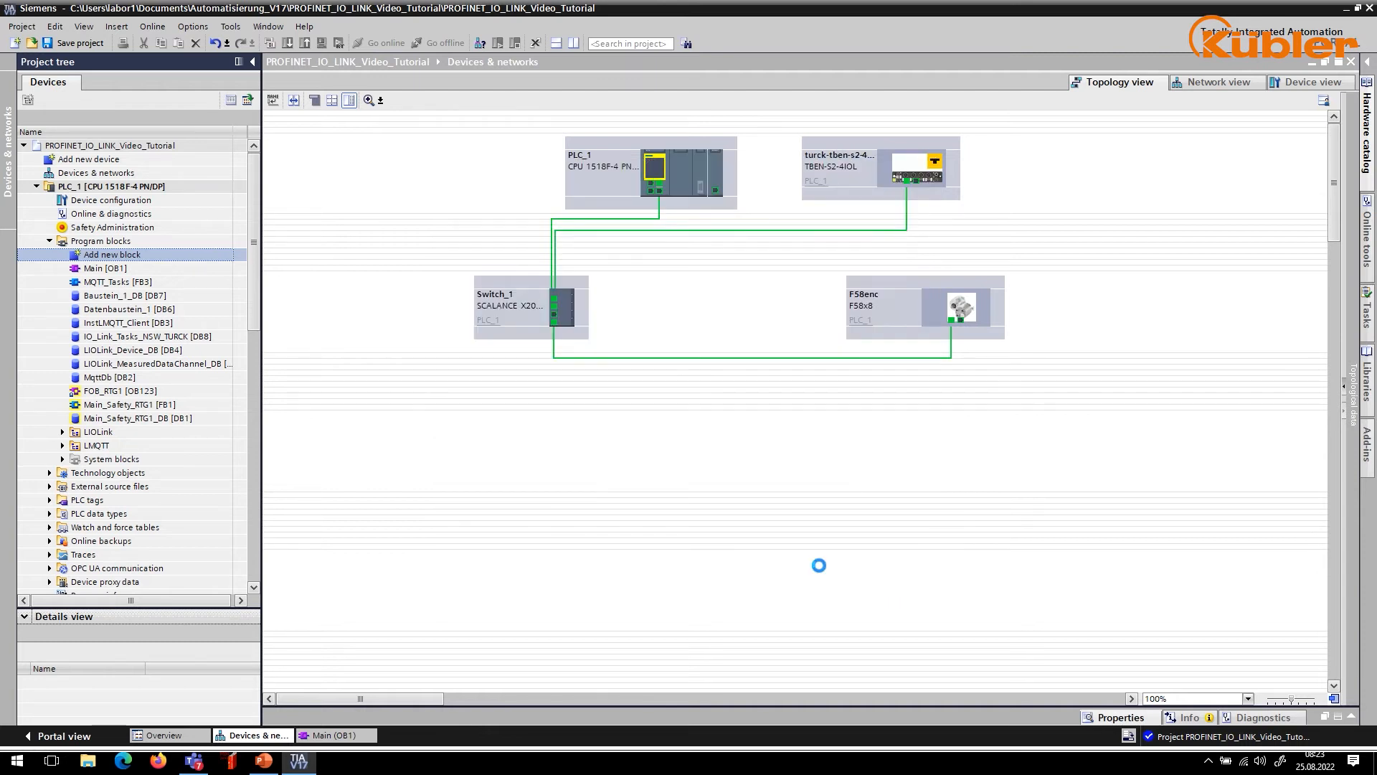
- Place an IO_Link_Tasks [FB2] call in Network 2 of Main and accept the IO_Link_Tasks_DB instance
{"action": "double_click", "coordinate": [121, 283]}
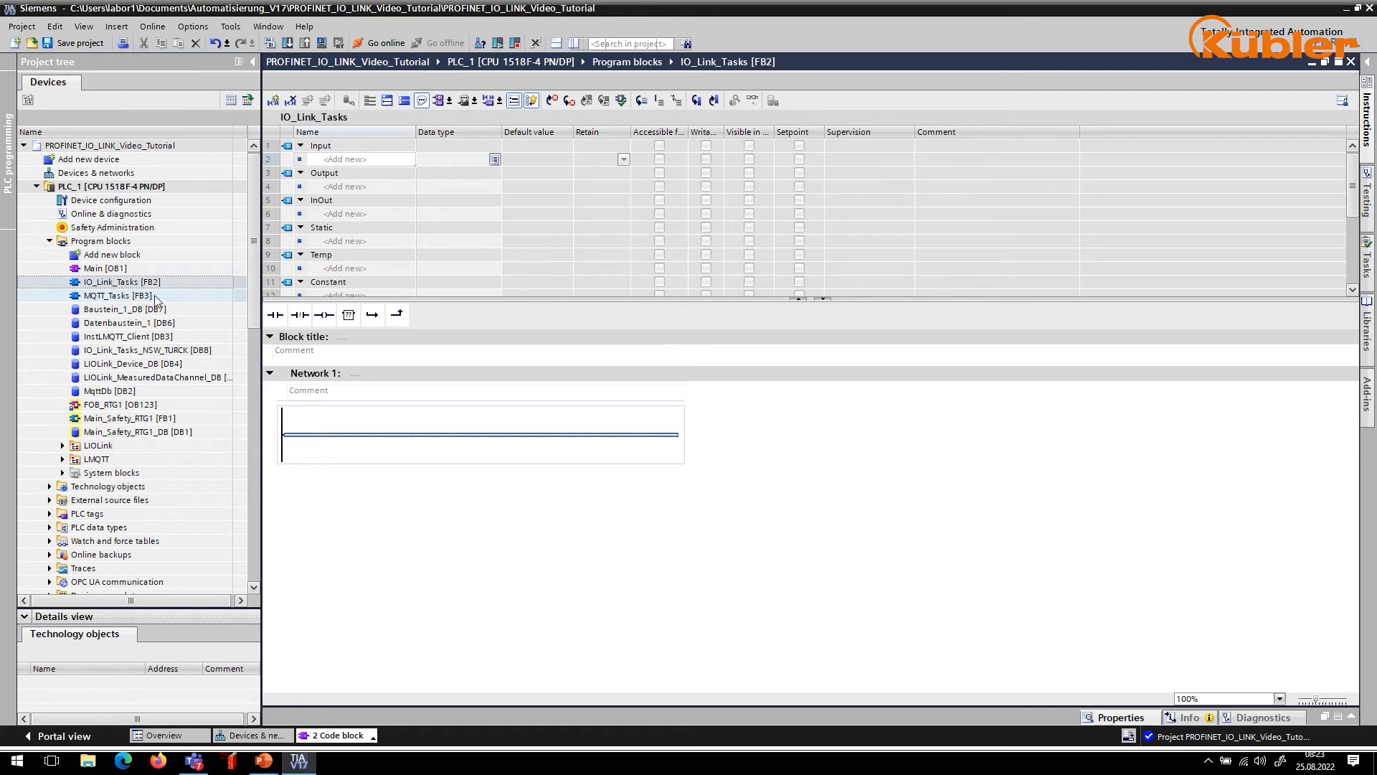
{"action": "left_click", "coordinate": [120, 281]}
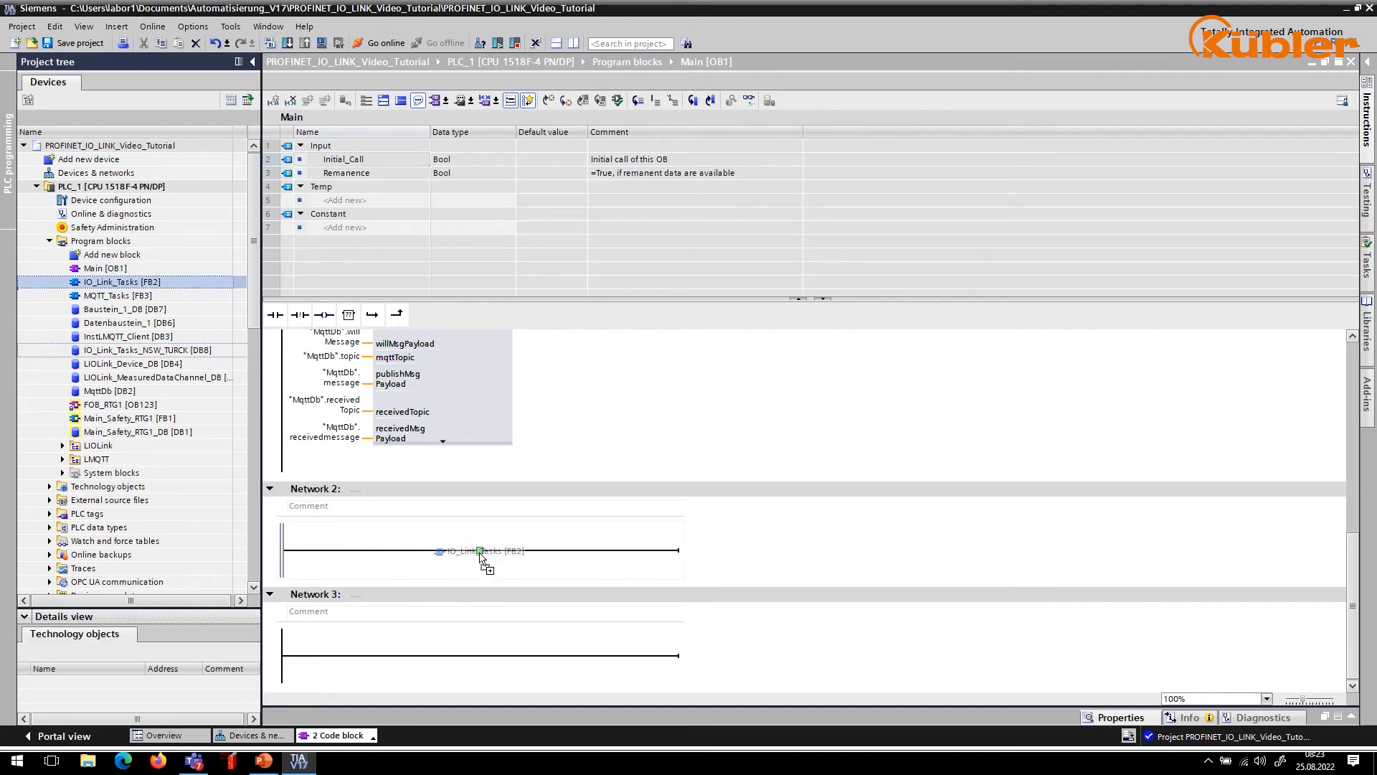
{"action": "left_click", "coordinate": [479, 551]}
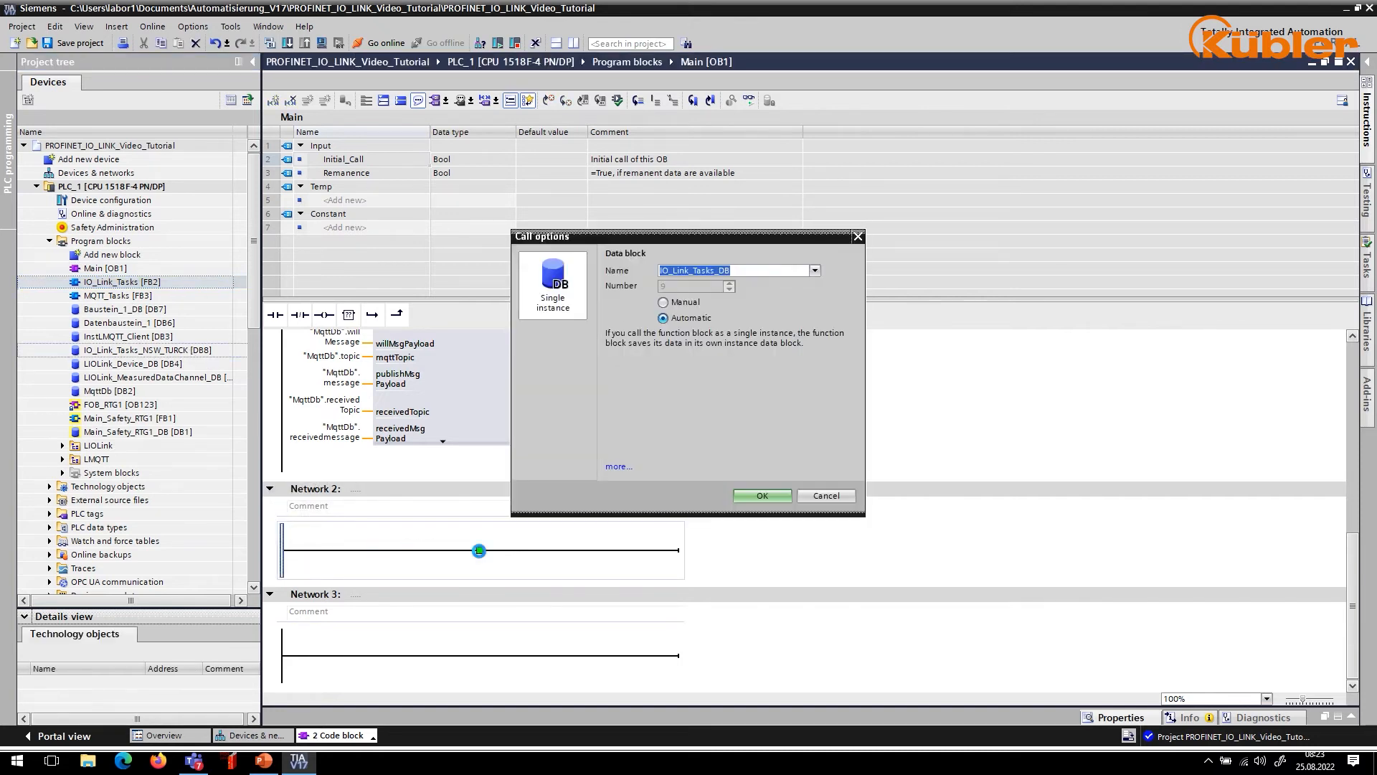
{"action": "left_click", "coordinate": [760, 495]}
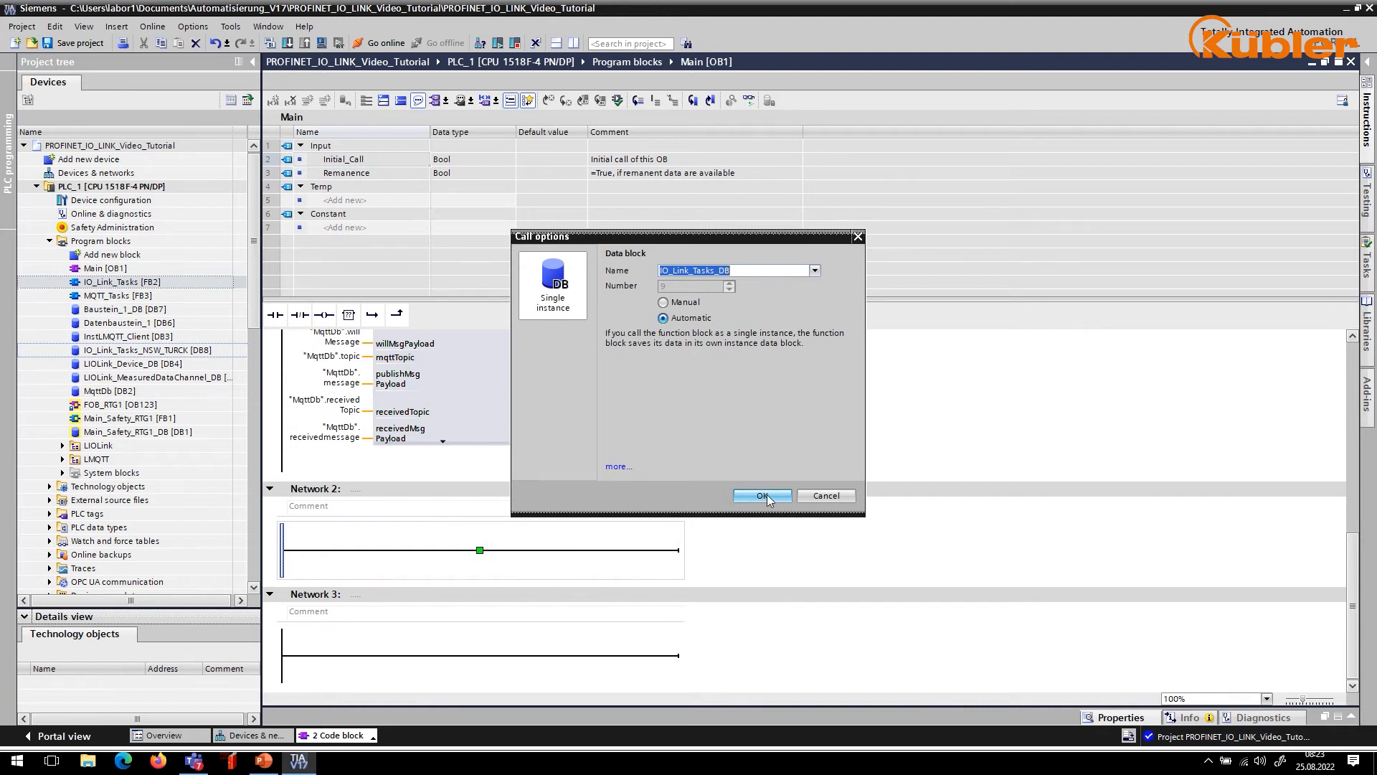
{"action": "left_click", "coordinate": [761, 495]}
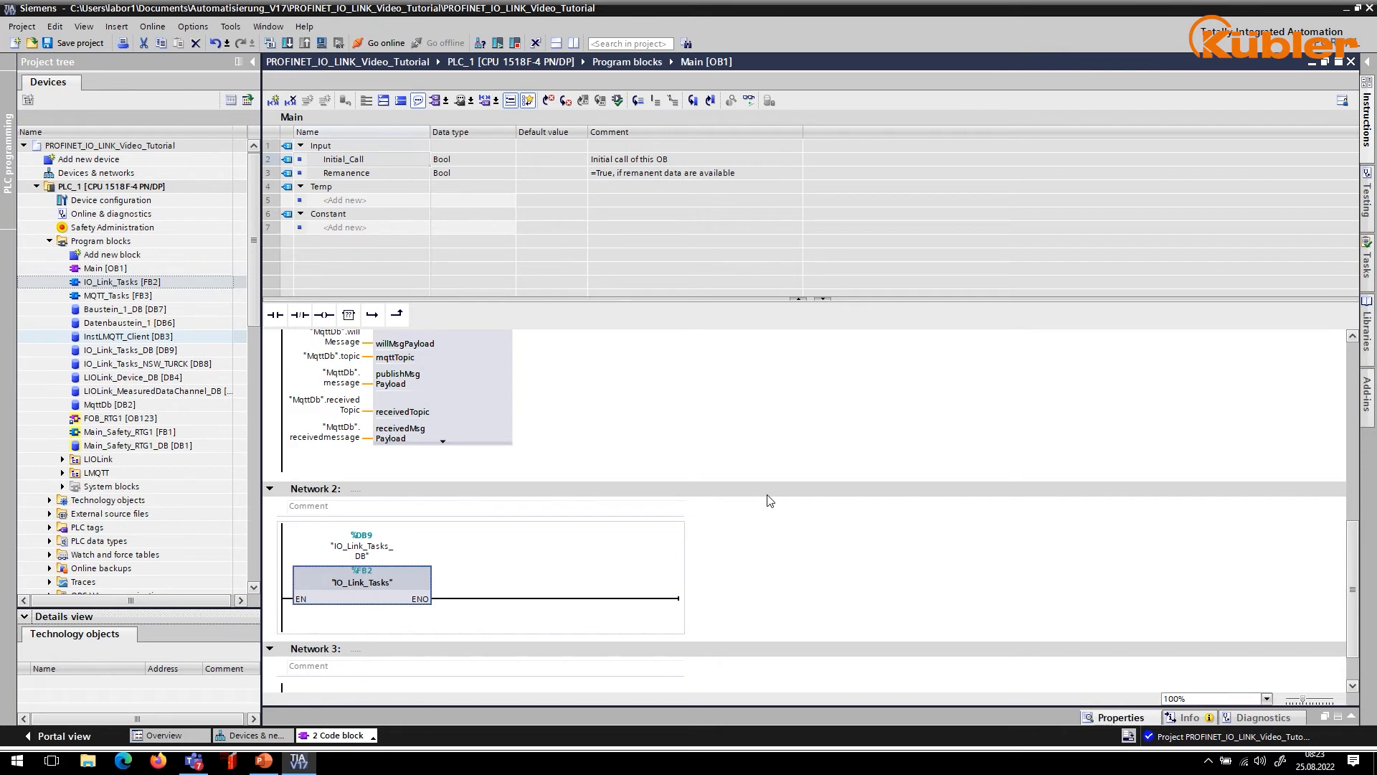
{"action": "mouse_move", "coordinate": [627, 492]}
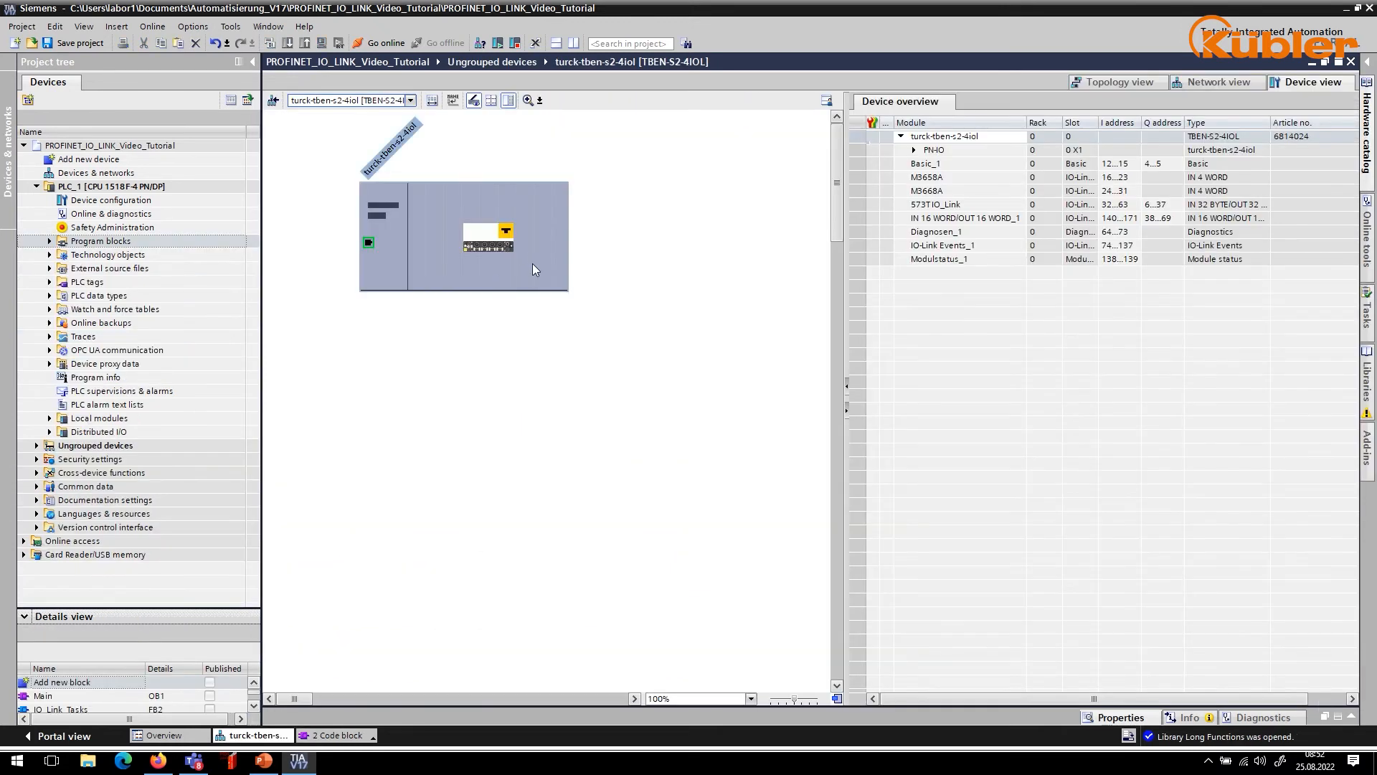
- Open IO_Link_Tasks [FB2] from Program blocks and search the Instructions card for 'move'
{"action": "left_click", "coordinate": [100, 241]}
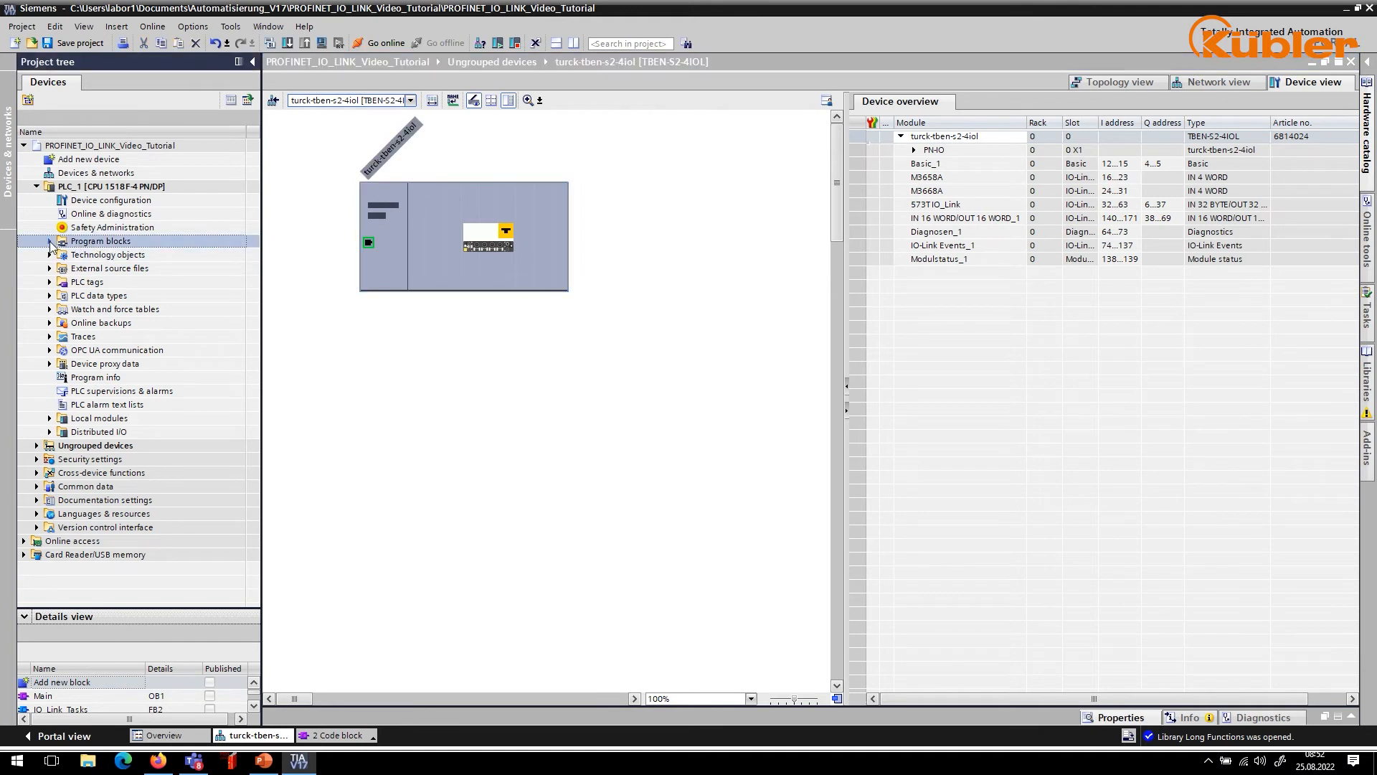
{"action": "left_click", "coordinate": [50, 241]}
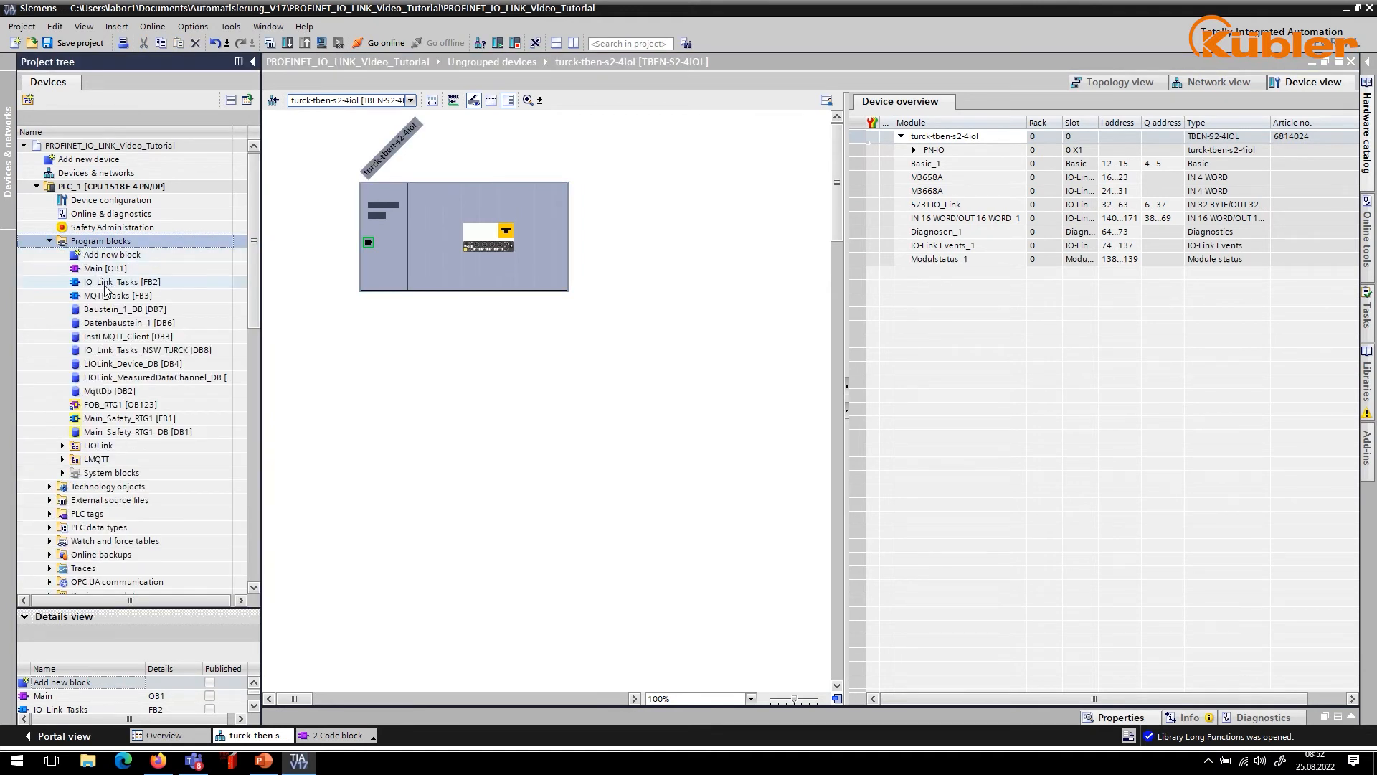
{"action": "double_click", "coordinate": [124, 282]}
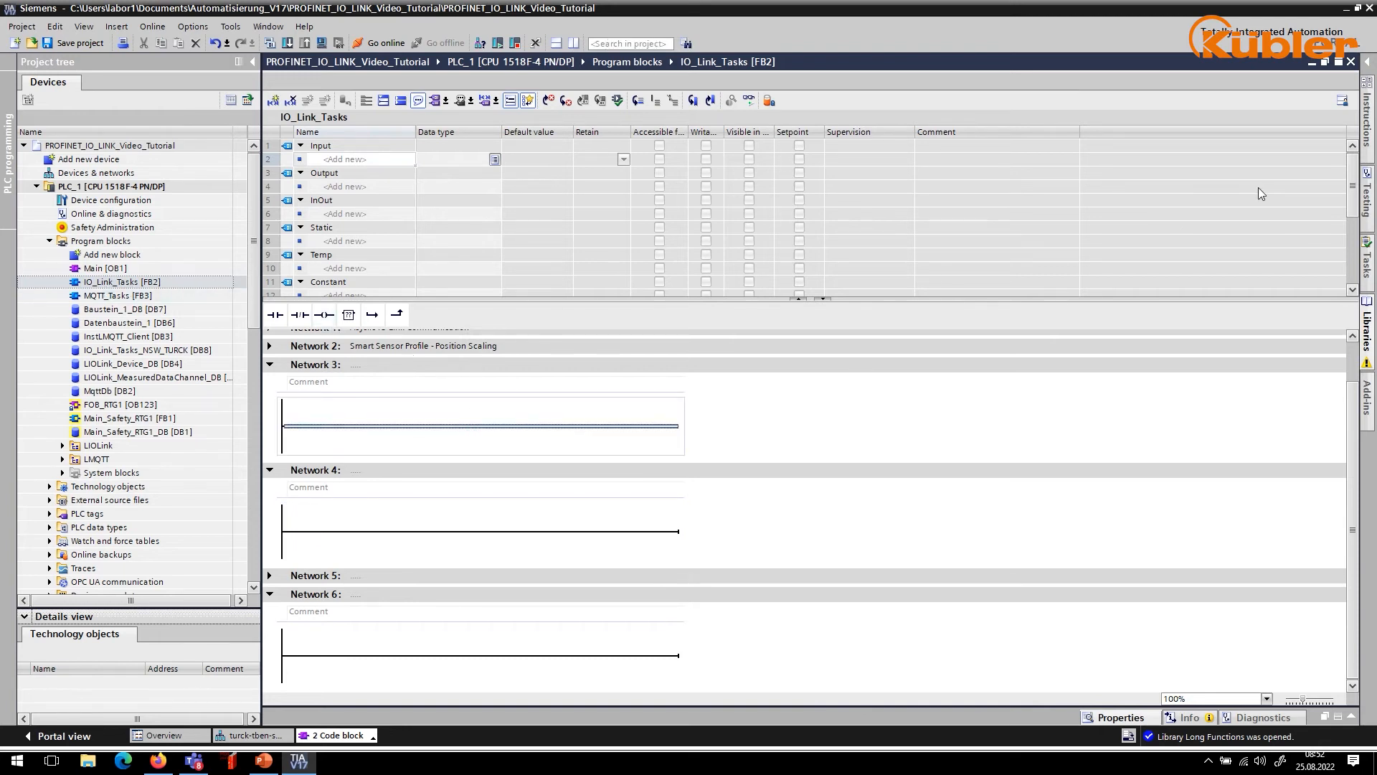
{"action": "left_click", "coordinate": [1367, 83]}
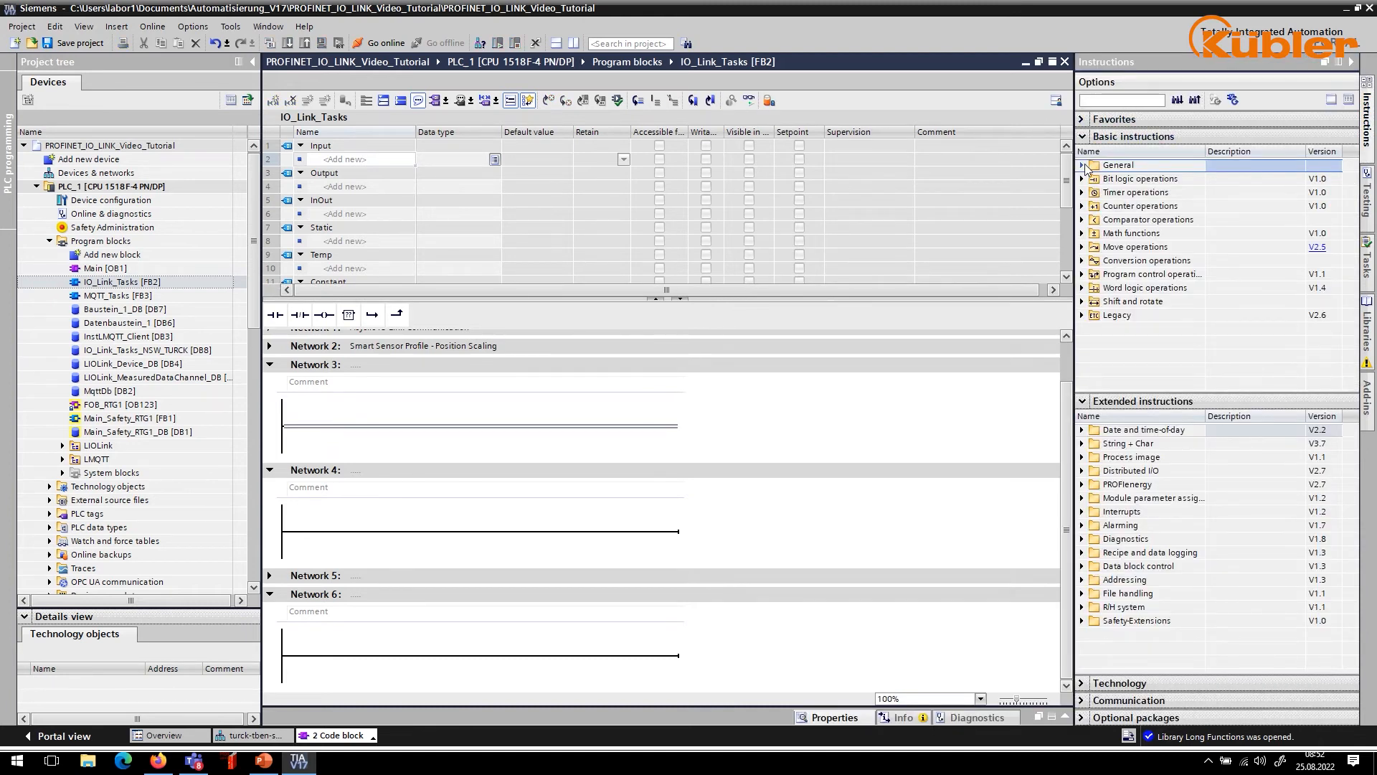
{"action": "left_click", "coordinate": [1082, 165]}
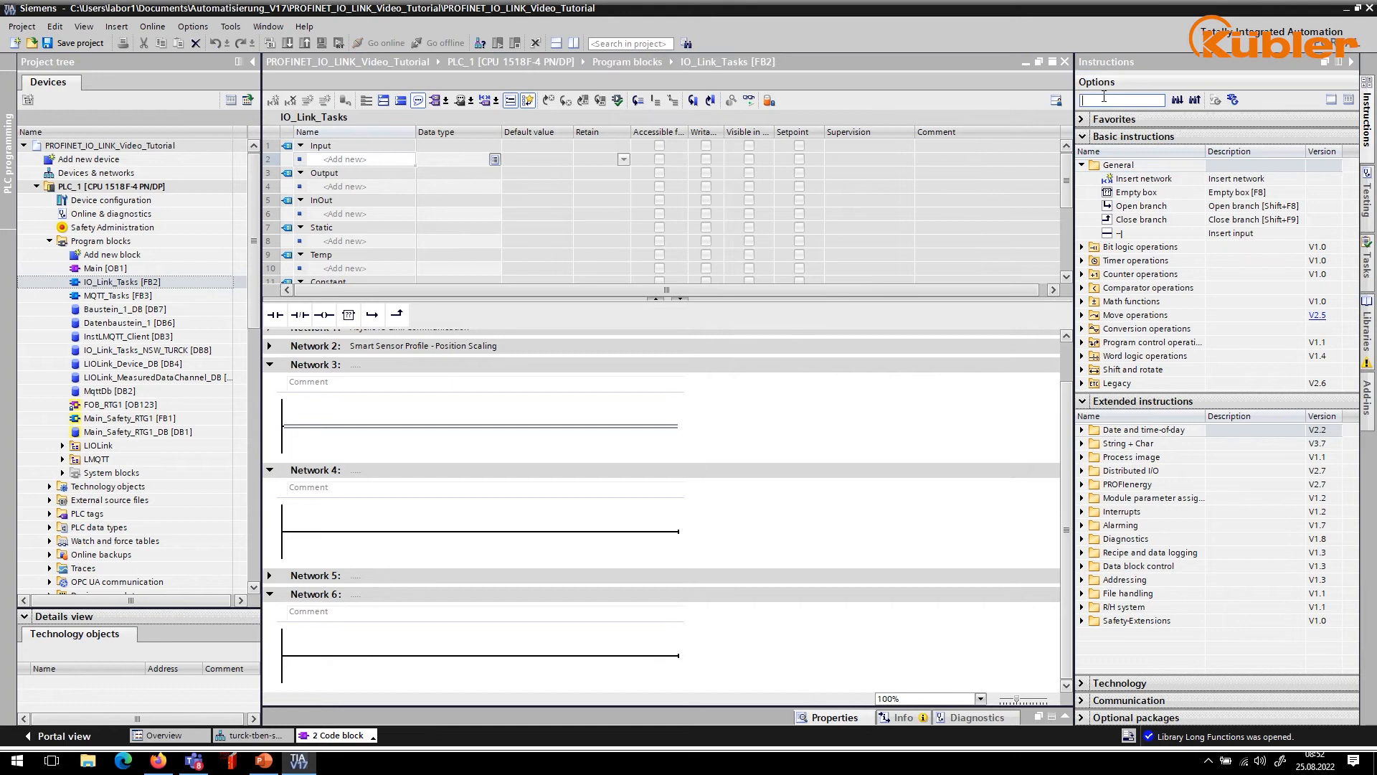
{"action": "type", "text": "move"}
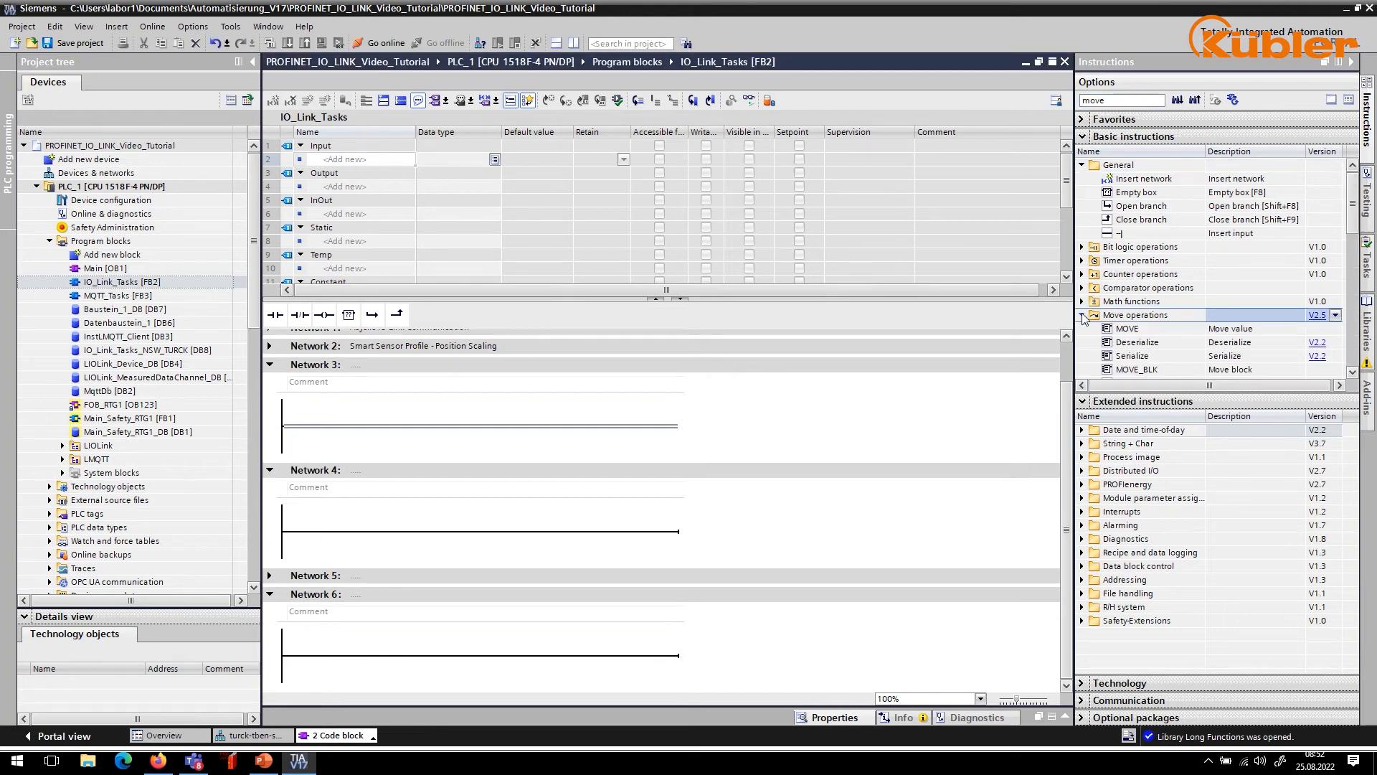
{"action": "mouse_move", "coordinate": [1127, 327]}
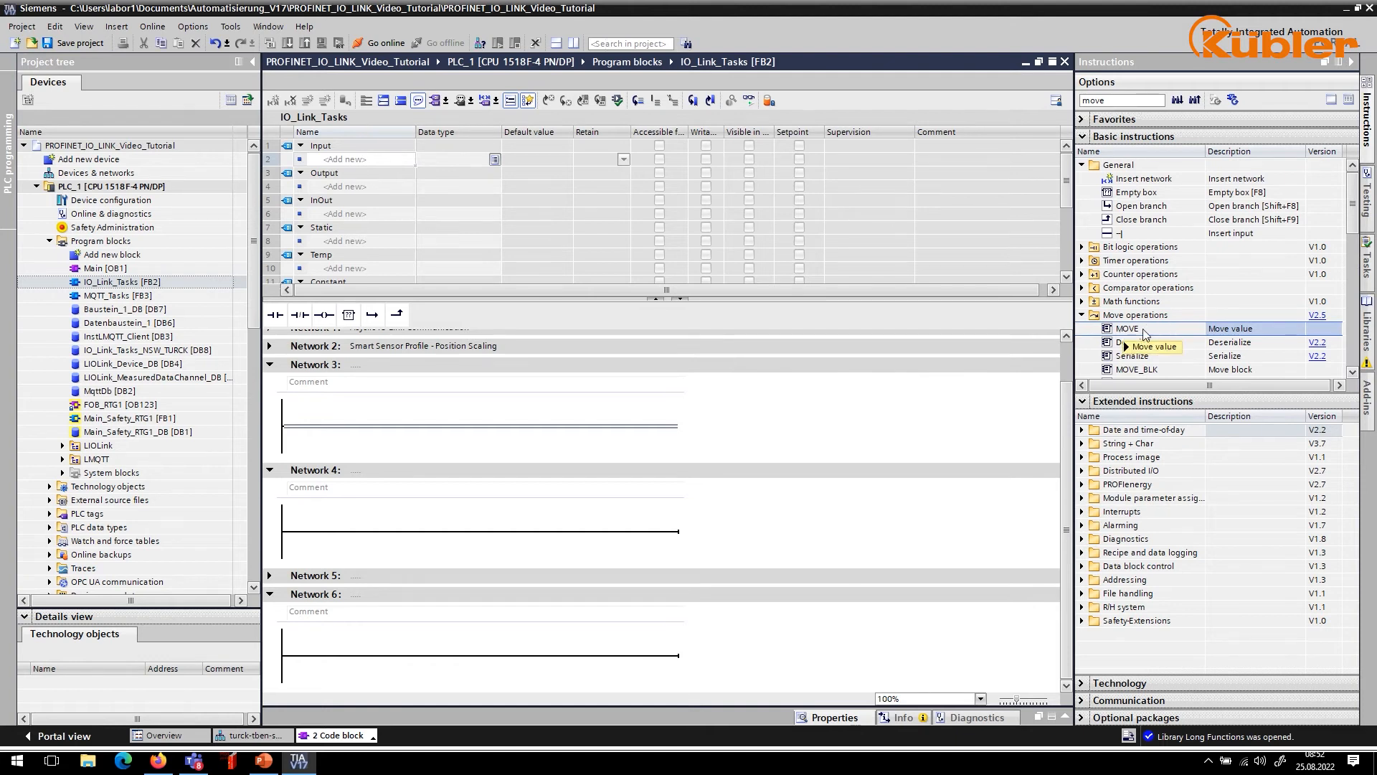
- Add a MOVE in Network 3 from M3658A_position to 573t_Diplay_Top
{"action": "left_click_drag", "start_coordinate": [1127, 328], "coordinate": [402, 426]}
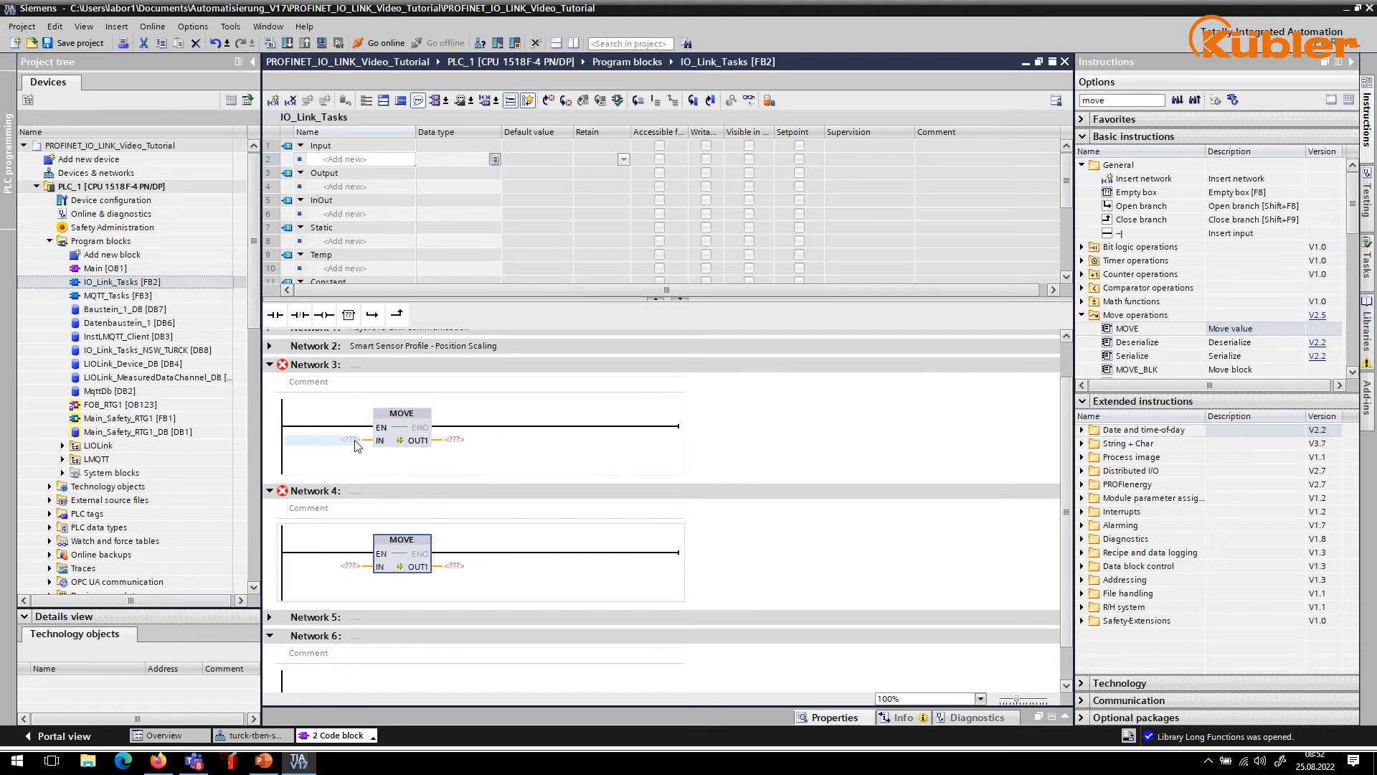
{"action": "left_click", "coordinate": [325, 439]}
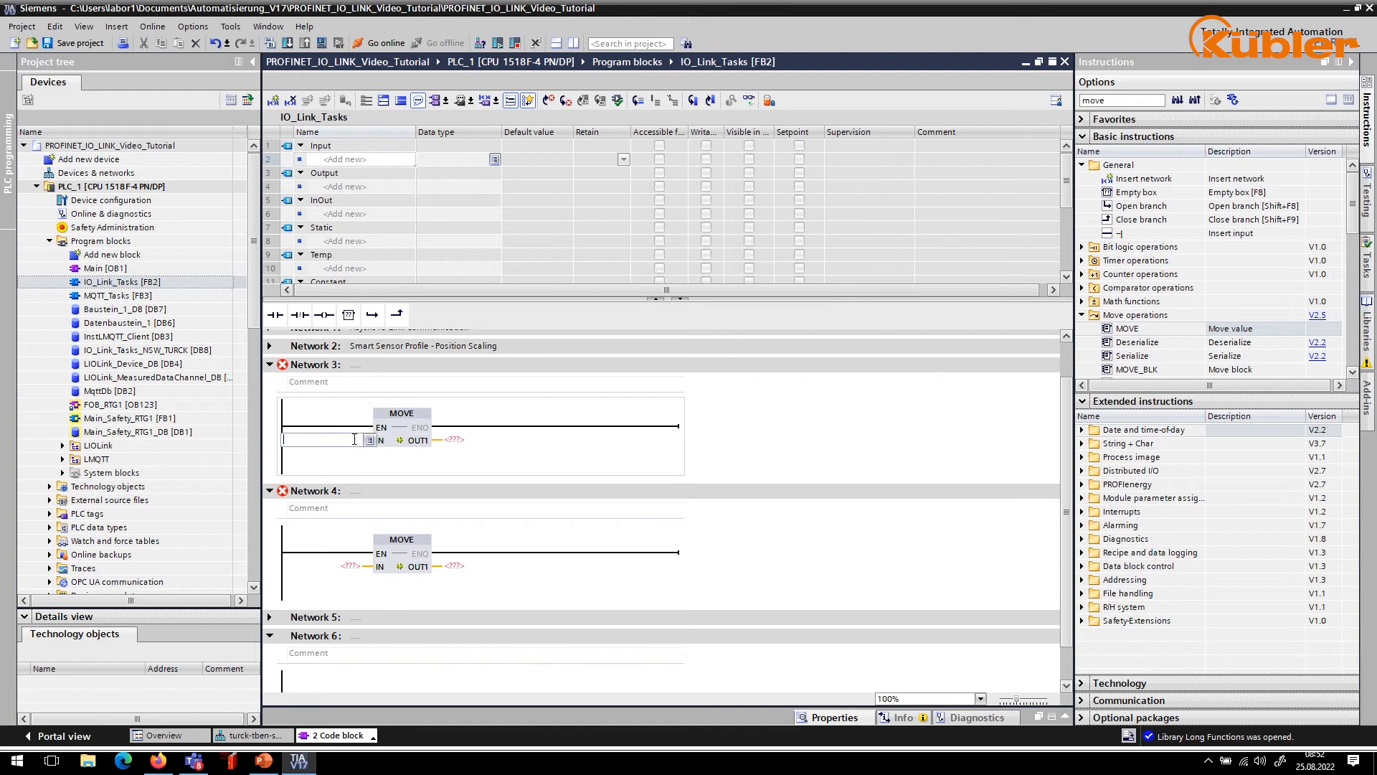
{"action": "type", "text": "M3658A_position\""}
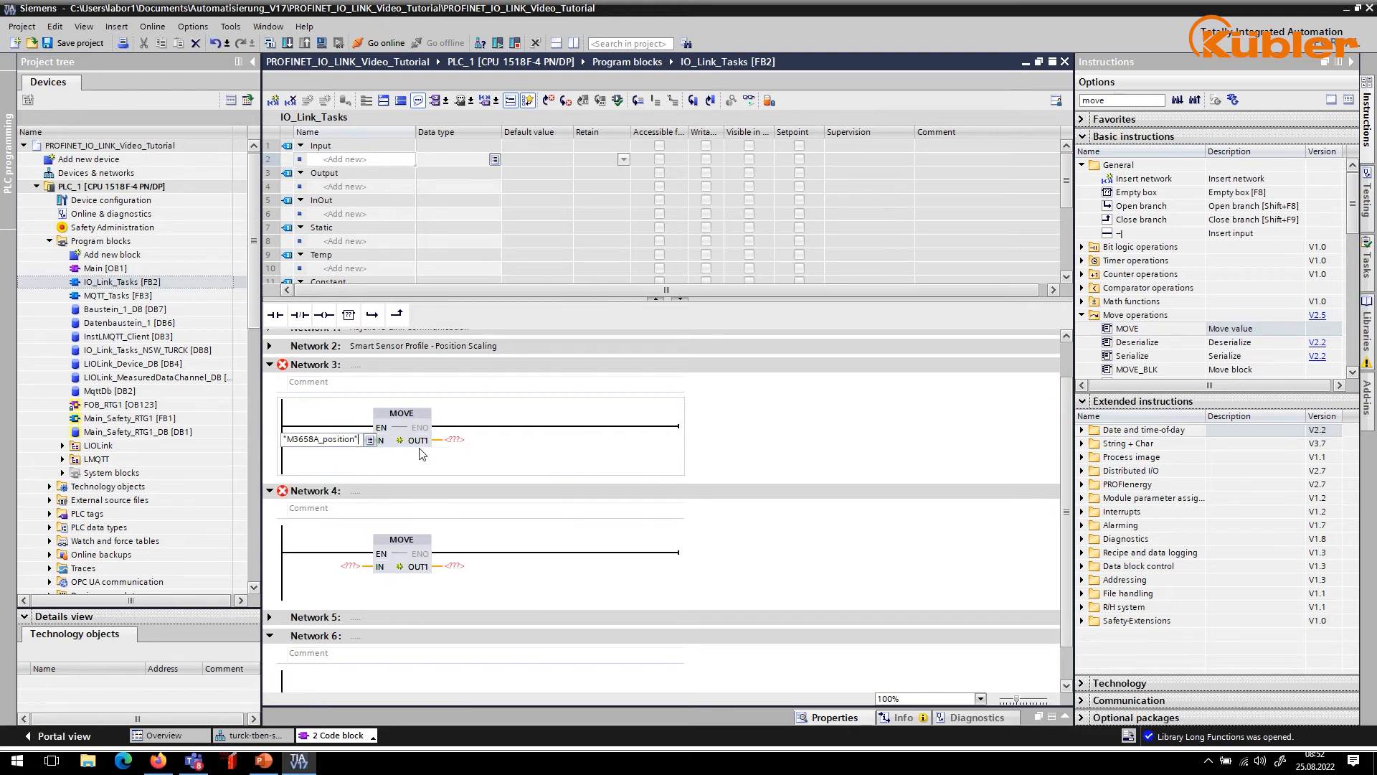
{"action": "left_click", "coordinate": [455, 439]}
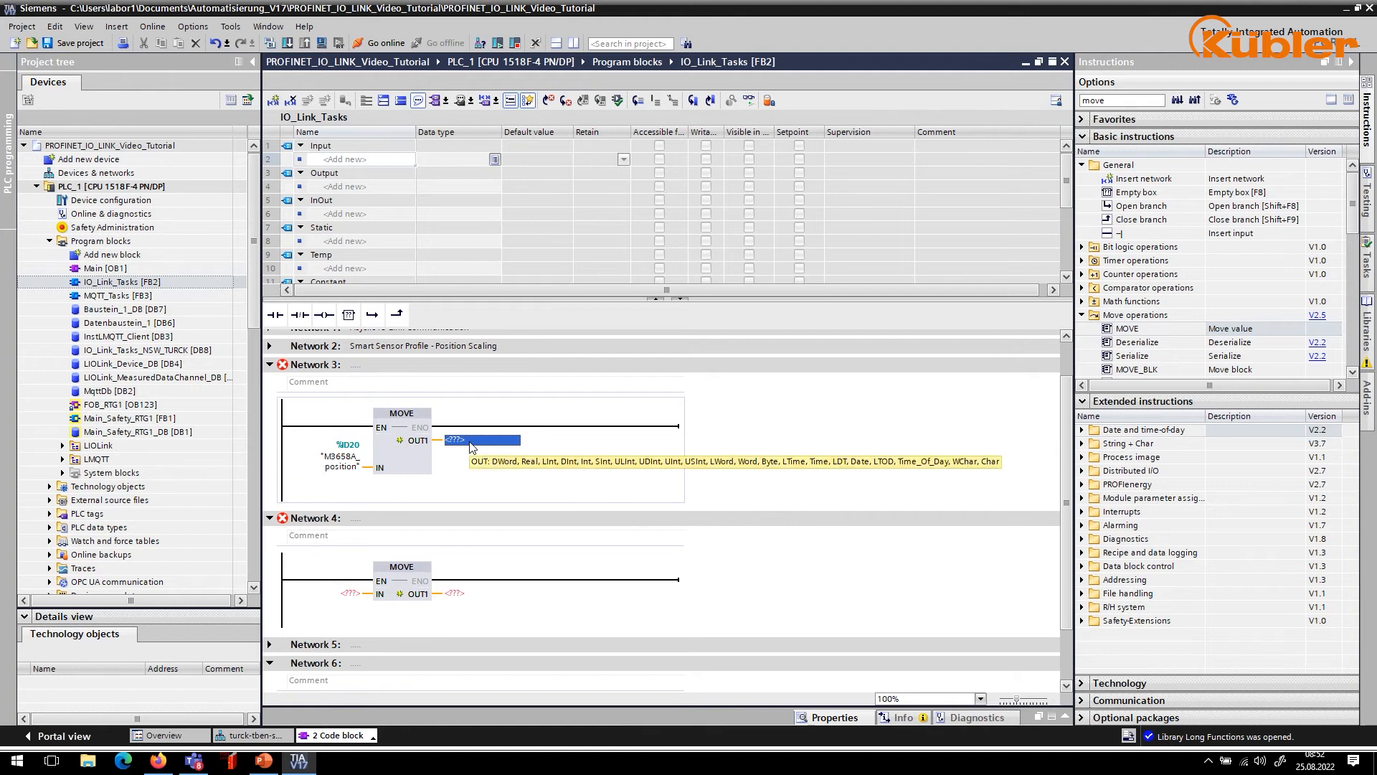
{"action": "type", "text": "5"}
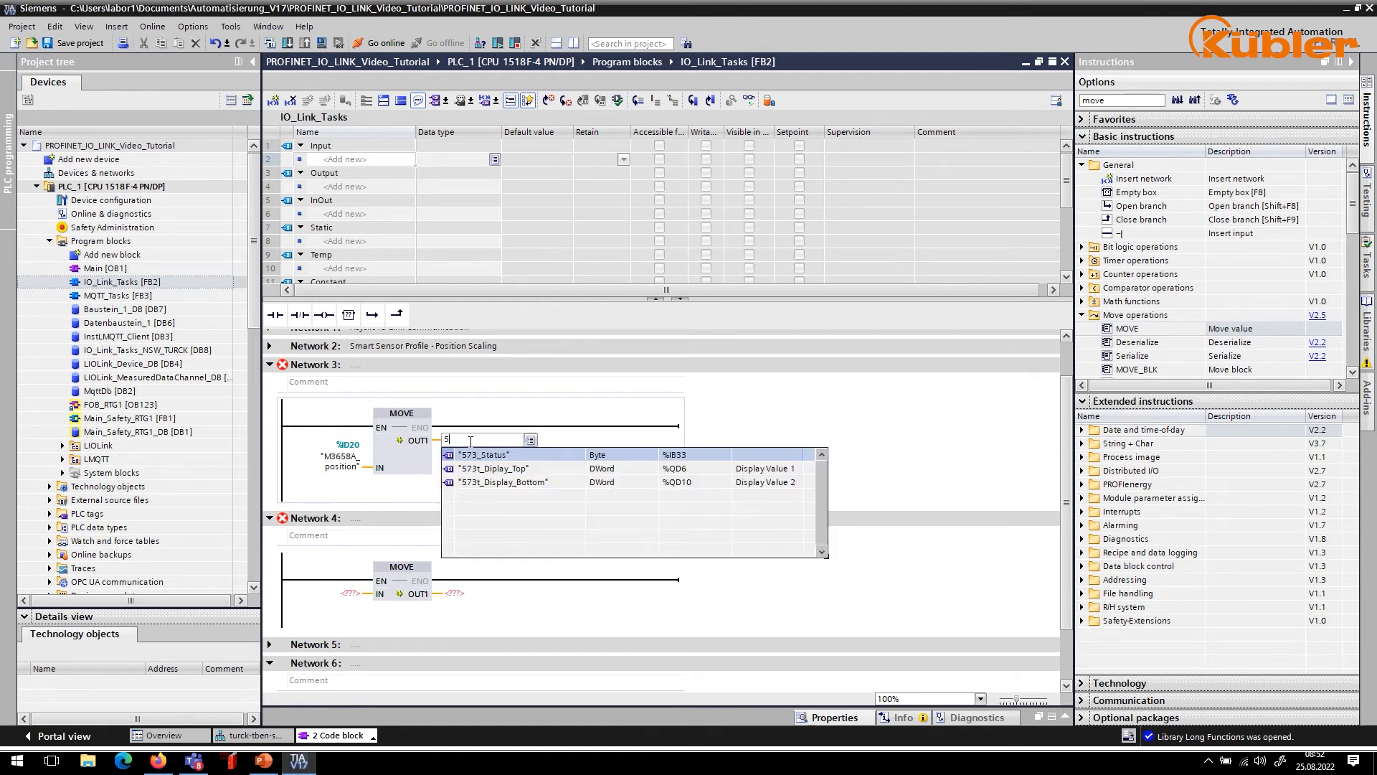
{"action": "type", "text": "73"}
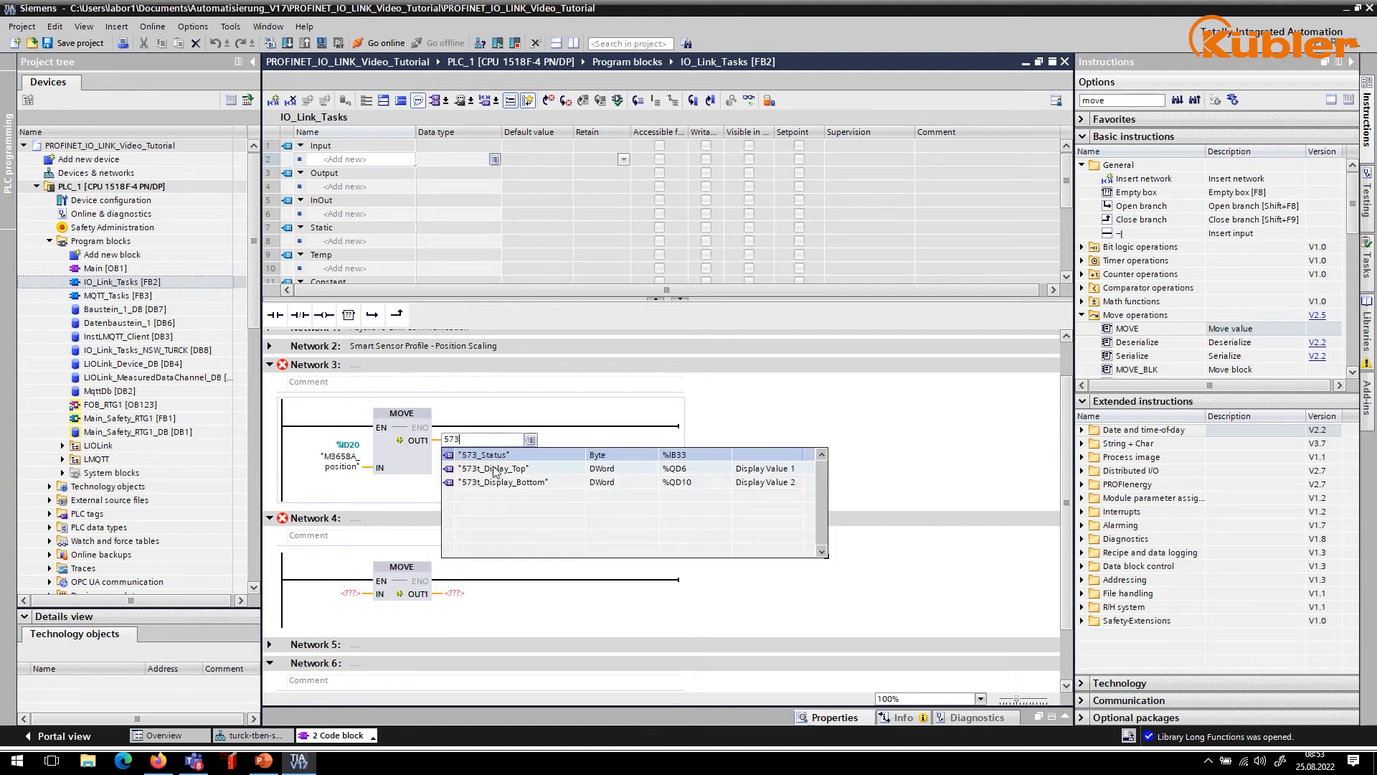
{"action": "left_click", "coordinate": [492, 467]}
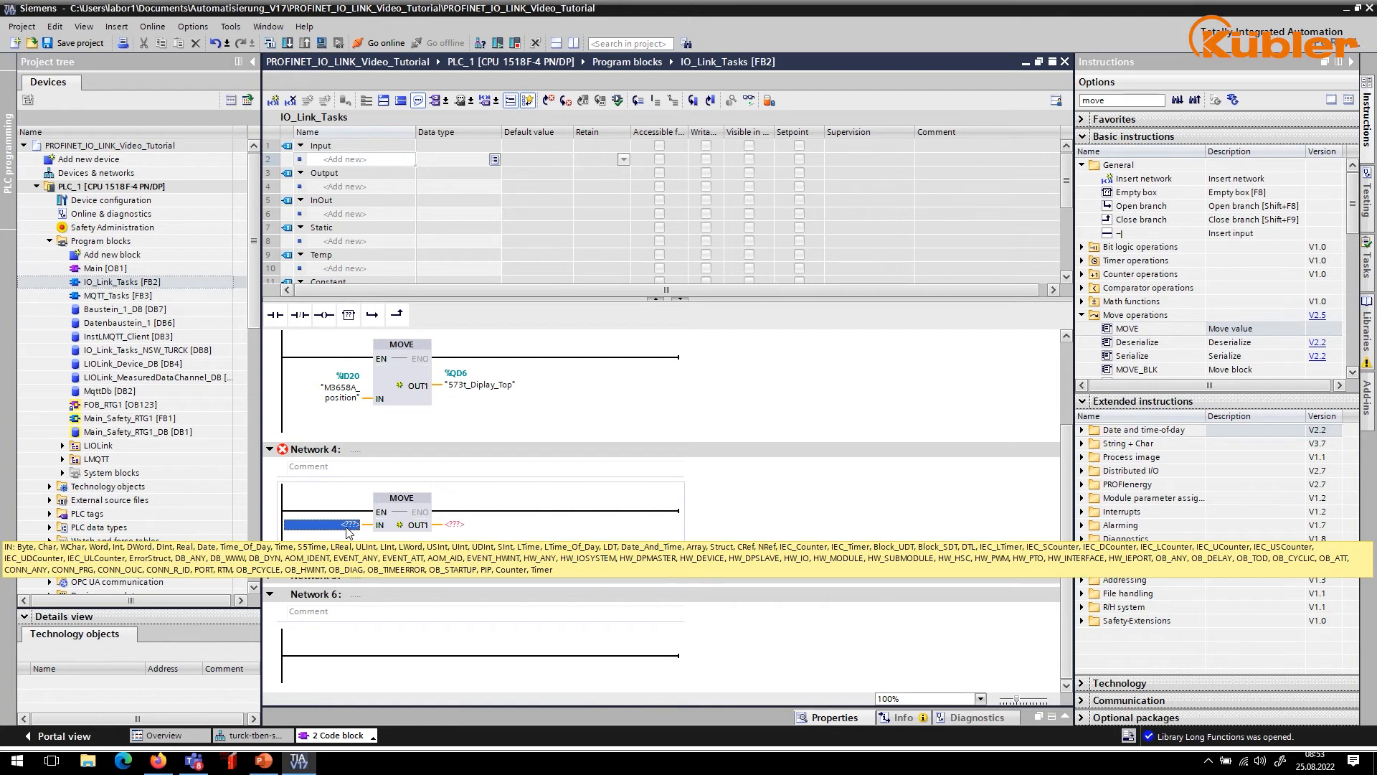
- Set the Network 4 MOVE from M3658A_speed to 573t_Display_Bottom
{"action": "type", "text": "M3"}
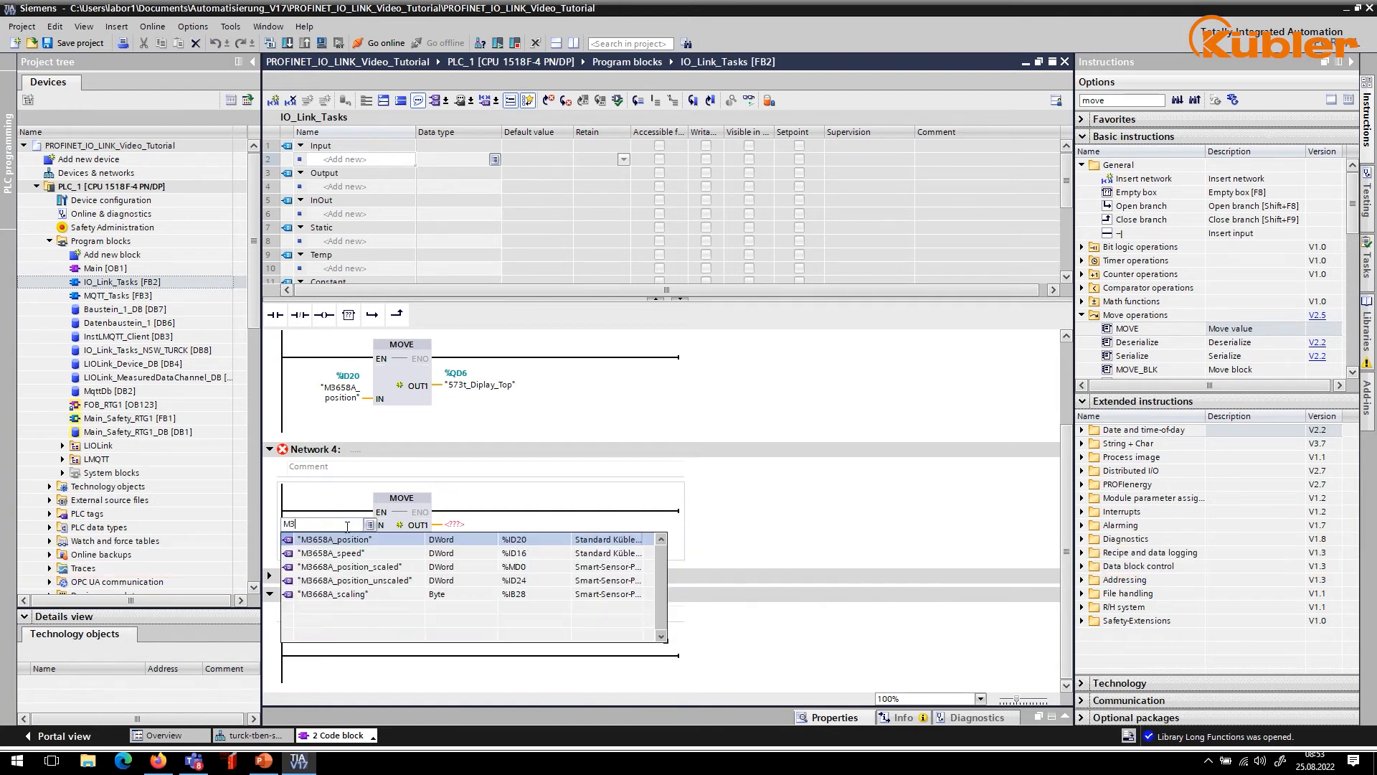
{"action": "type", "text": "658"}
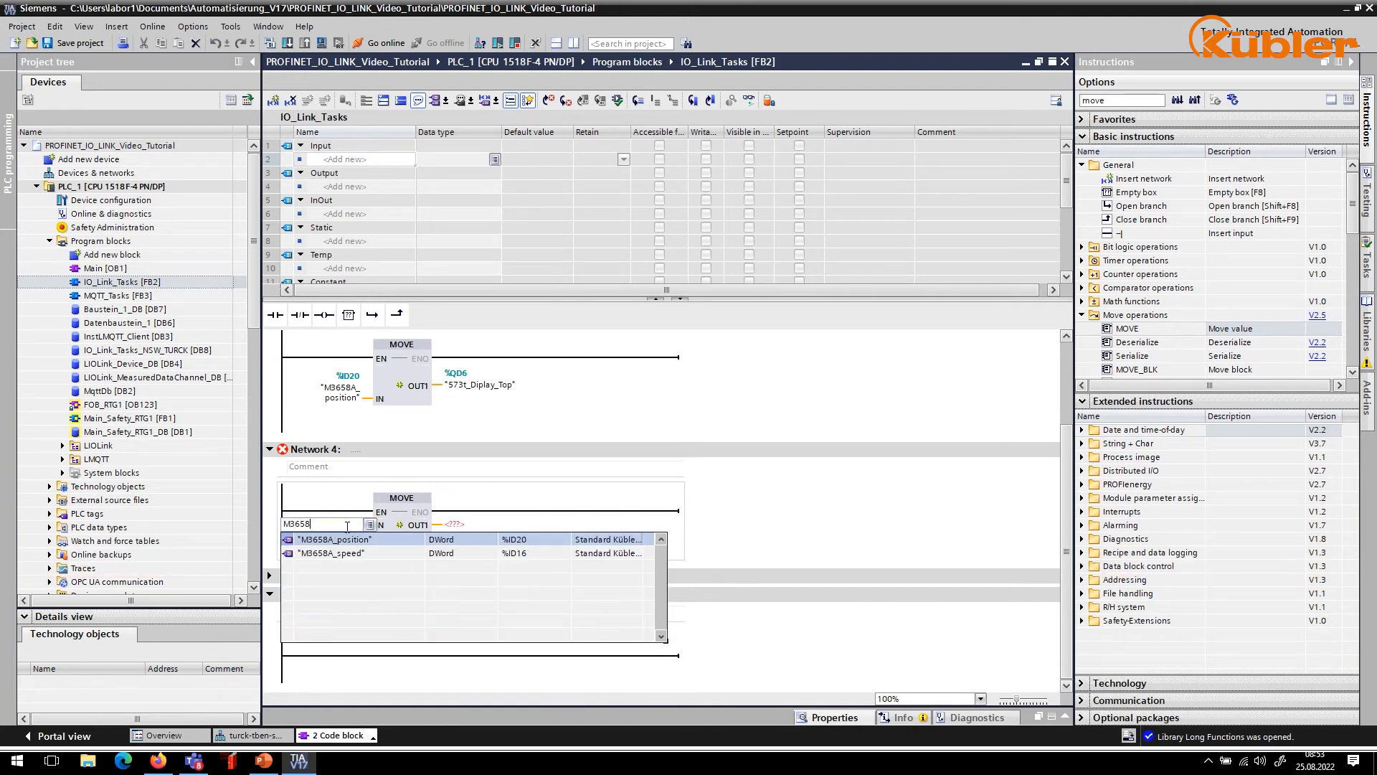
{"action": "left_click", "coordinate": [330, 552]}
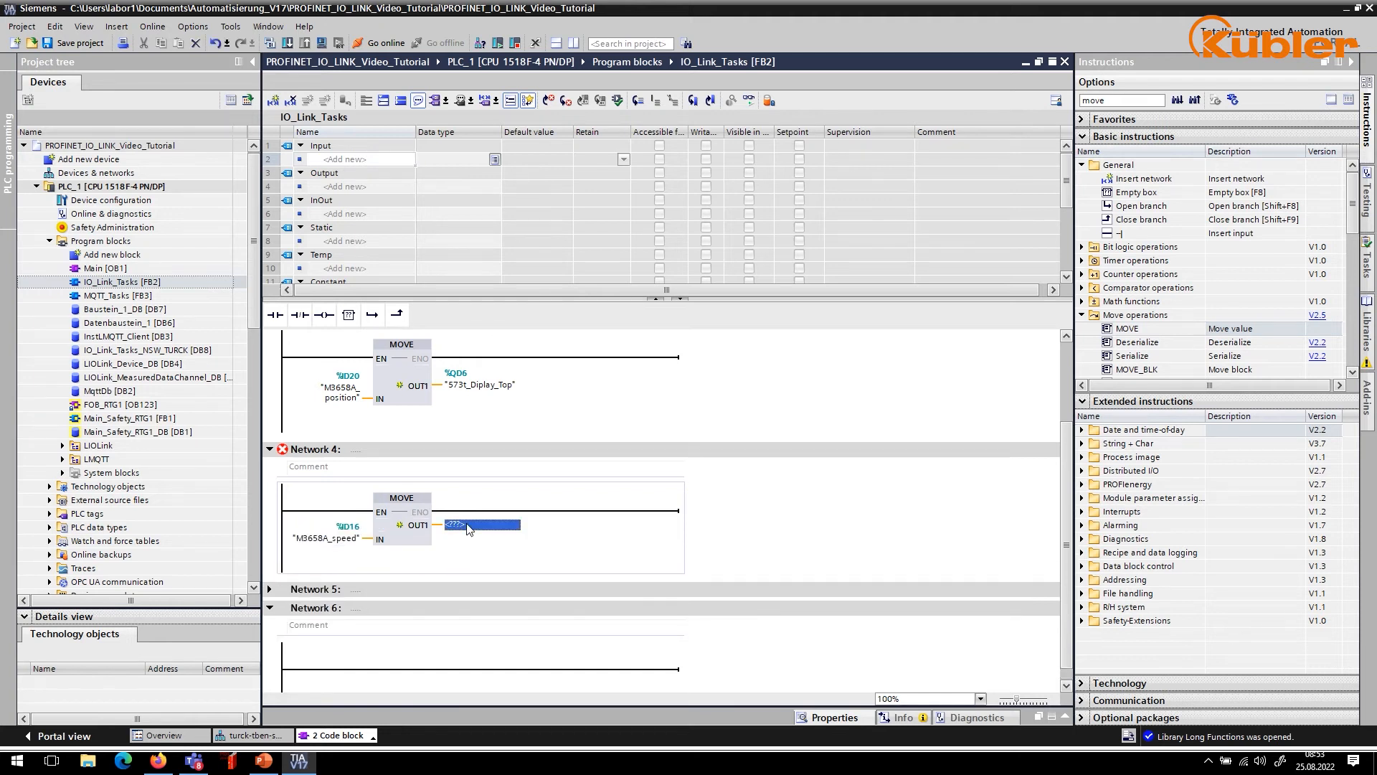
{"action": "type", "text": "573t_Display_Bottom\""}
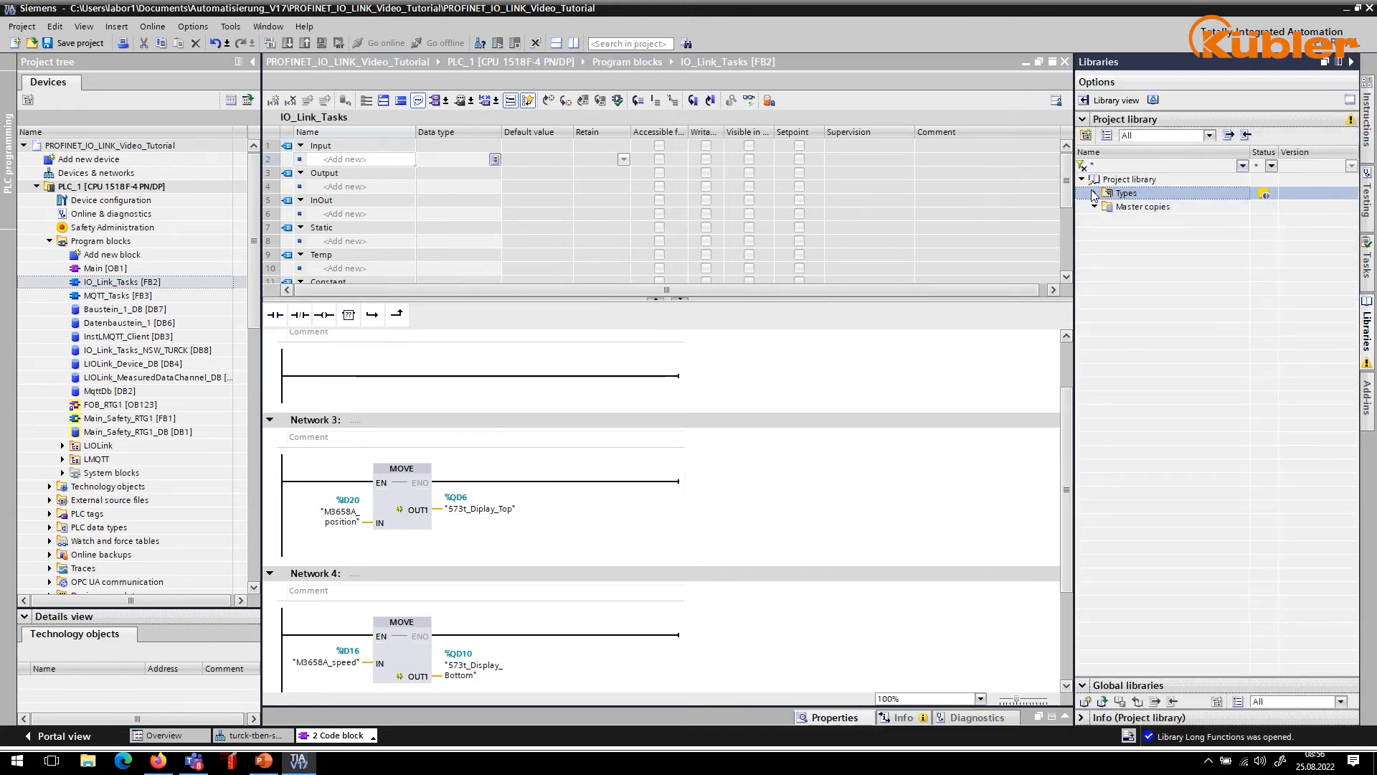
- Place LIOLink_MeasuredDataChannel from the LIOLink profile blocks into Network 2 with its own single-instance DB
{"action": "left_click", "coordinate": [1094, 193]}
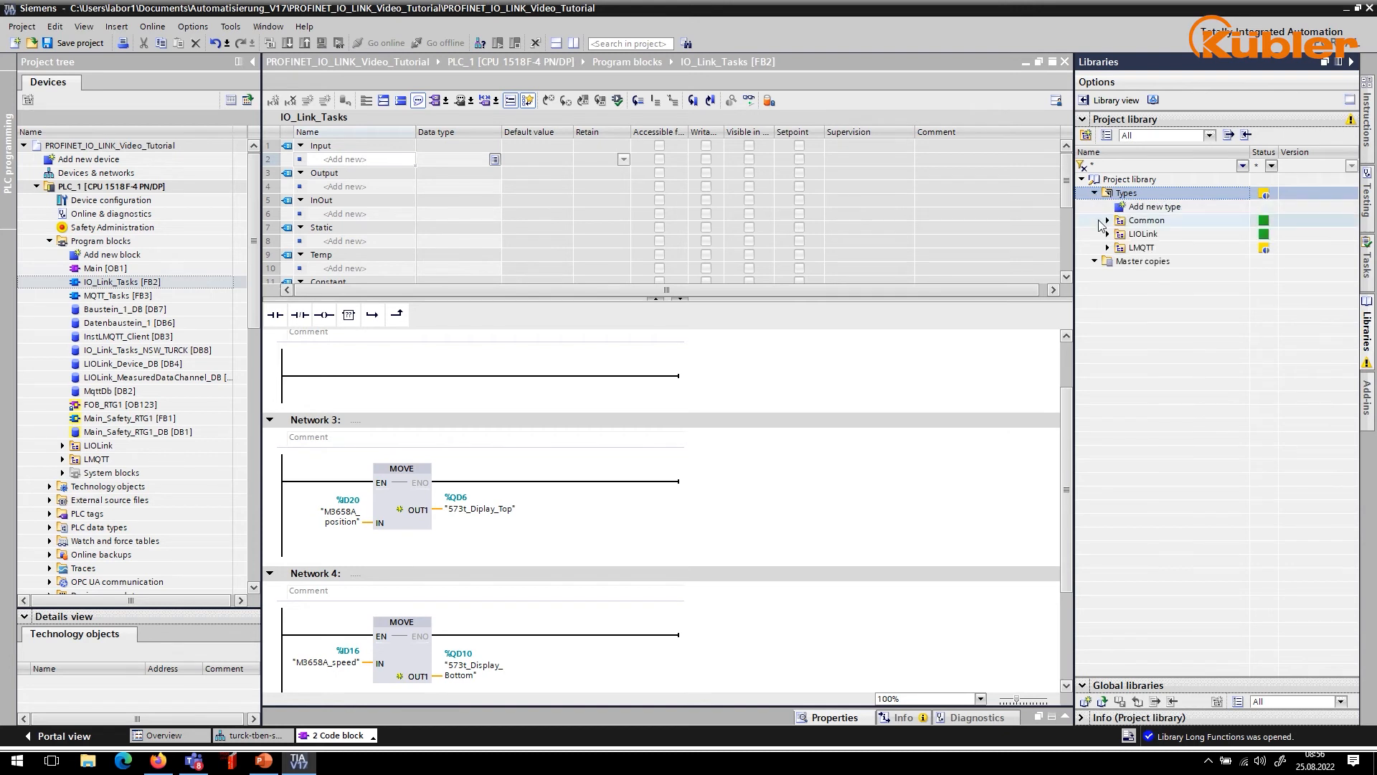
{"action": "left_click", "coordinate": [1108, 234]}
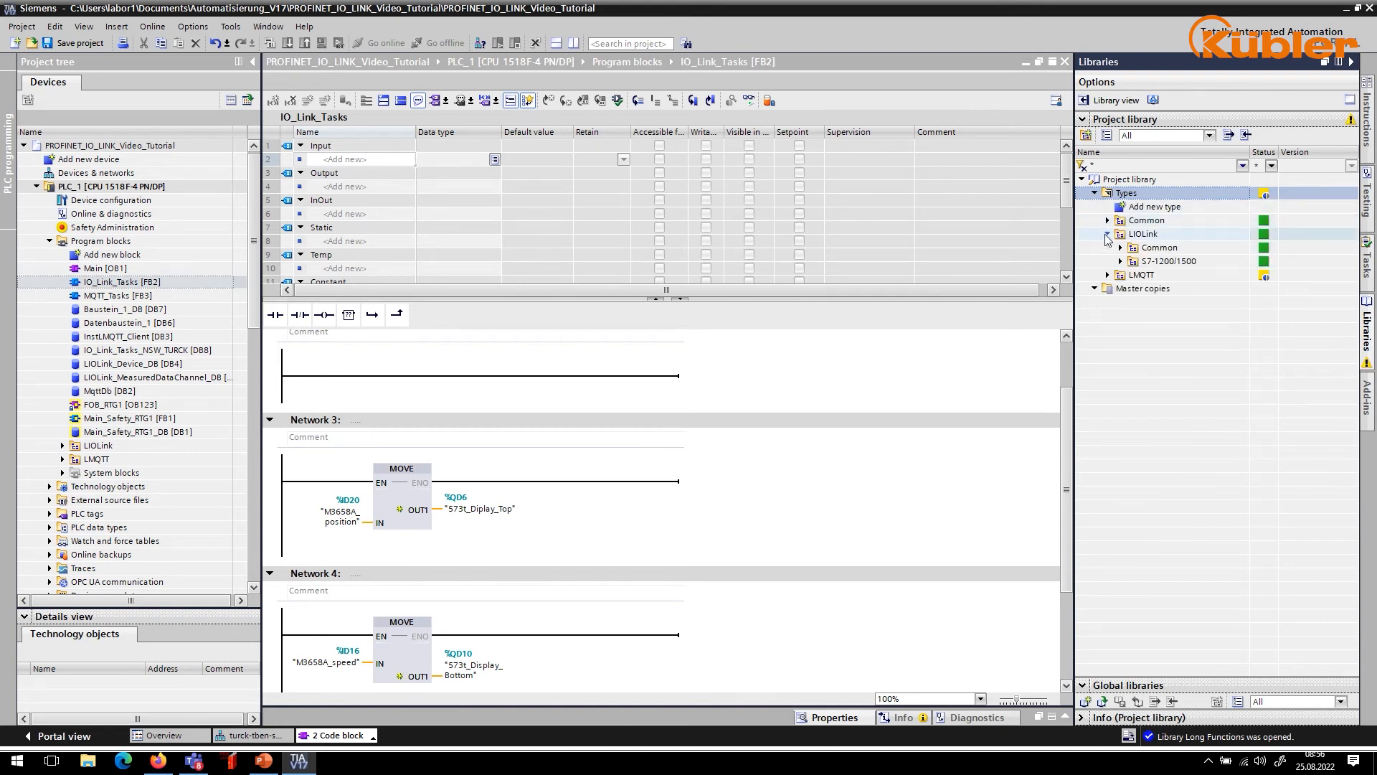
{"action": "left_click", "coordinate": [1120, 261]}
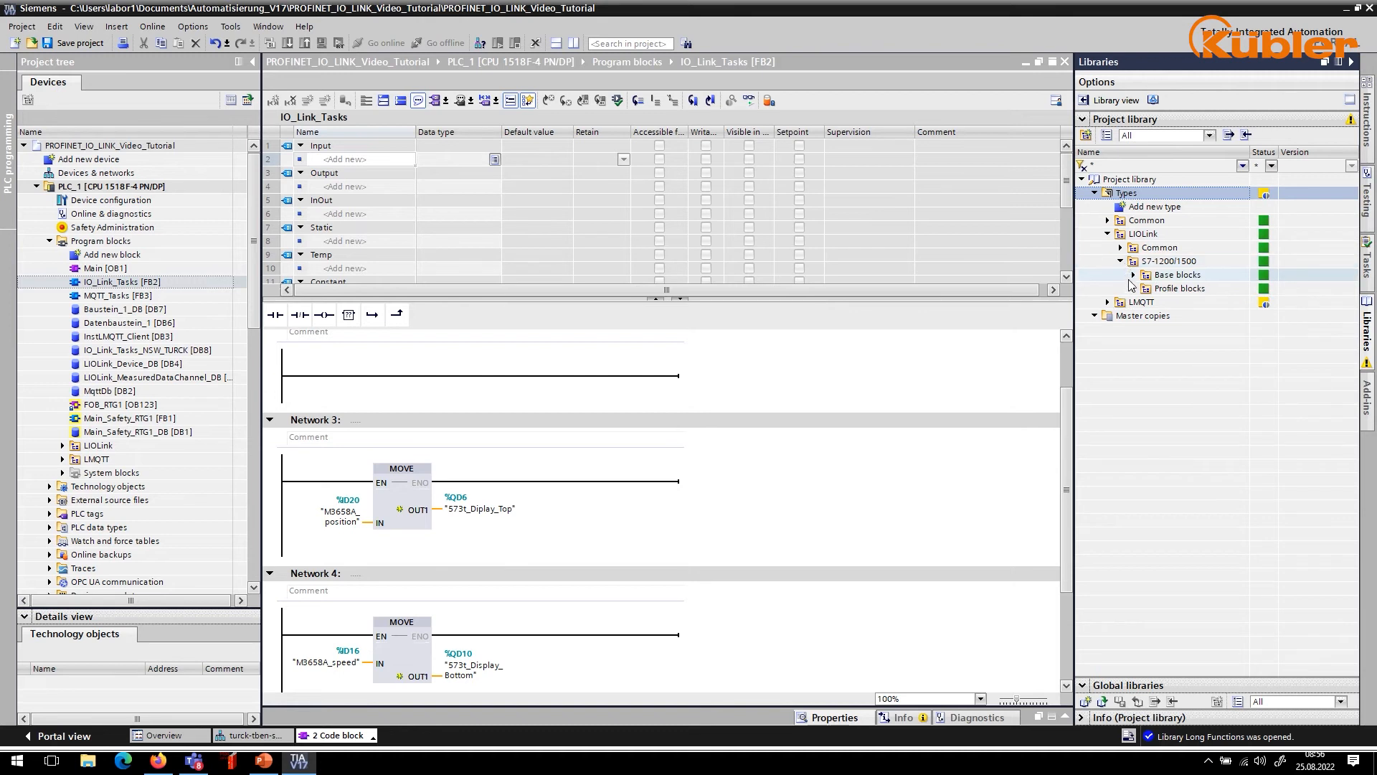
{"action": "left_click", "coordinate": [1145, 288]}
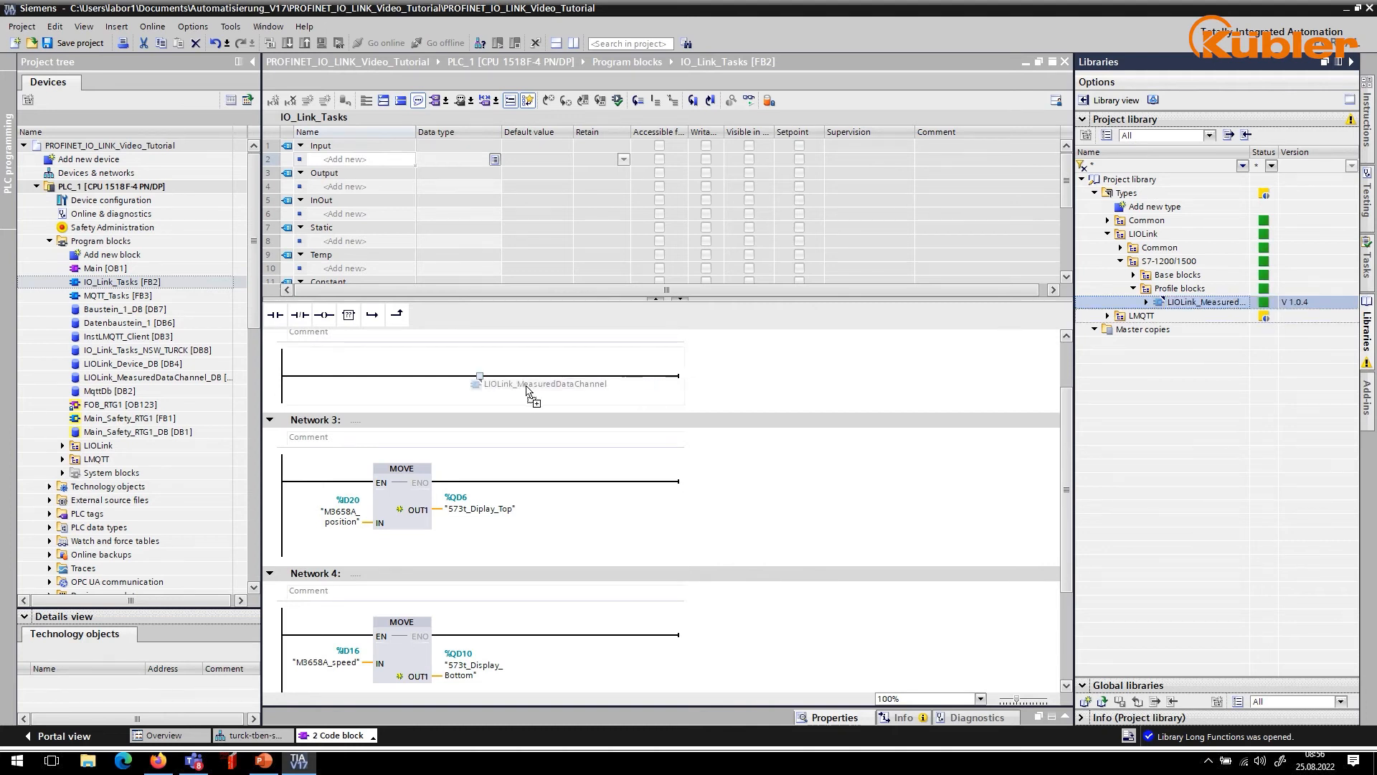
{"action": "left_click", "coordinate": [479, 376]}
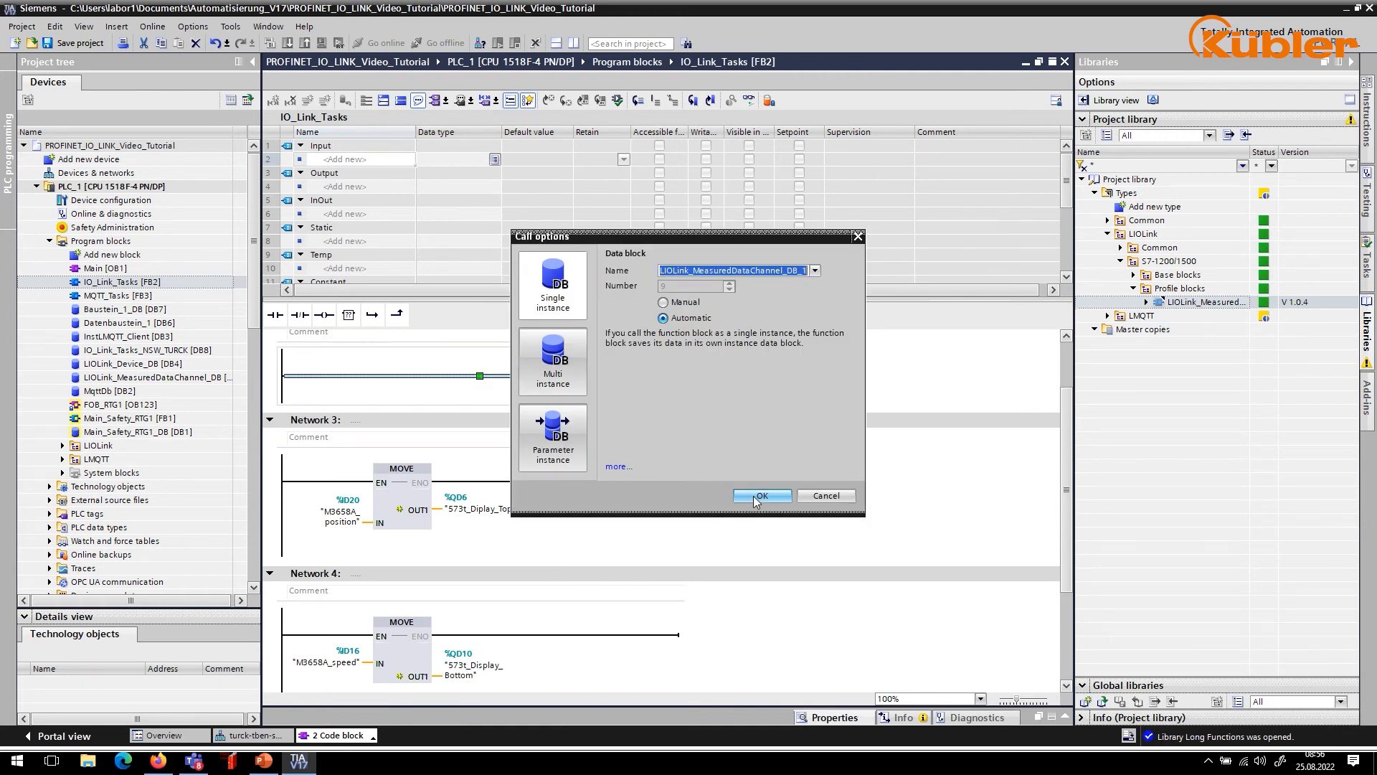
{"action": "left_click", "coordinate": [760, 495]}
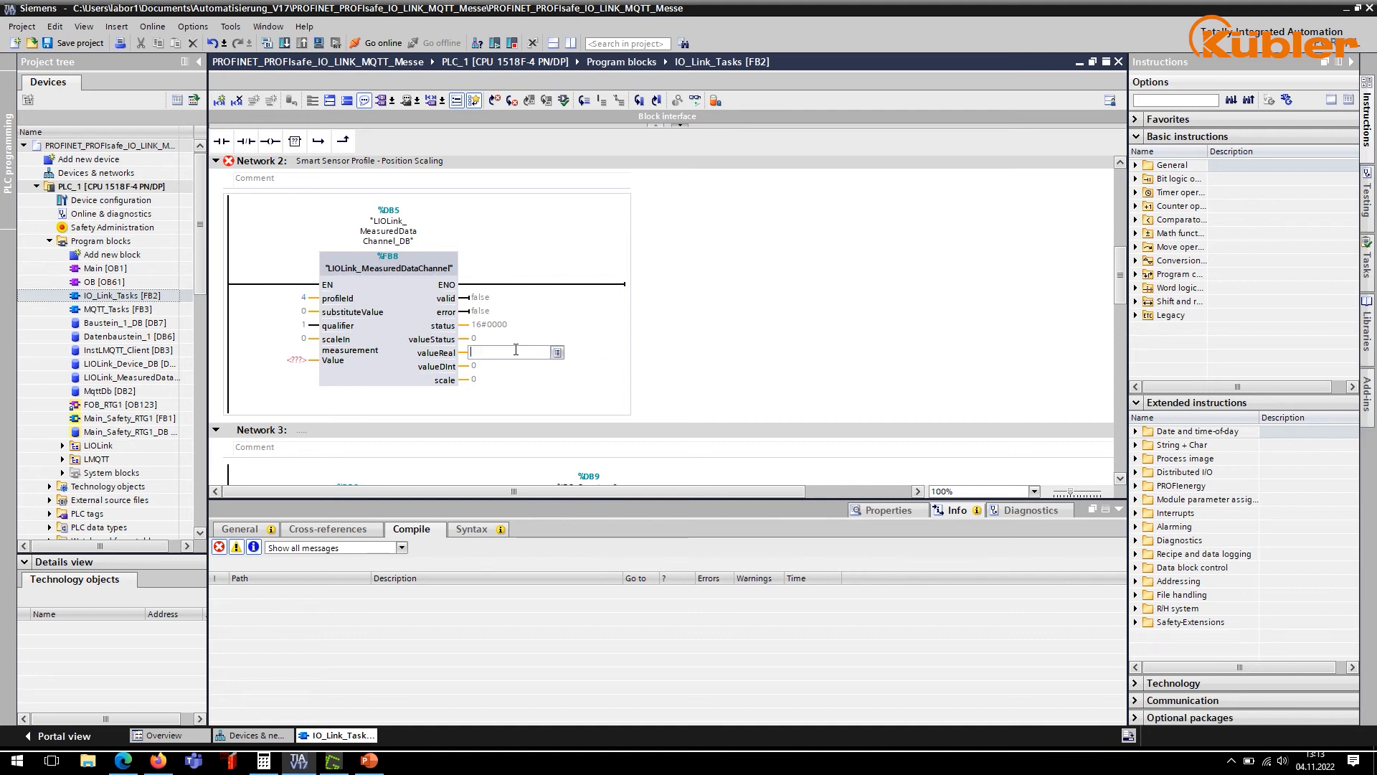
- Assign M3668A_position_scaled to valueReal, M3668A_position_unscaled to measurementValue, and begin scaleIn with m36
{"action": "type", "text": "m3668"}
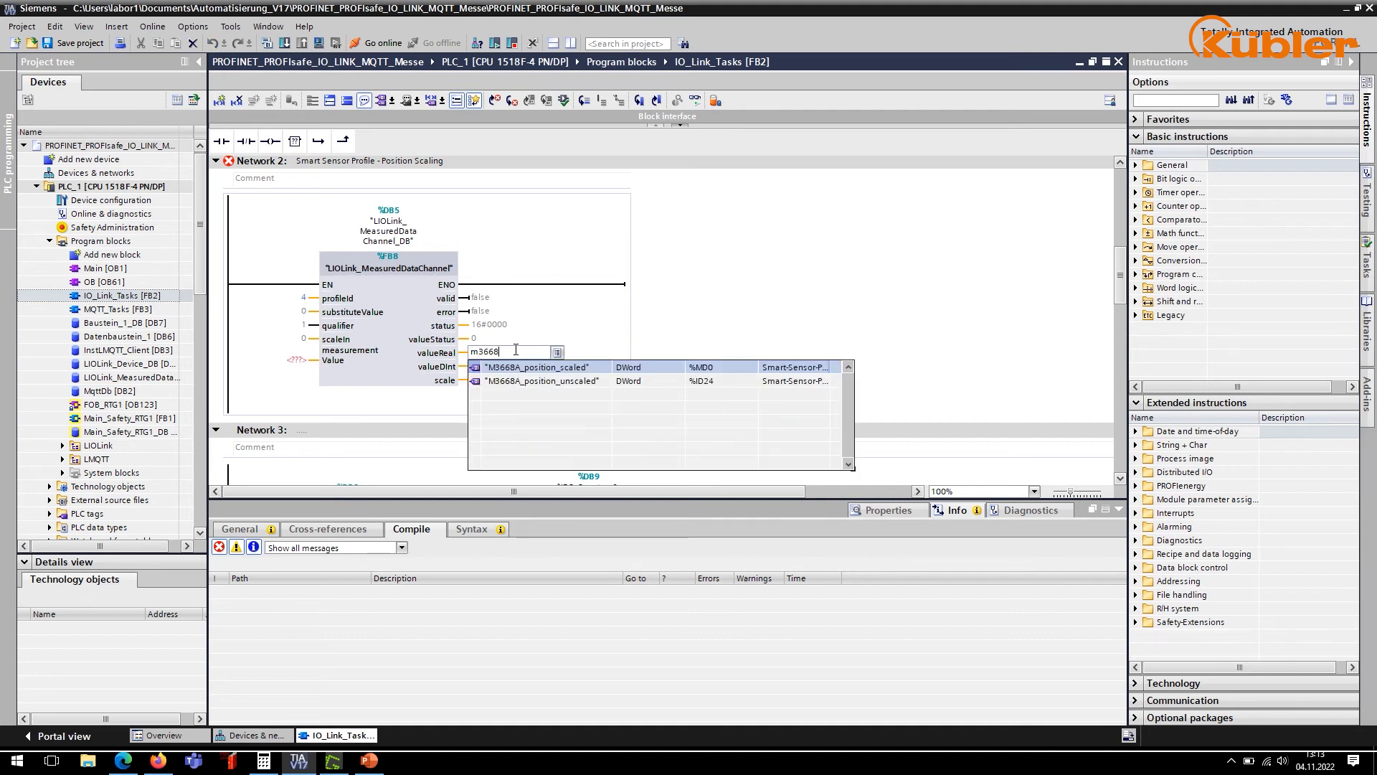
{"action": "left_click", "coordinate": [541, 366]}
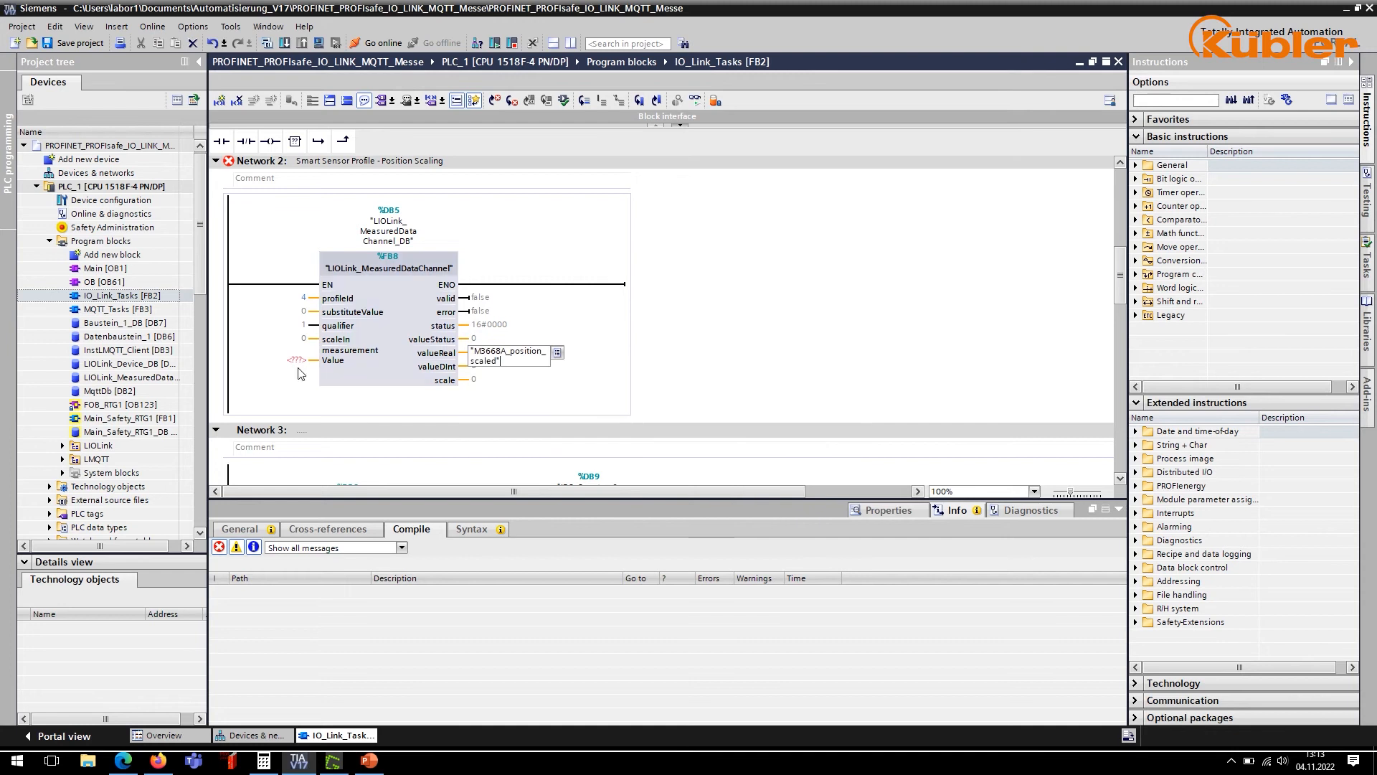
{"action": "left_click", "coordinate": [281, 363]}
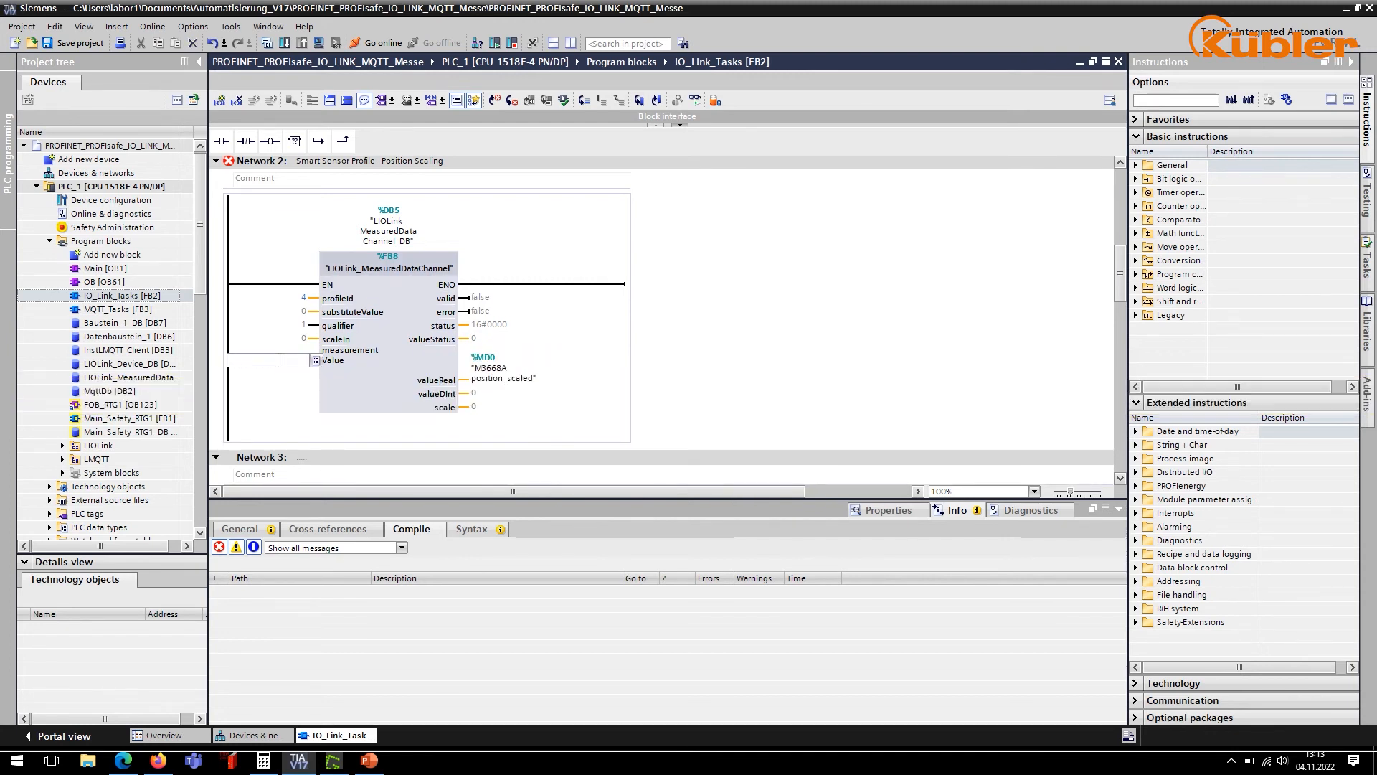
{"action": "type", "text": "m3668A_position_unscaled\""}
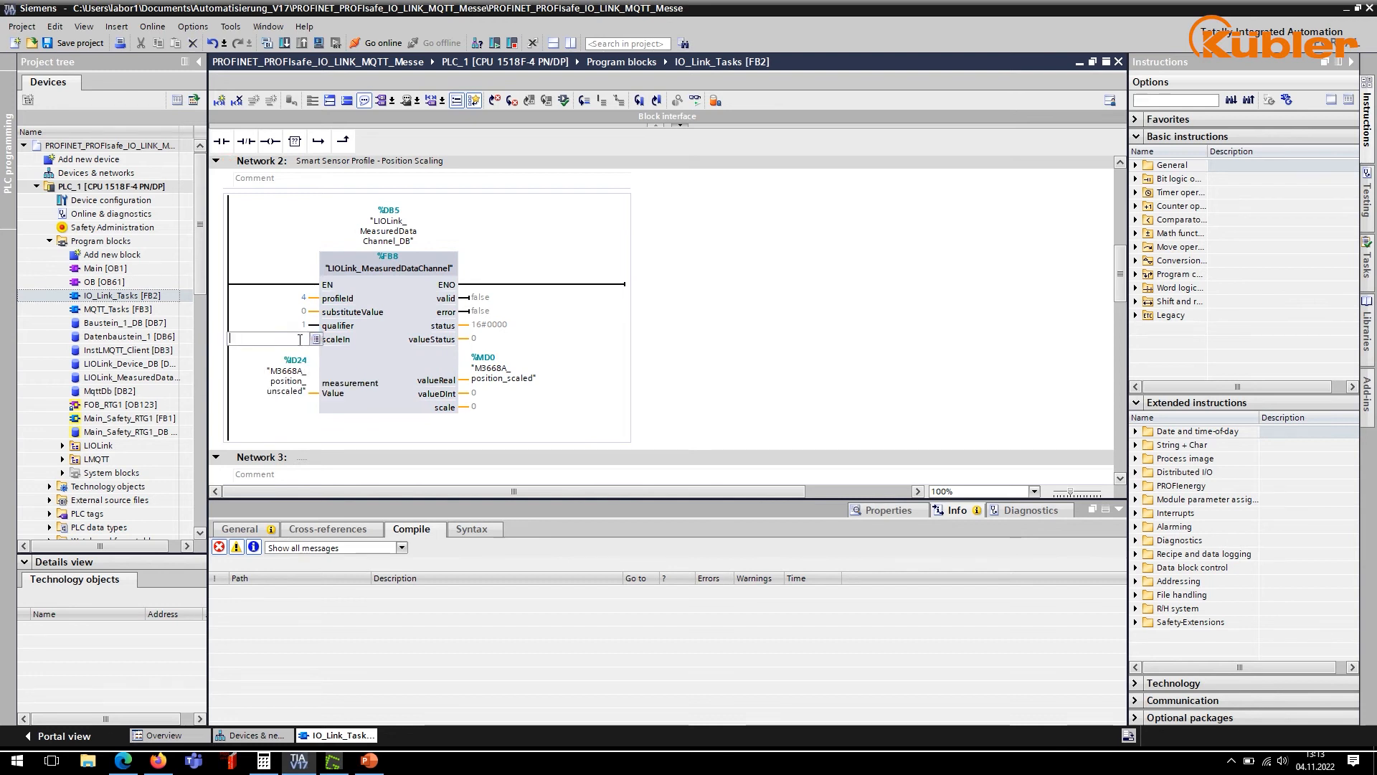
{"action": "type", "text": "m36"}
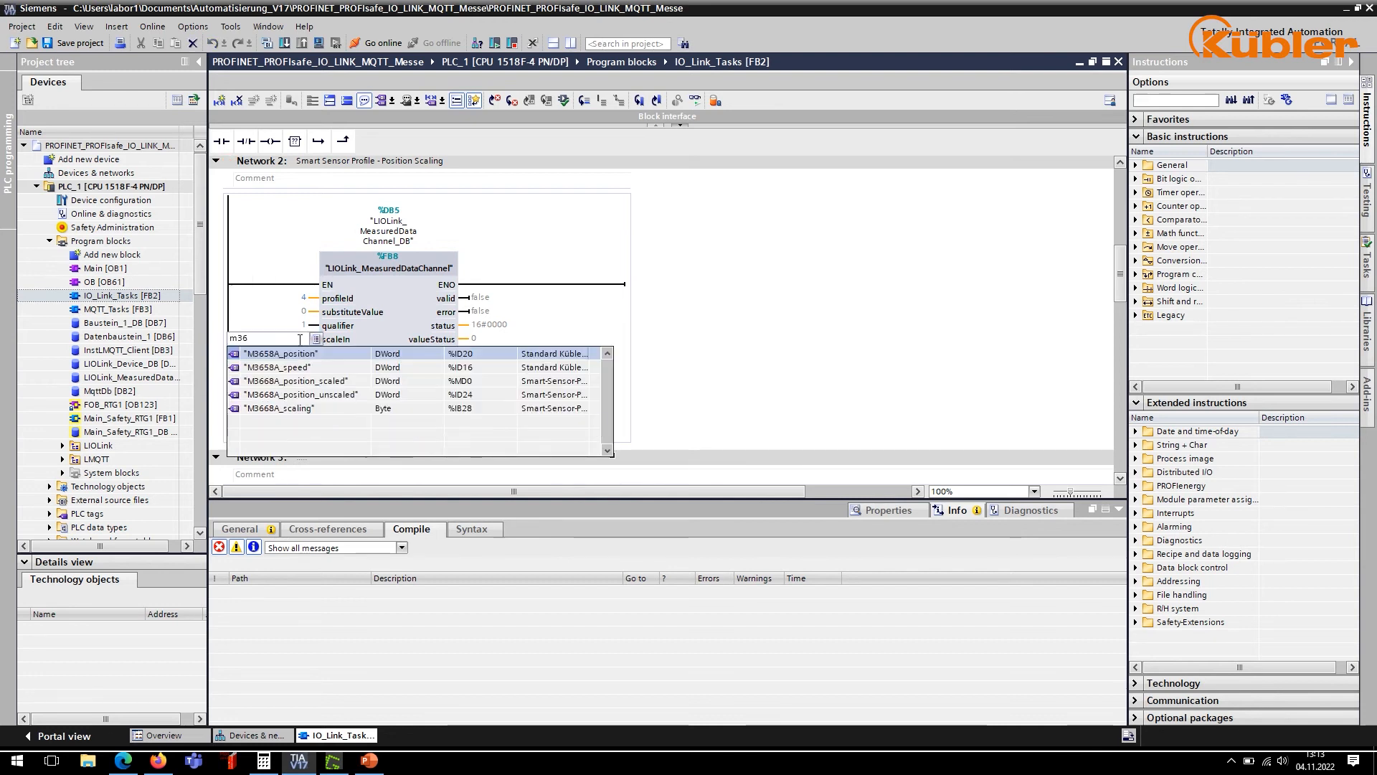
{"action": "type", "text": "6"}
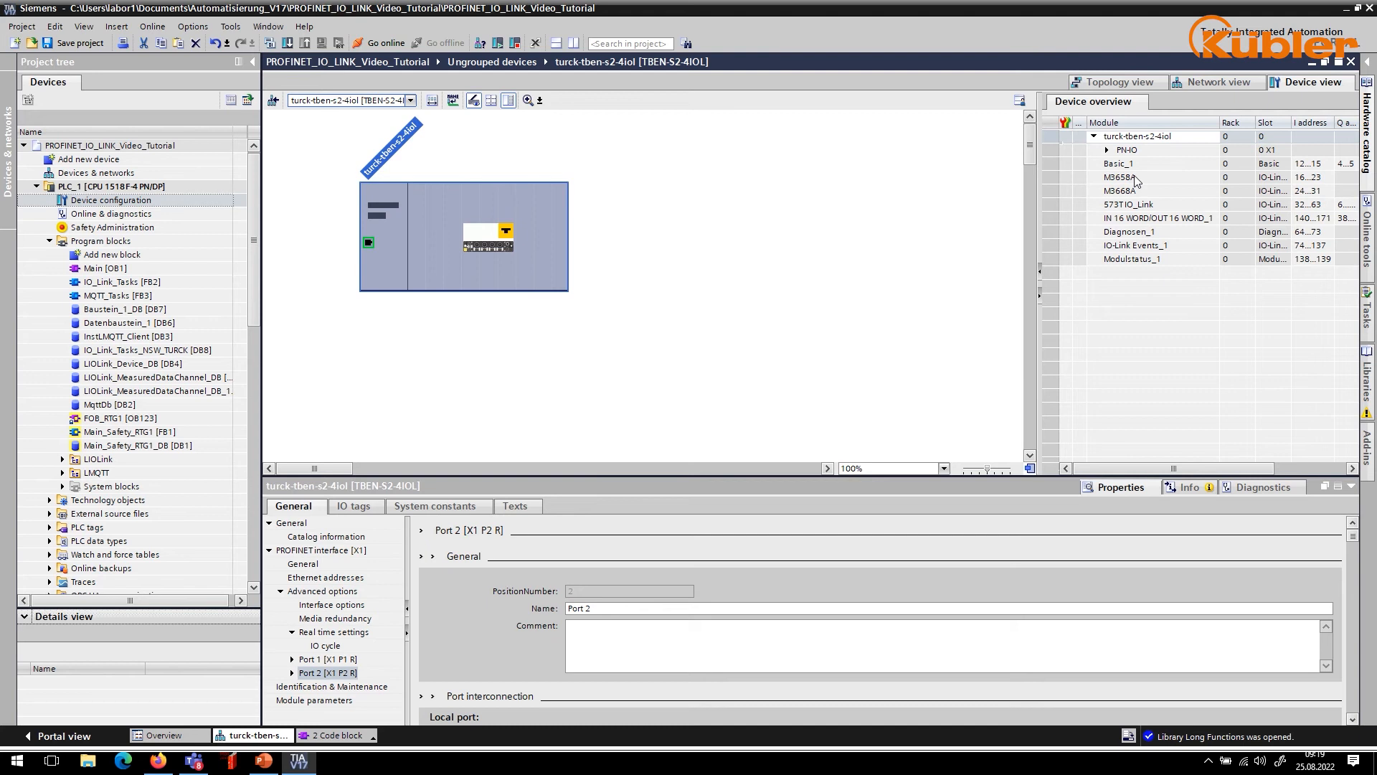
- Review M3658A and M3668A module parameters, keeping diagnostics for invalid input data and 1.6 ms cycle time
{"action": "left_click", "coordinate": [1120, 177]}
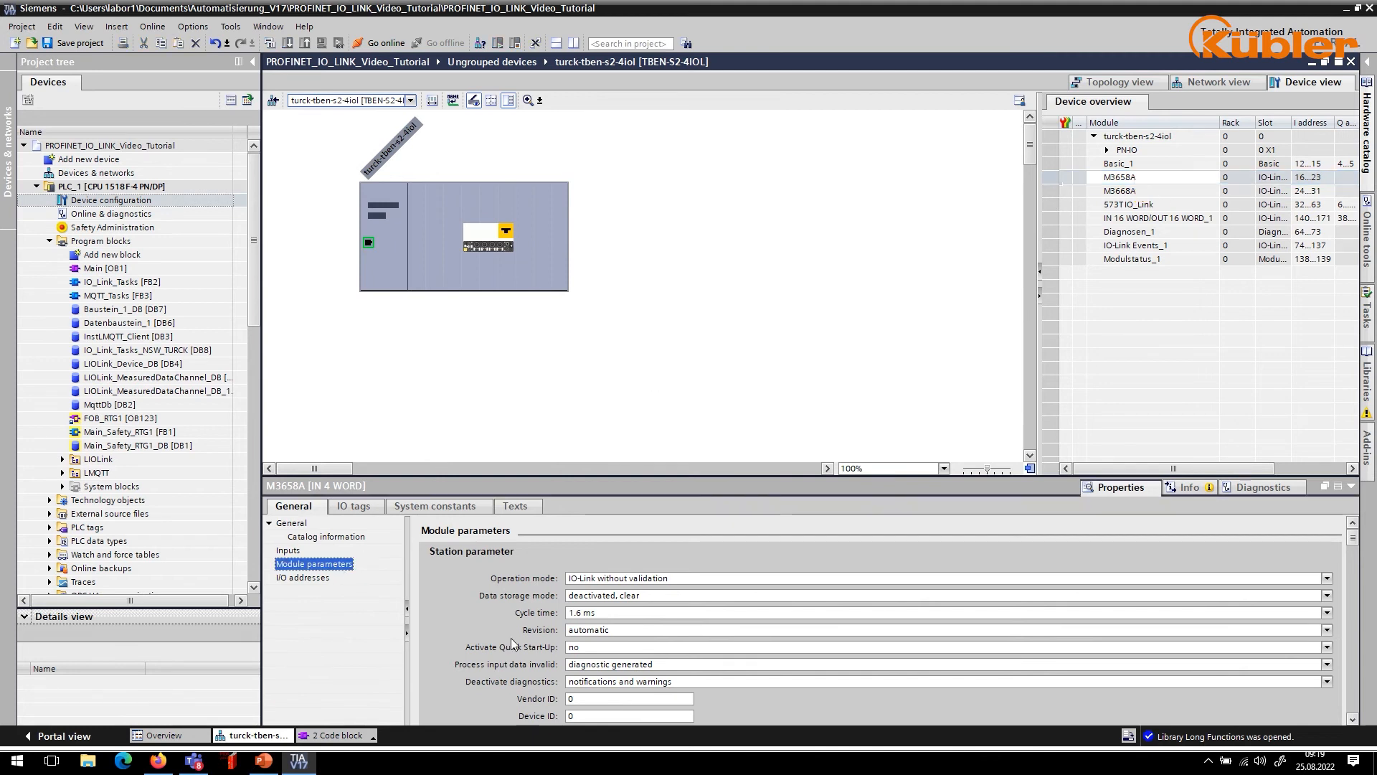
{"action": "left_click", "coordinate": [1324, 664]}
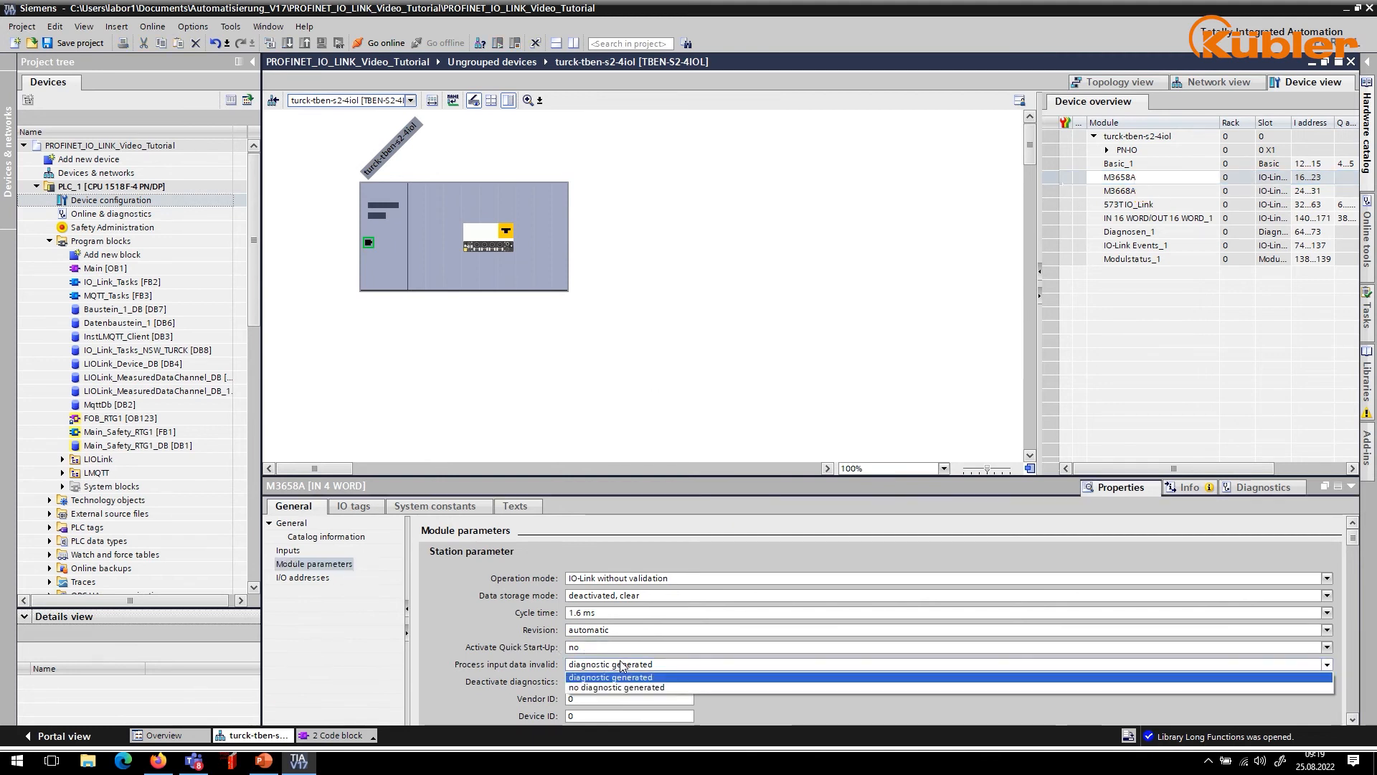
{"action": "left_click", "coordinate": [610, 676]}
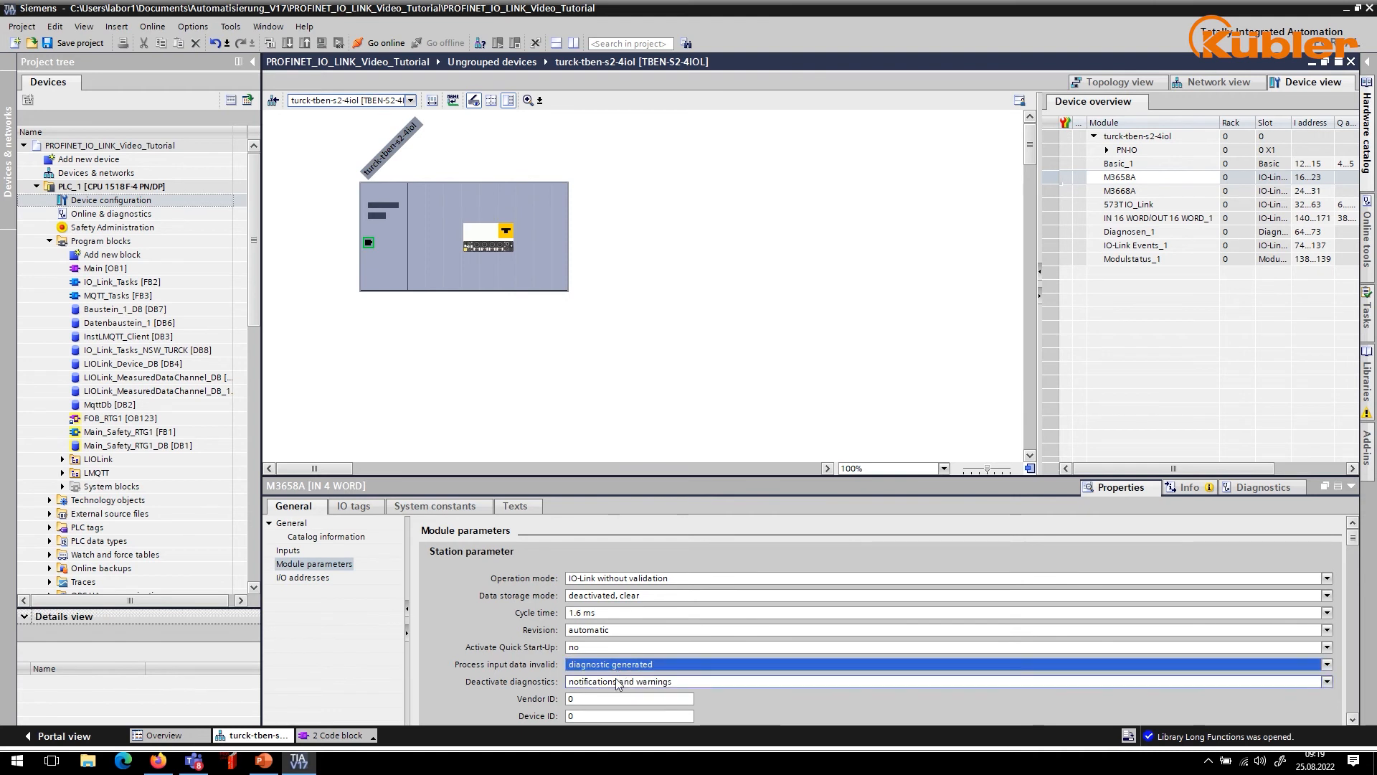
{"action": "left_click", "coordinate": [1326, 680]}
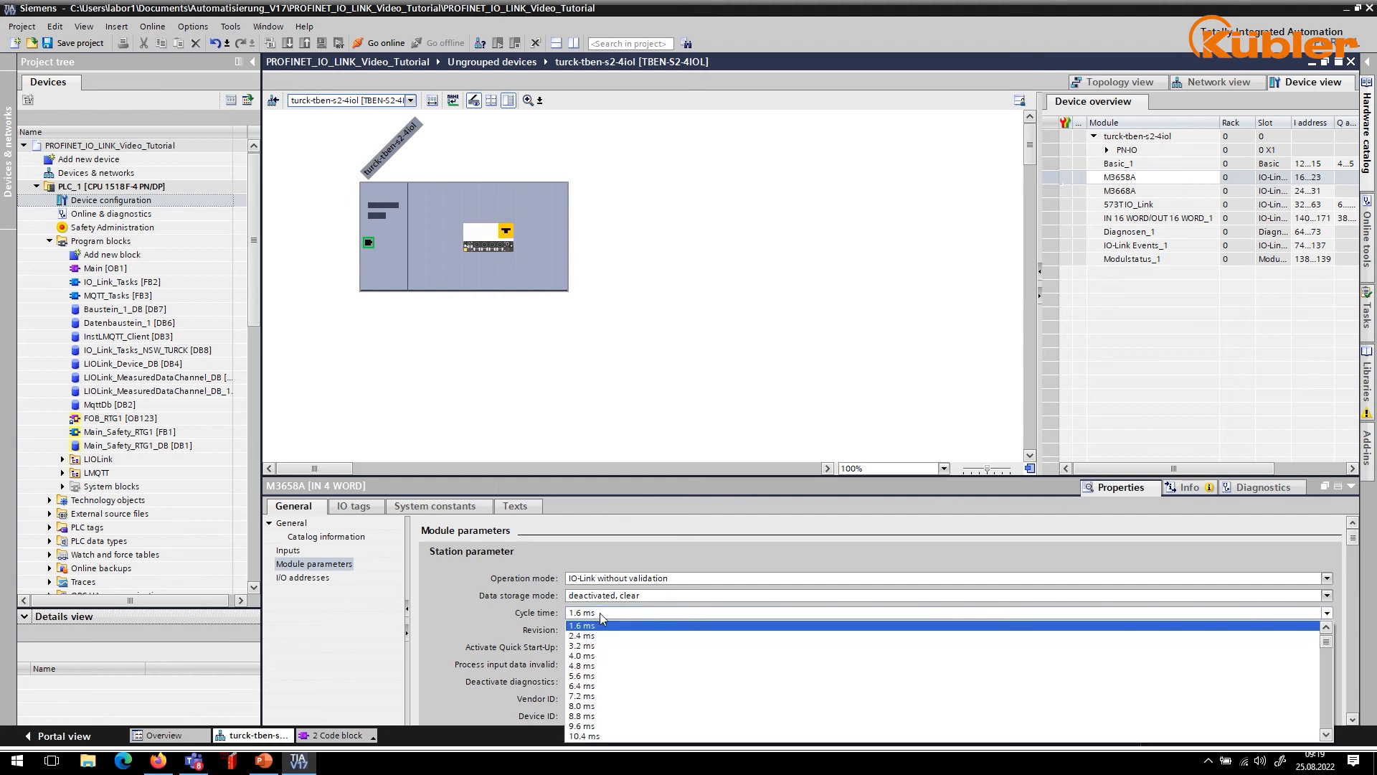
{"action": "left_click", "coordinate": [581, 626]}
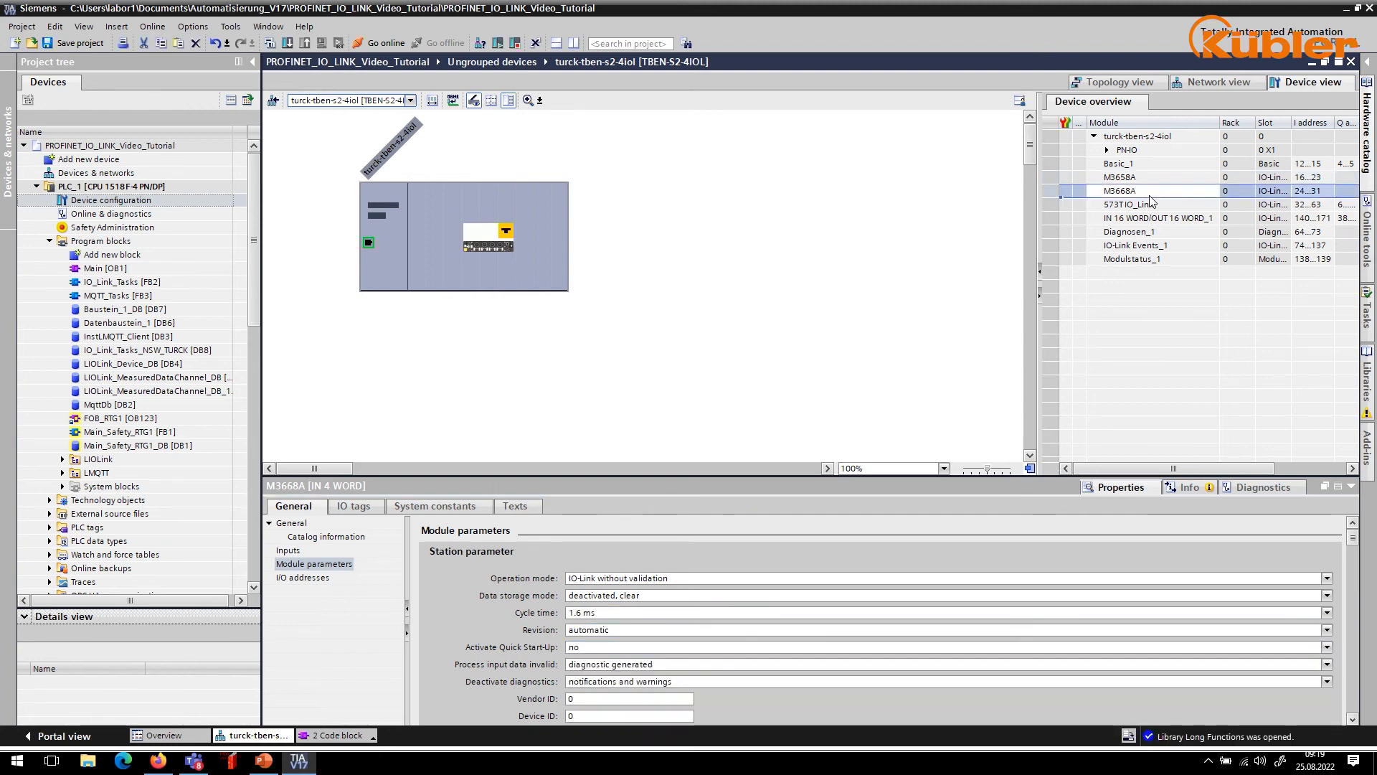
{"action": "left_click", "coordinate": [939, 612]}
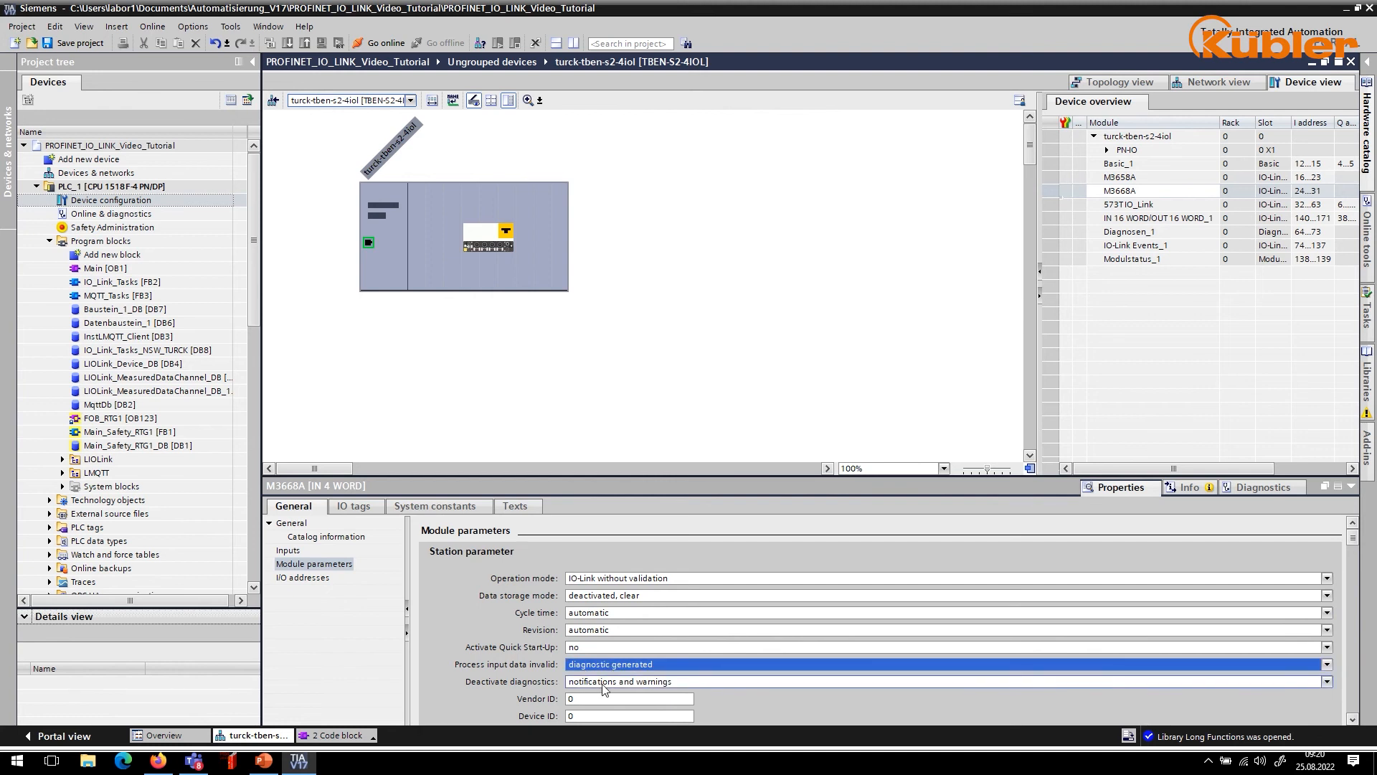
{"action": "left_click", "coordinate": [944, 680]}
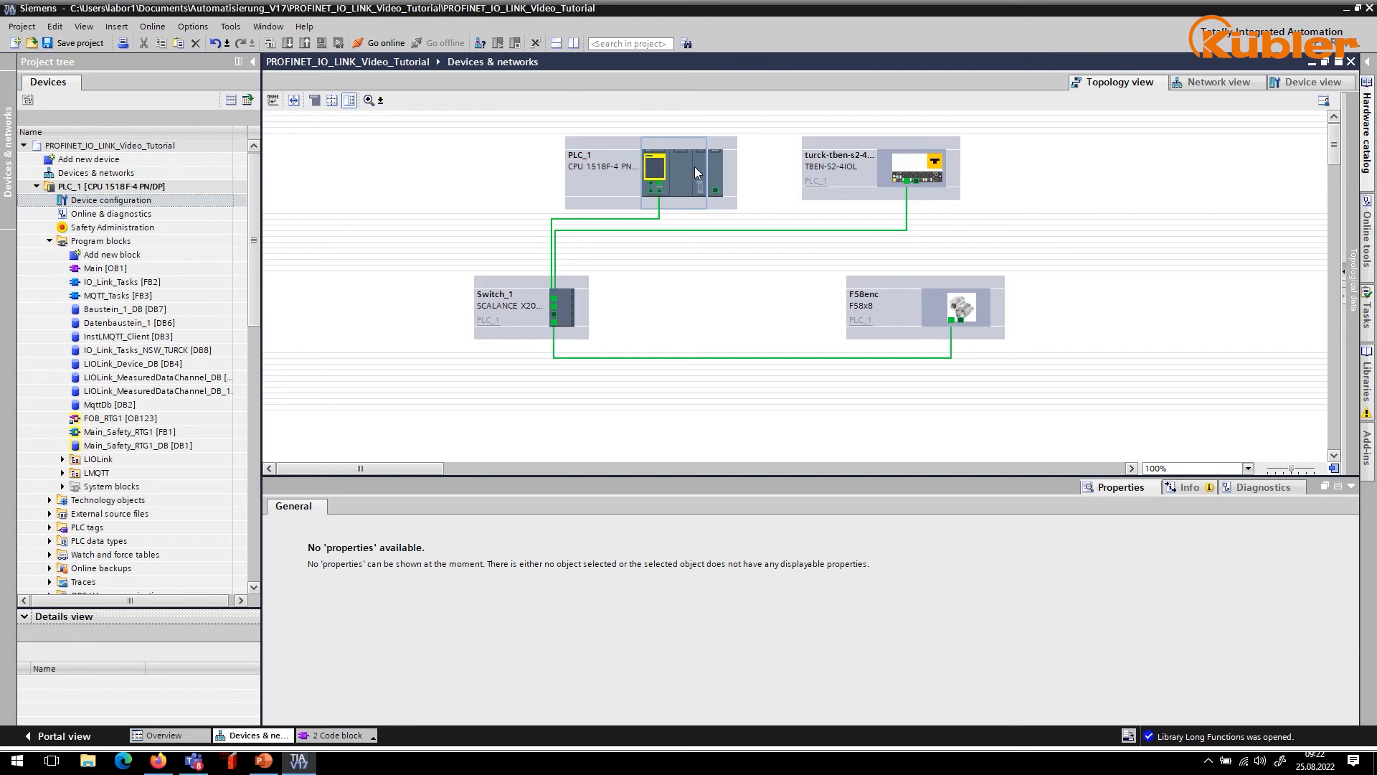
- Compile PLC_1, download it with Load, and finish restarting the modules
{"action": "left_click", "coordinate": [655, 166]}
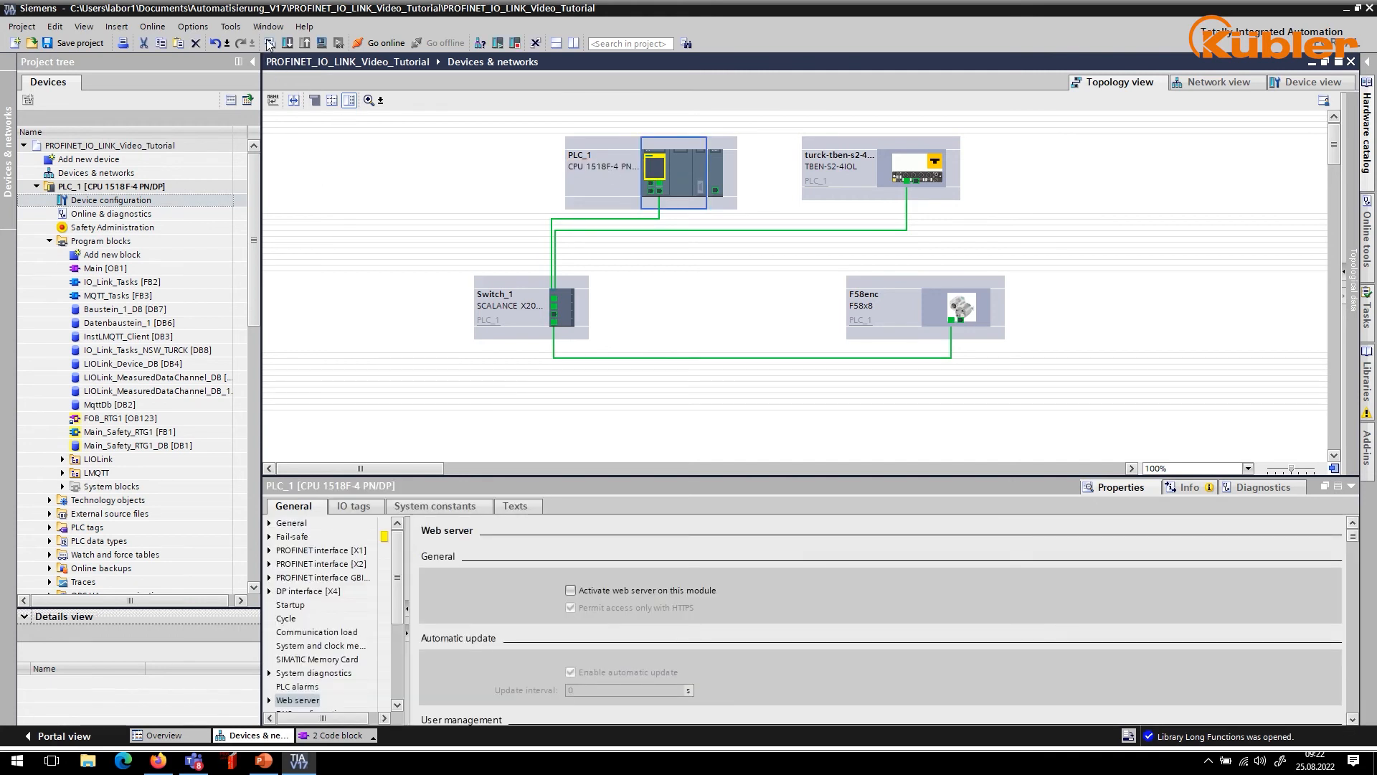
{"action": "left_click", "coordinate": [267, 41]}
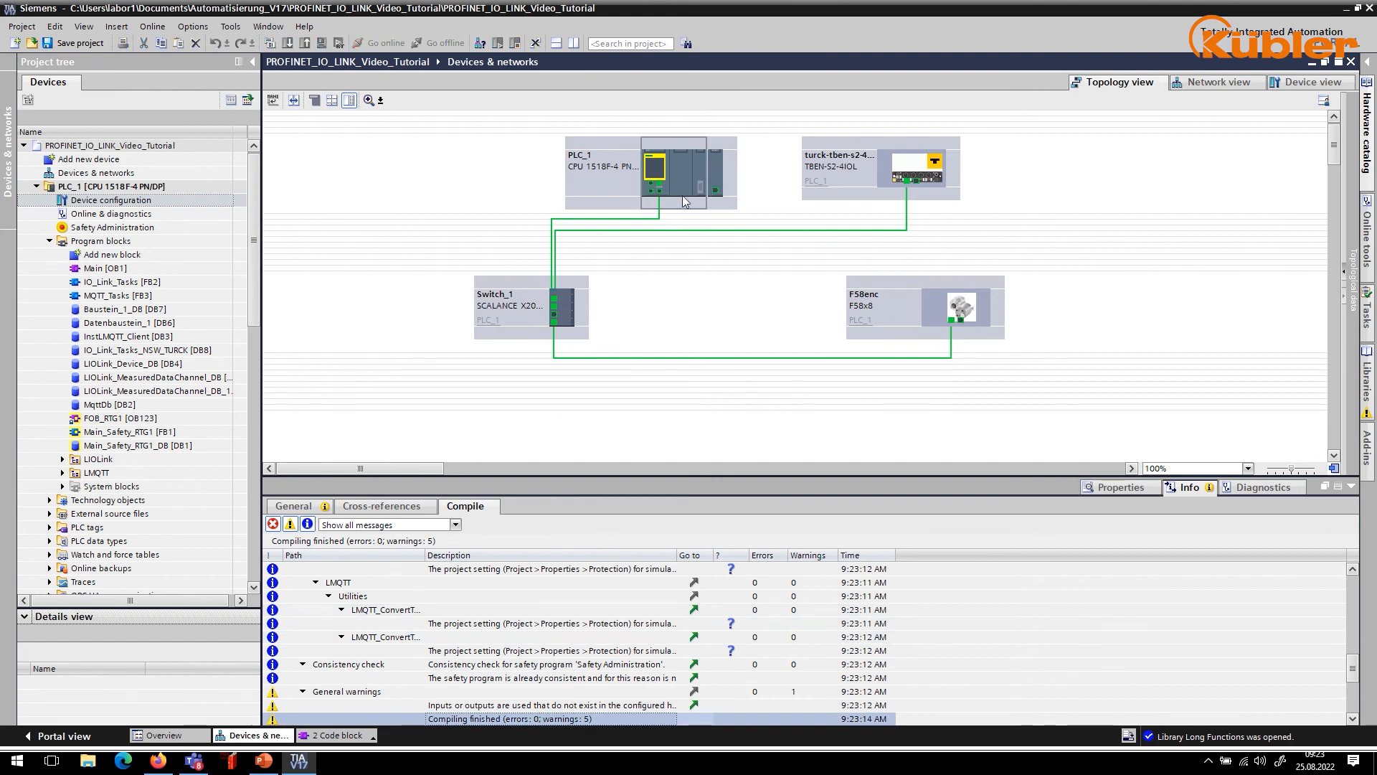
{"action": "left_click", "coordinate": [671, 171]}
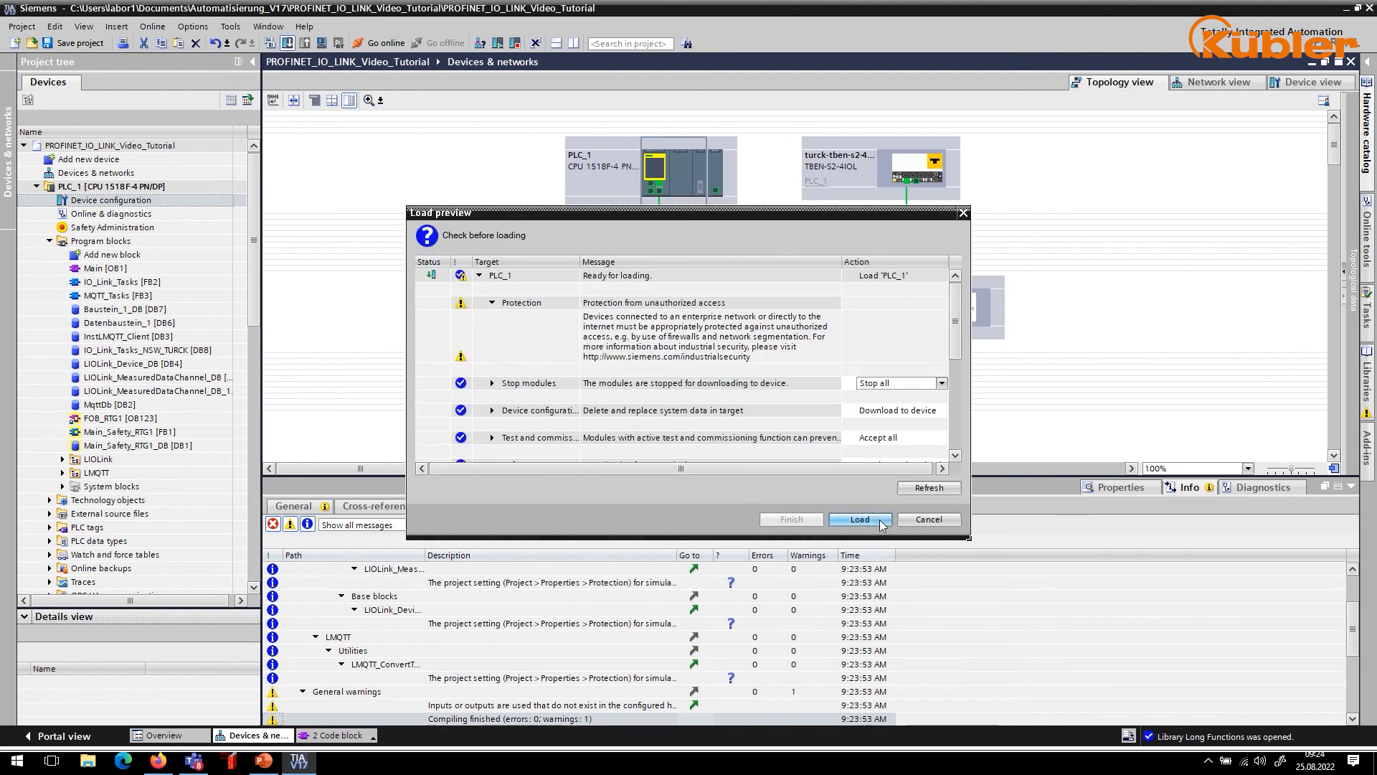
{"action": "left_click", "coordinate": [860, 519]}
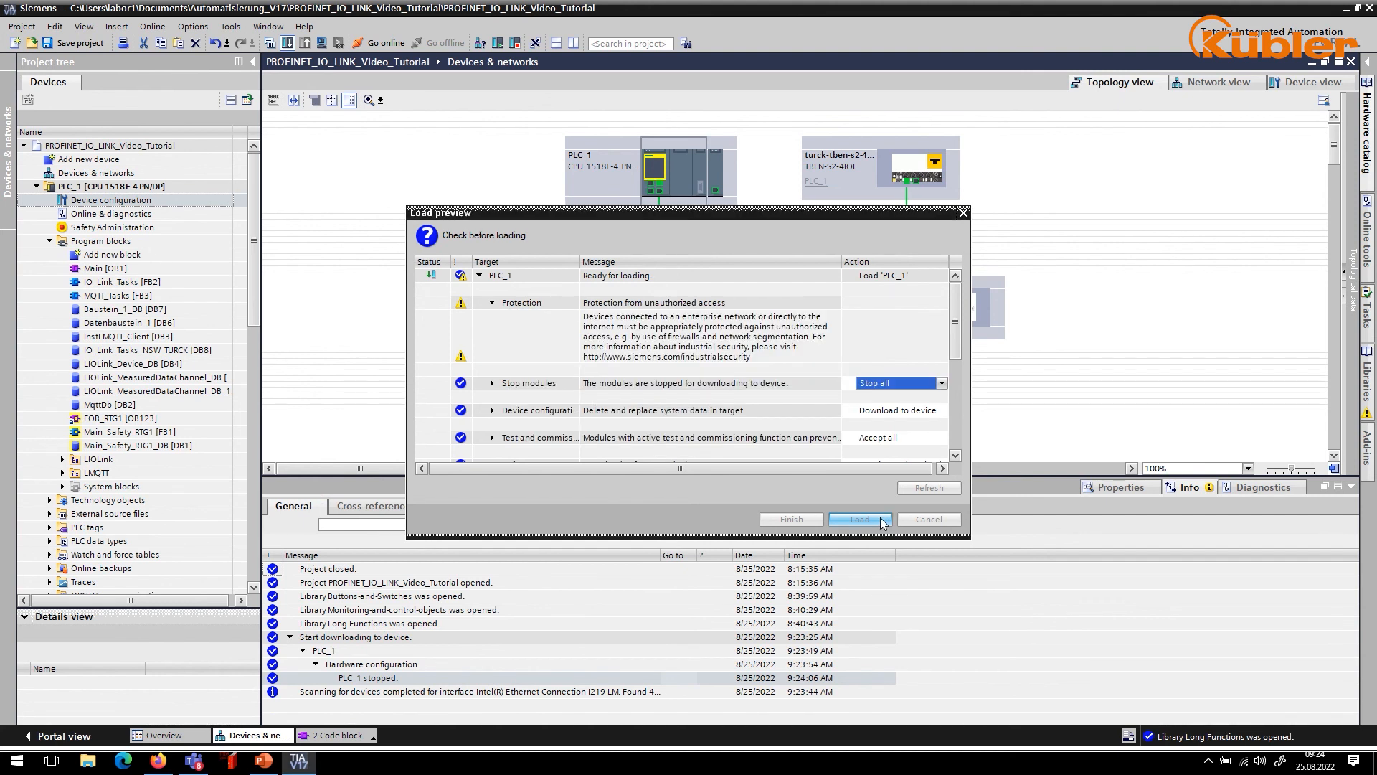
{"action": "left_click", "coordinate": [858, 518]}
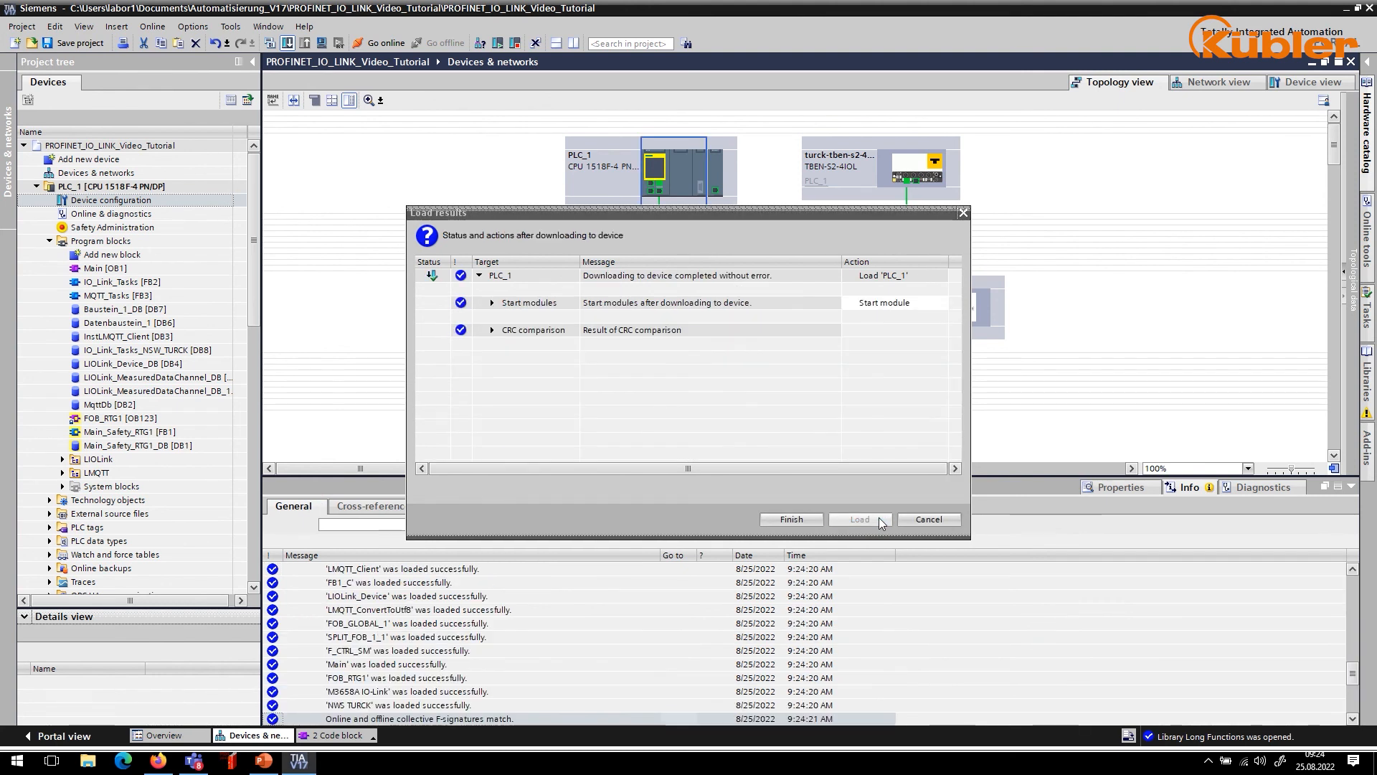
{"action": "left_click", "coordinate": [789, 519]}
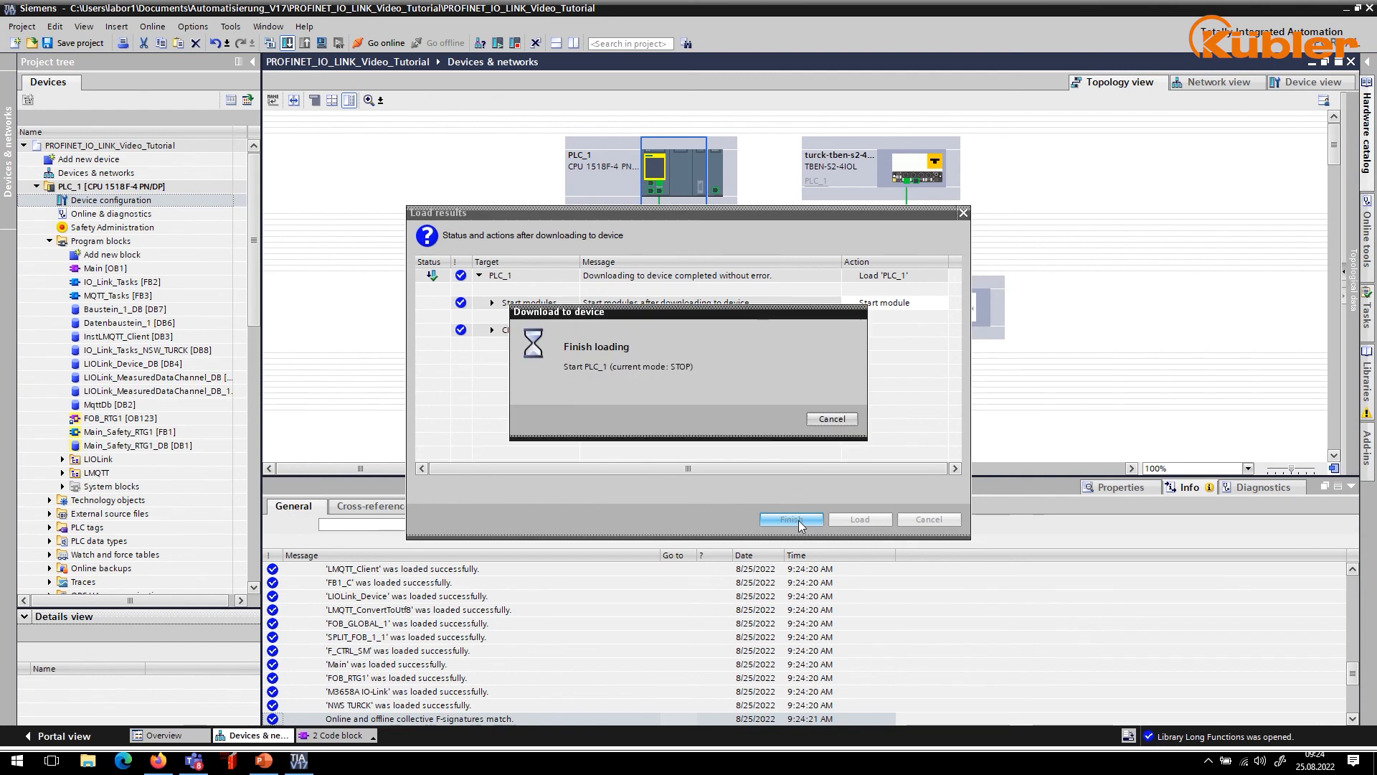
{"action": "left_click", "coordinate": [789, 520]}
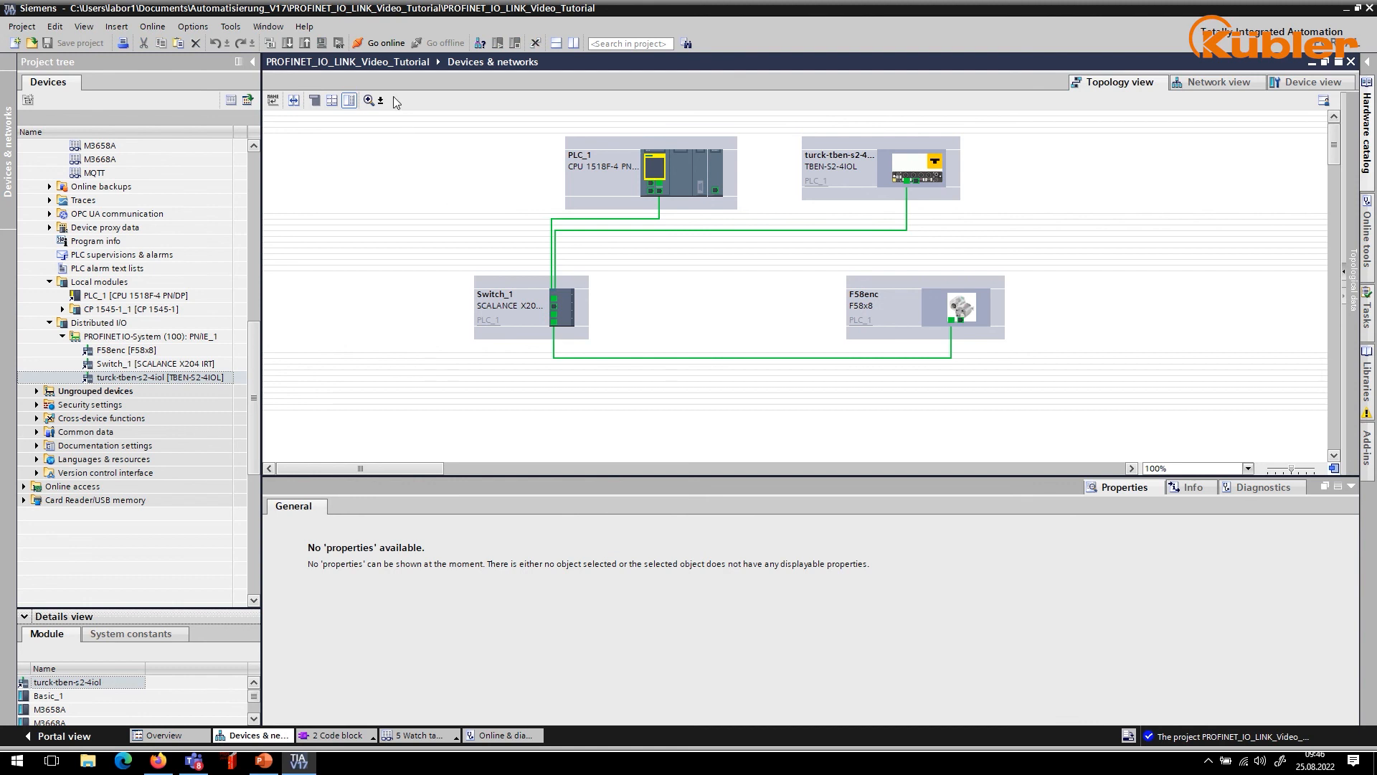
- Go online with PLC_1 selected so devices and blocks show green status
{"action": "left_click", "coordinate": [385, 42]}
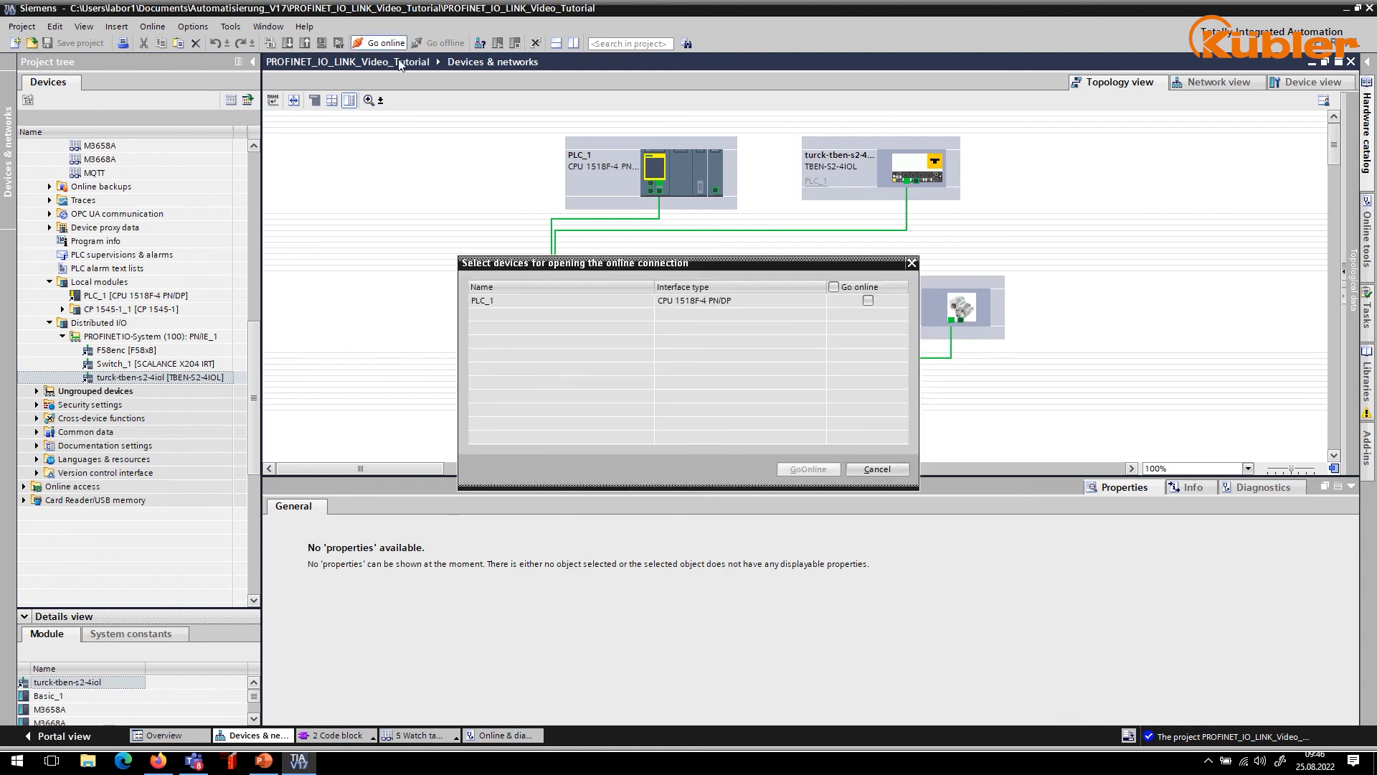
{"action": "left_click", "coordinate": [806, 468]}
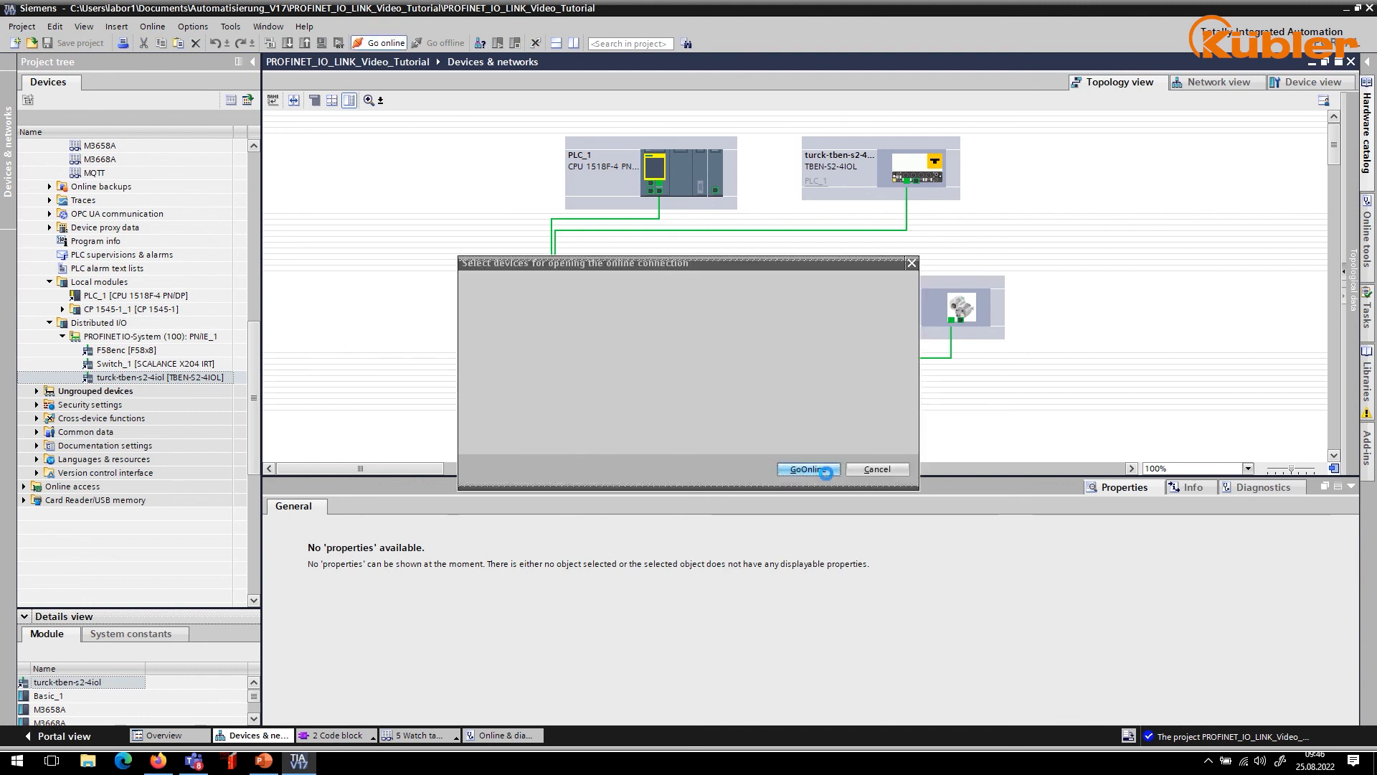
{"action": "left_click", "coordinate": [805, 468]}
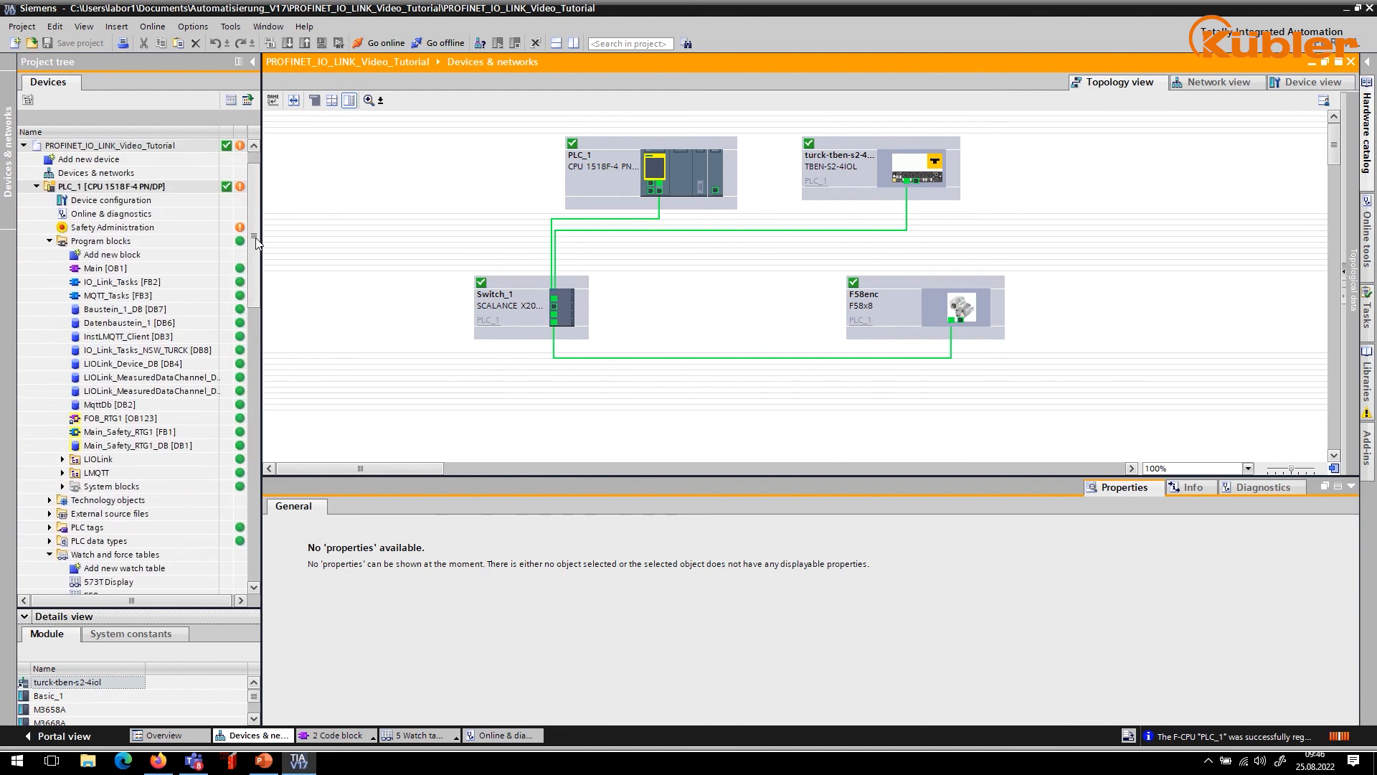
{"action": "scroll", "scroll_direction": "down", "scroll_amount": 3}
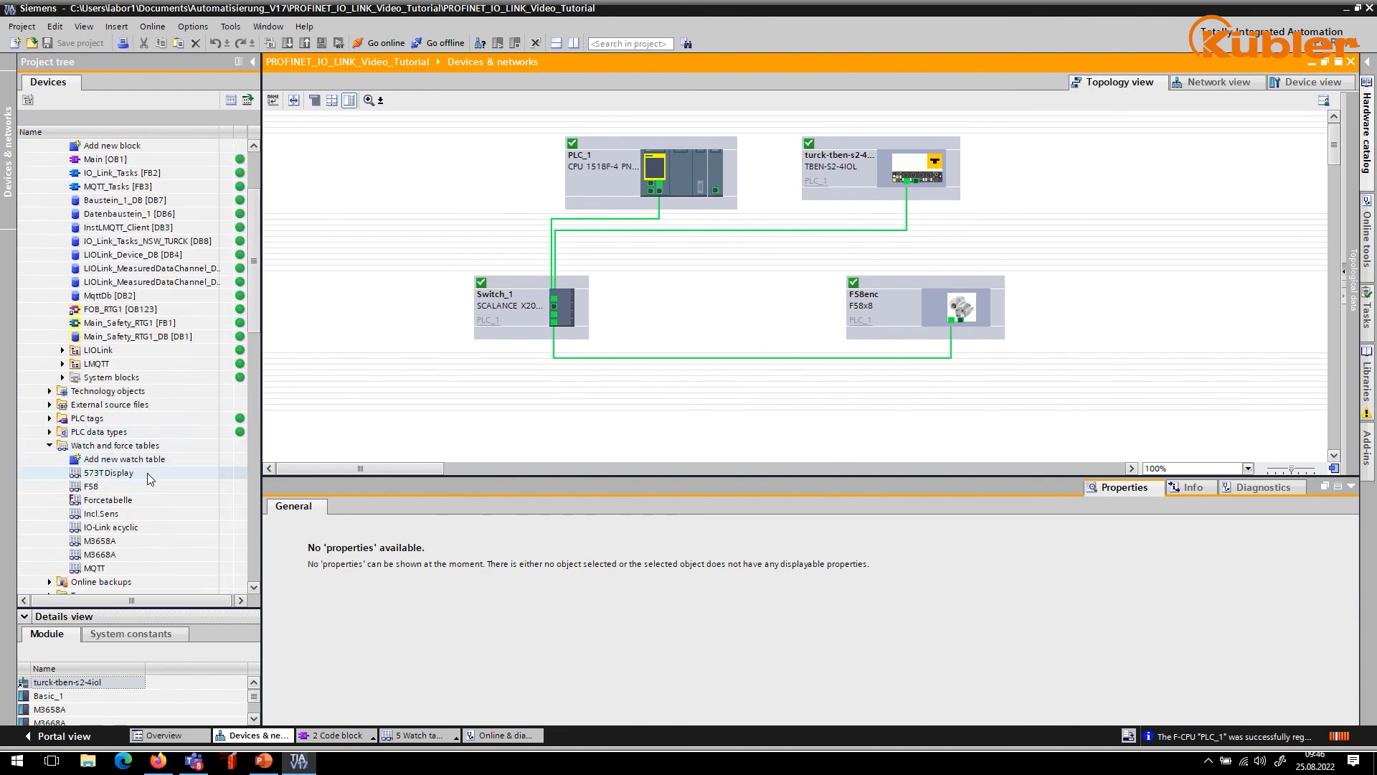
- Monitor all in the 573T Display watch table, reading top 11331 and bottom 1
{"action": "double_click", "coordinate": [108, 472]}
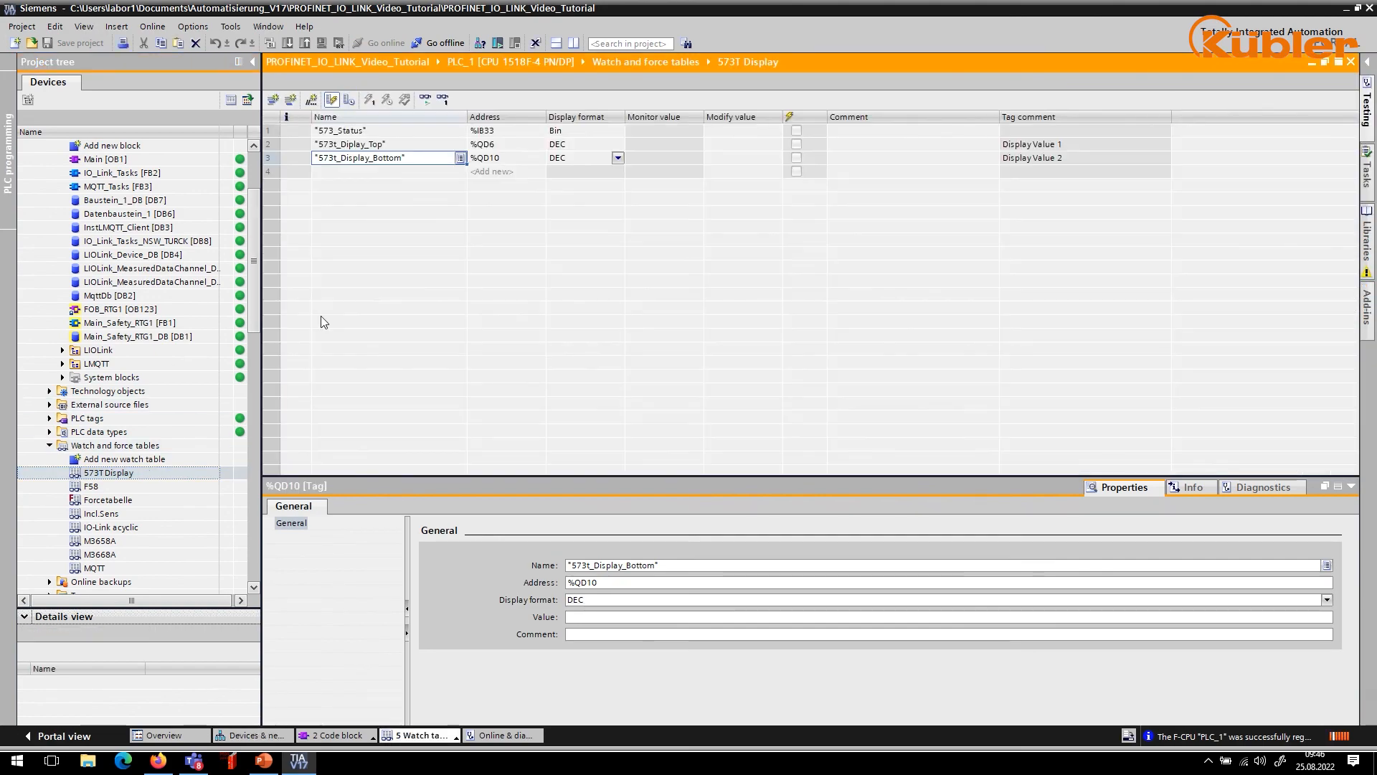
{"action": "left_click", "coordinate": [425, 99]}
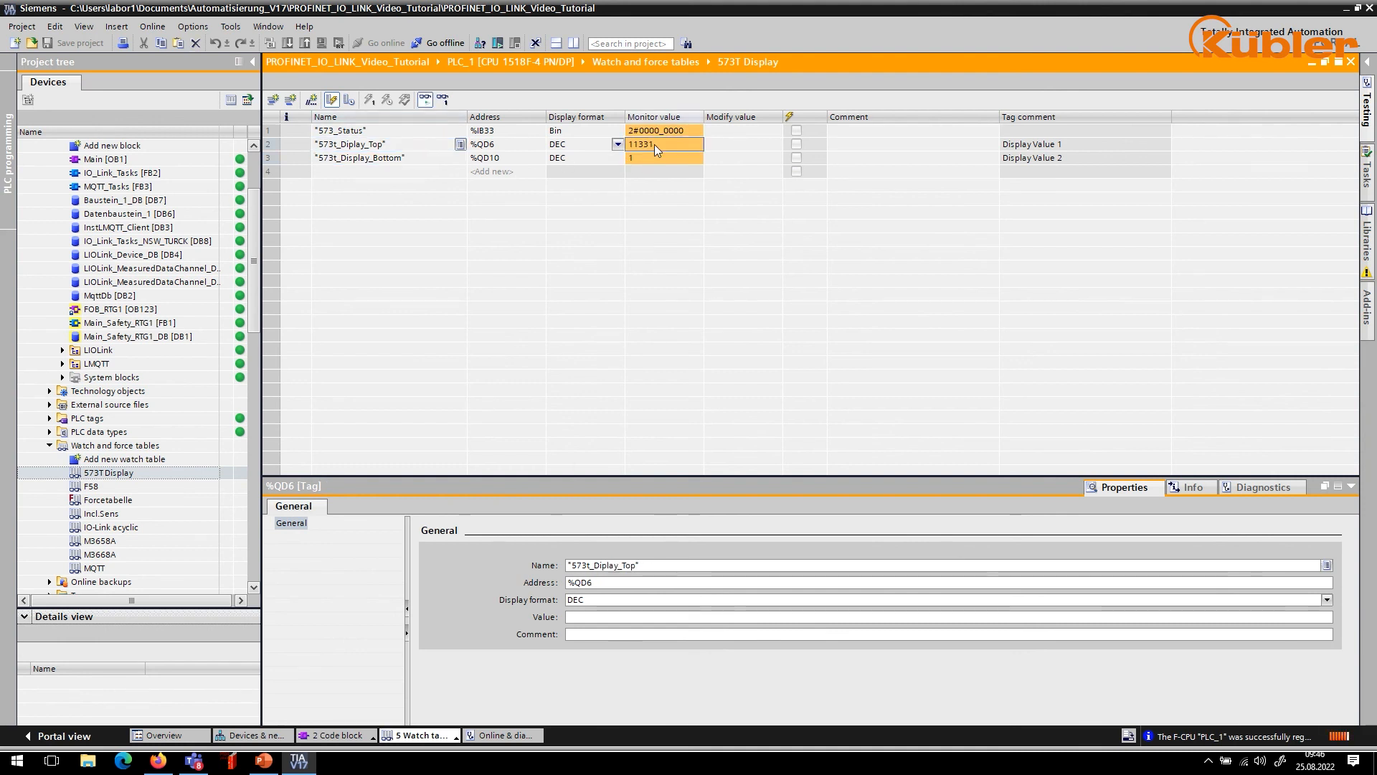
{"action": "left_click", "coordinate": [654, 158]}
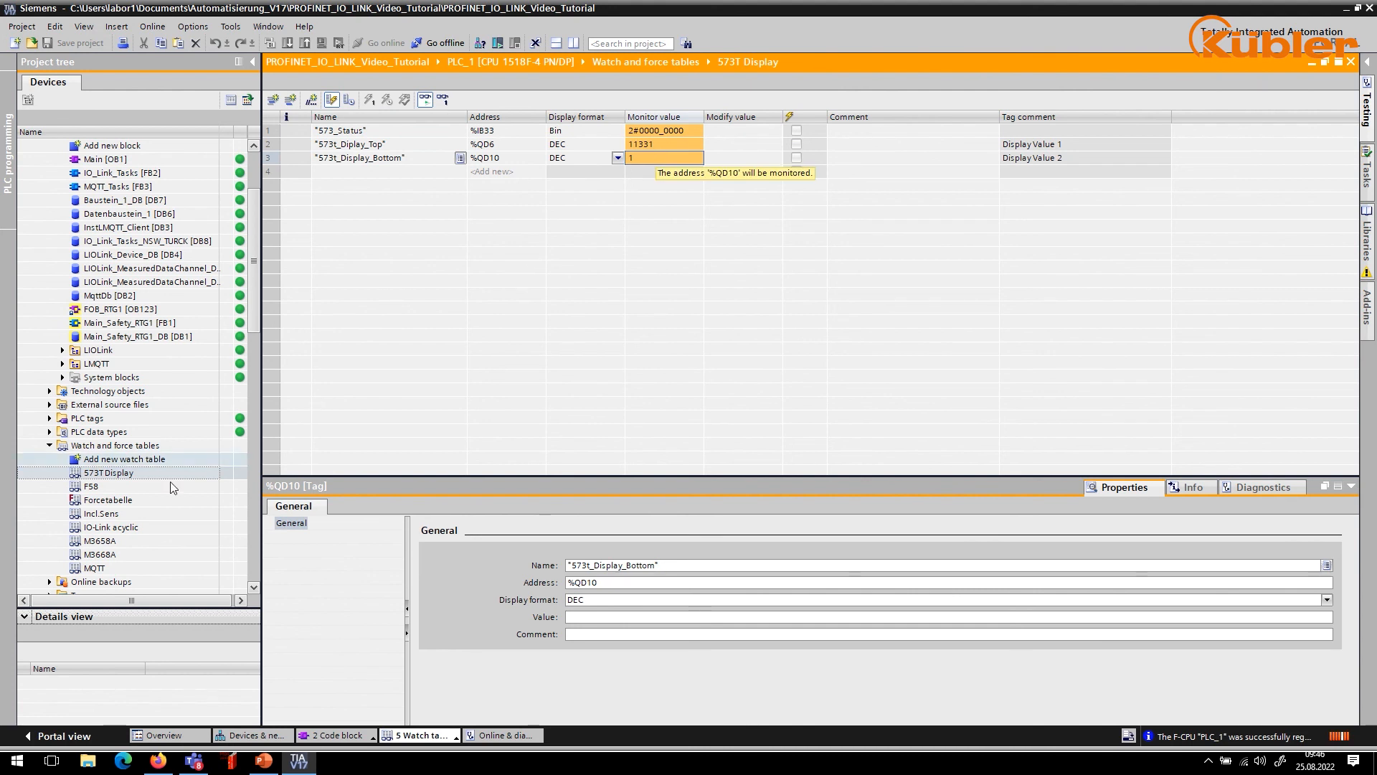
{"action": "left_click", "coordinate": [99, 540]}
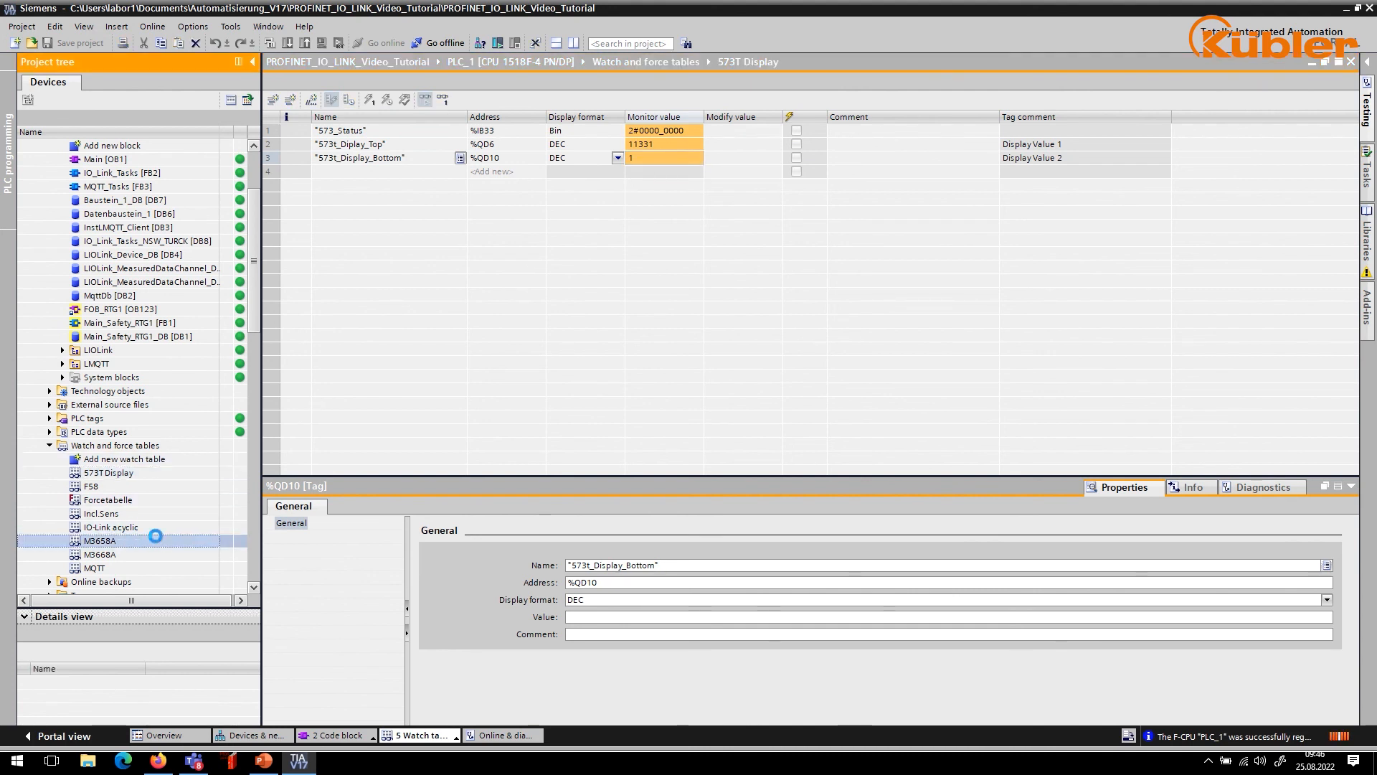